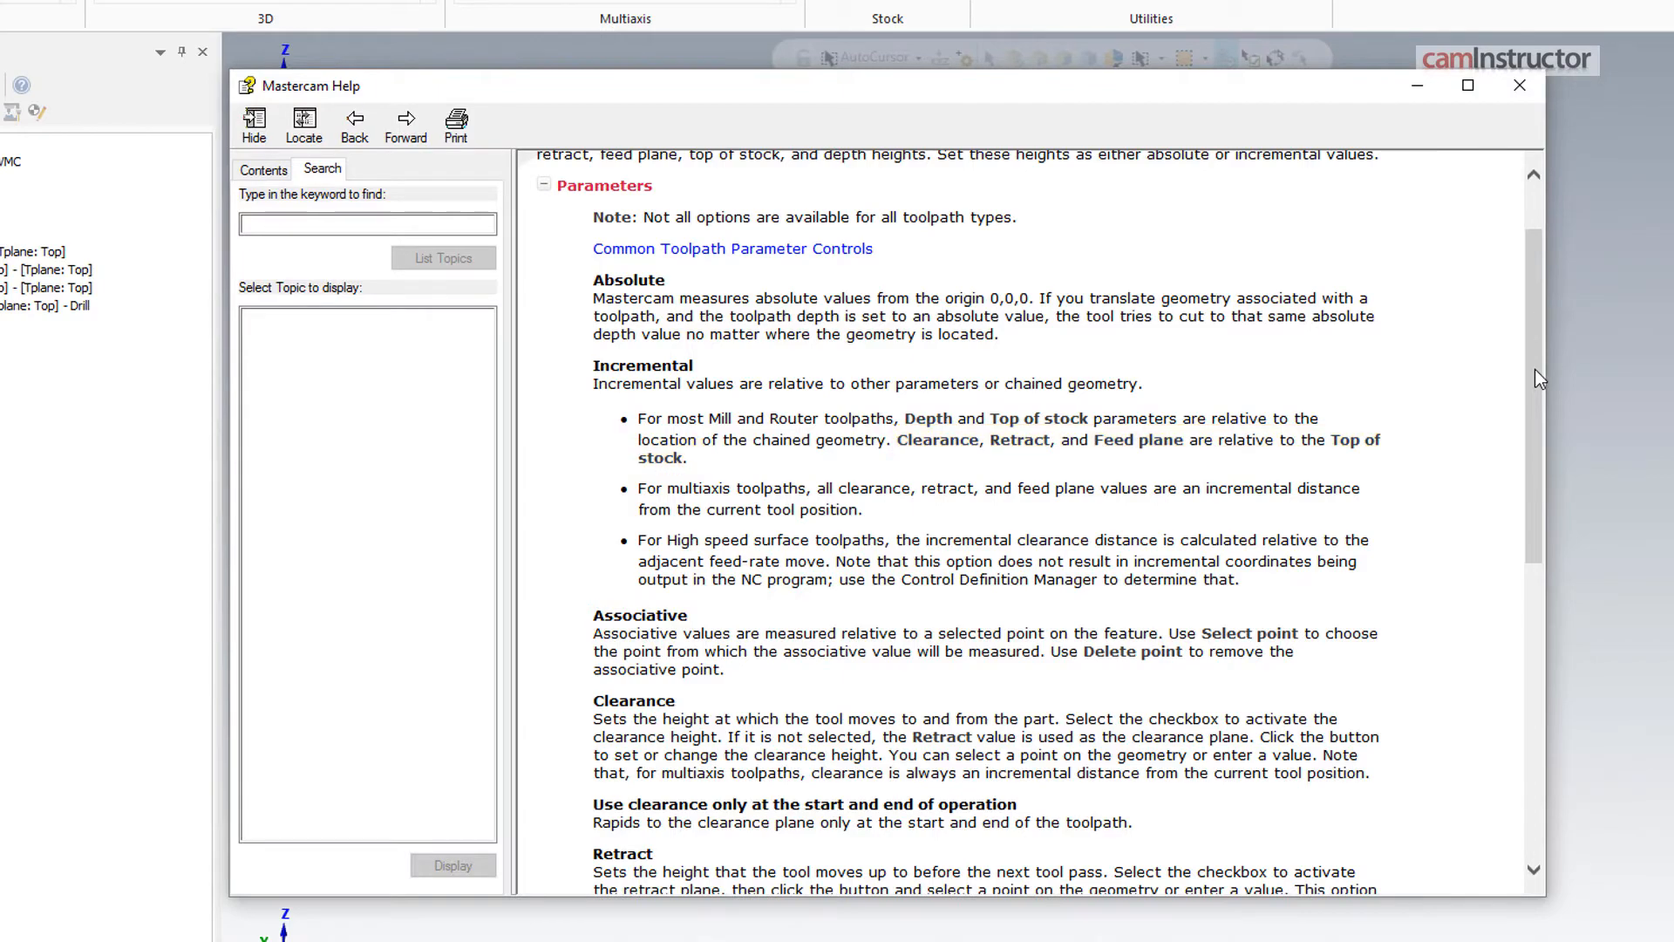
# - Close the Mastercam Help window on toolpath heights to return to the part
pyautogui.click(1517, 86)
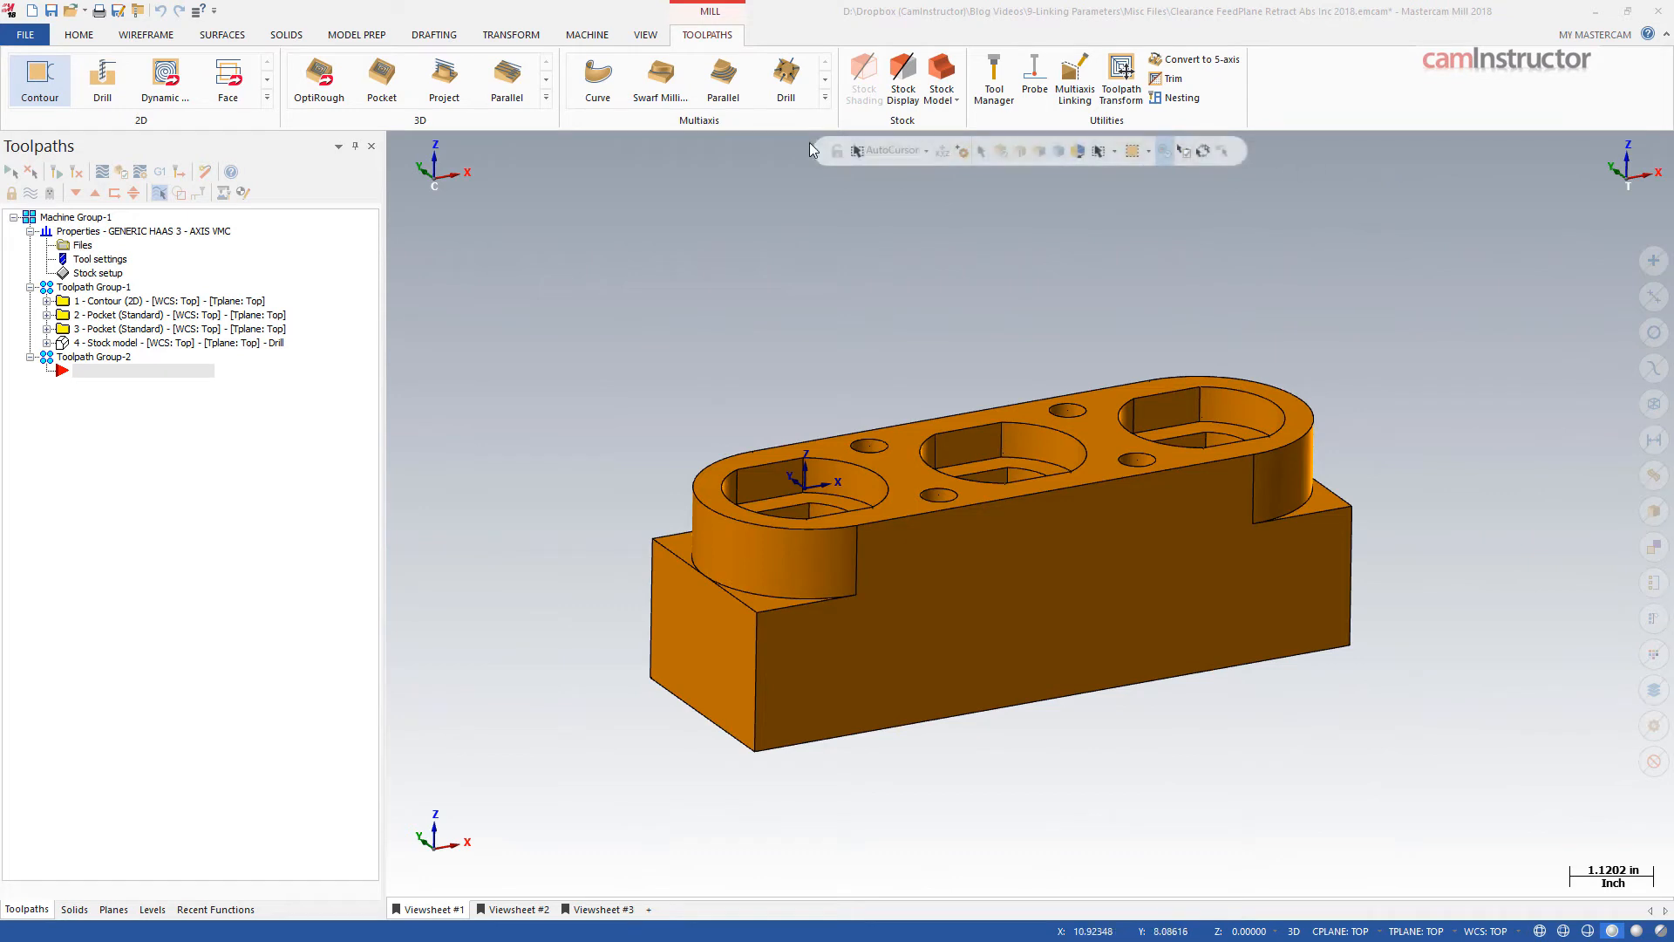
# - Start a 2D Contour toolpath and chain the rounded edge of the raised top
pyautogui.click(39, 78)
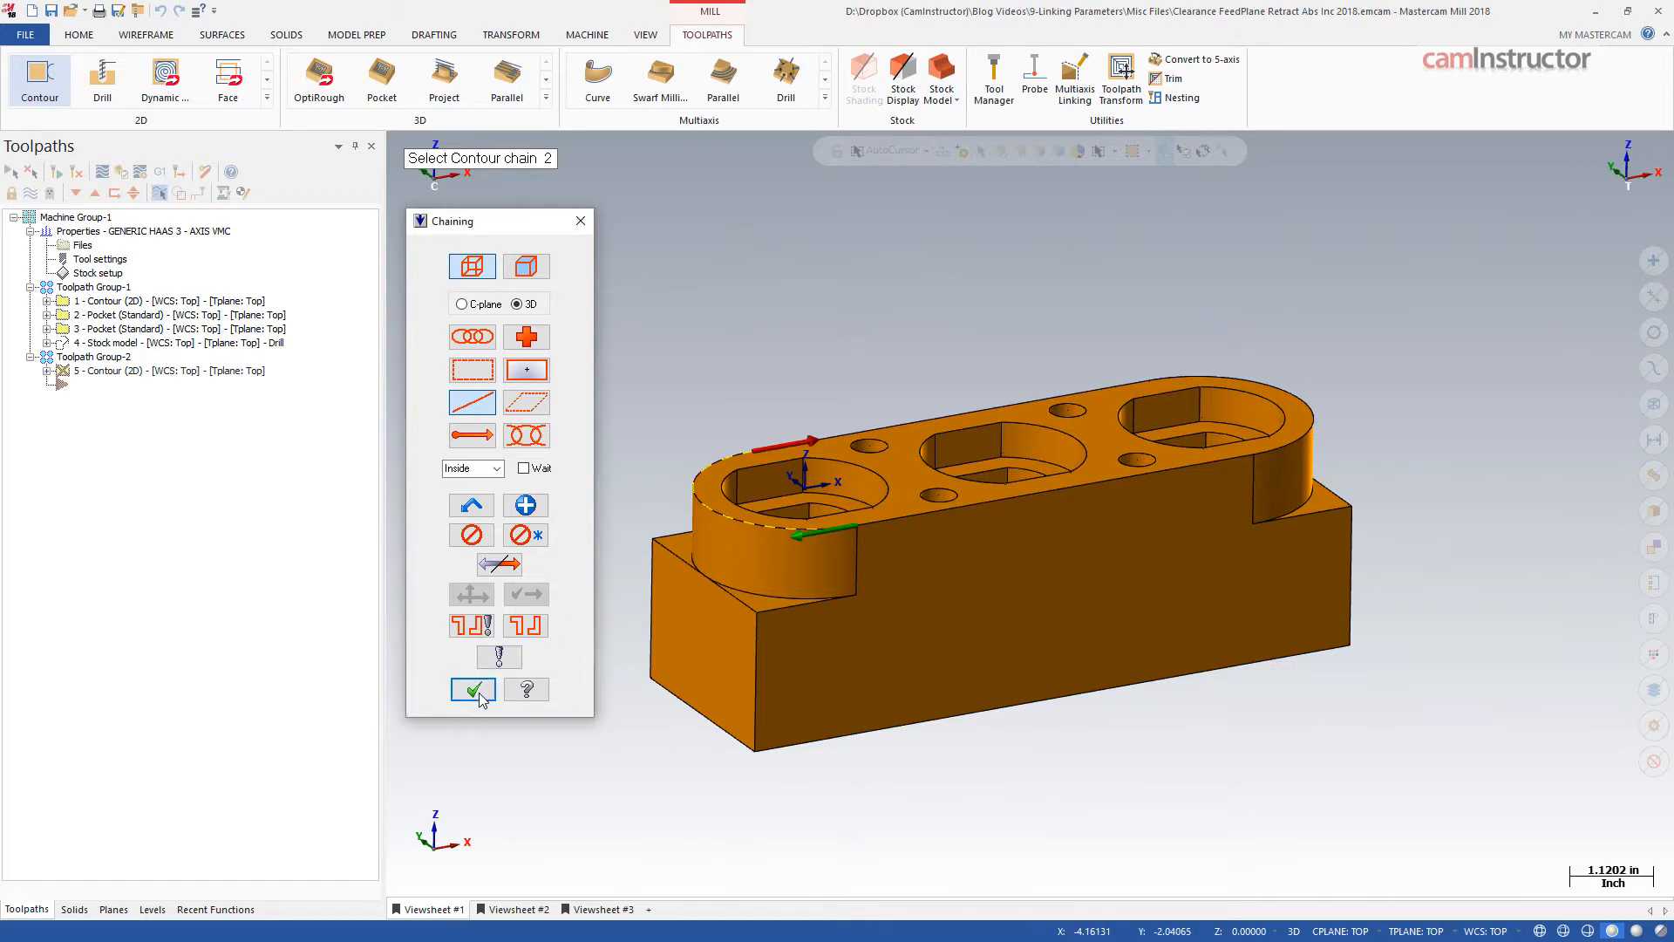
pyautogui.click(471, 689)
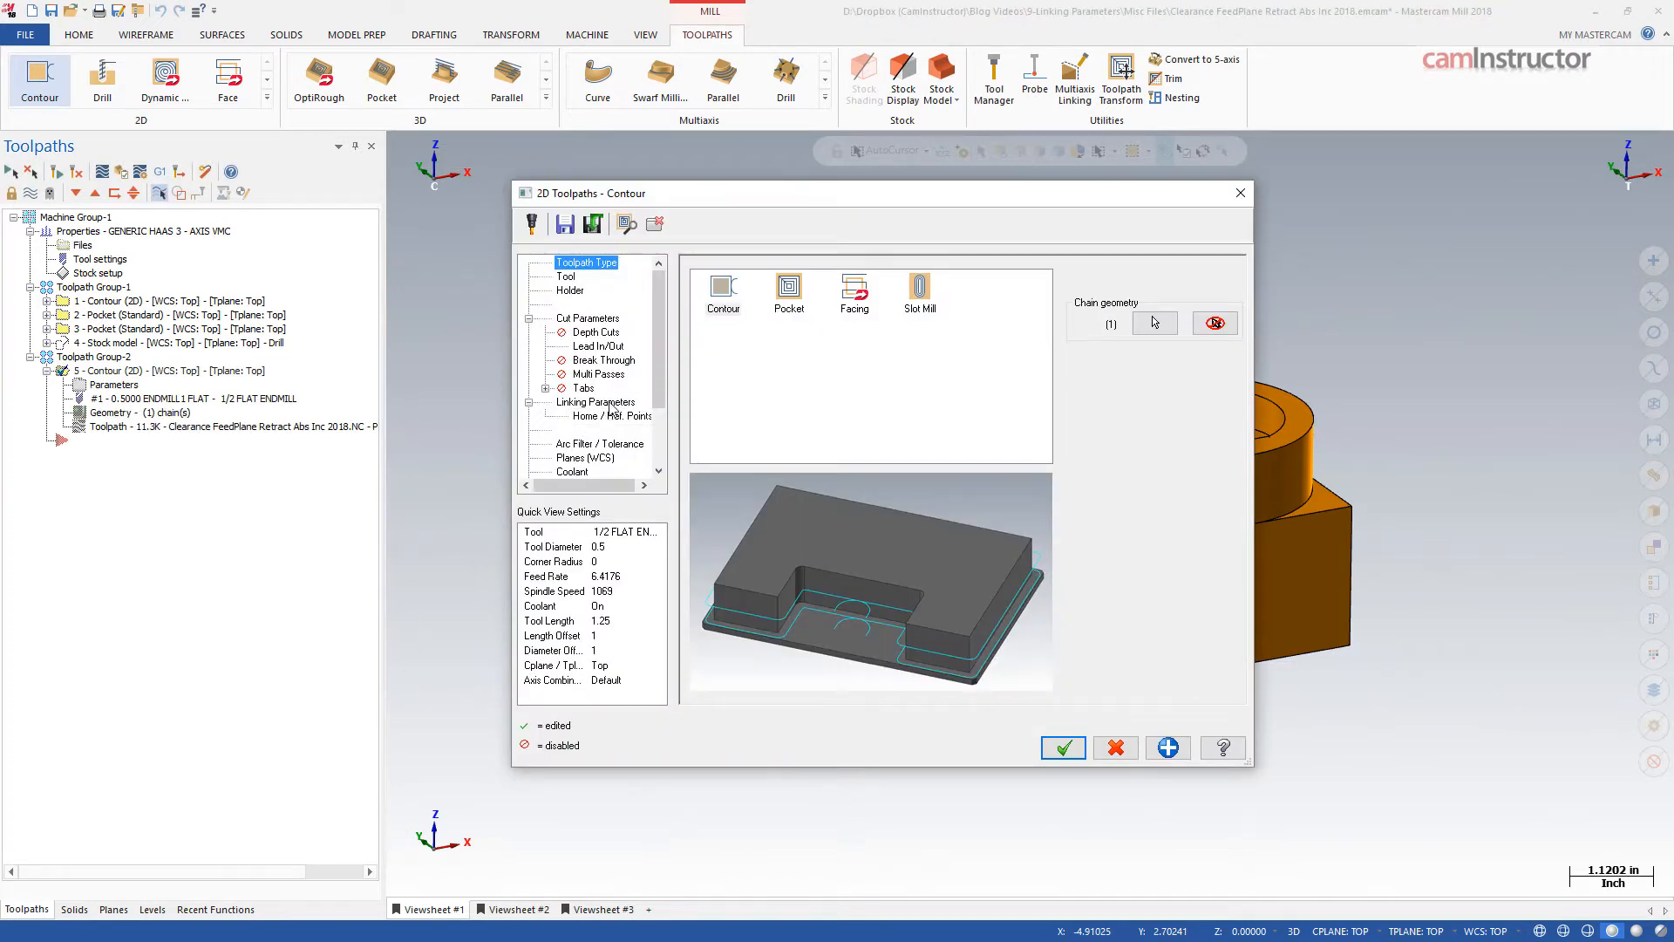
# - Set the contour depth to -1.0 in Linking Parameters and generate the toolpath
pyautogui.click(596, 401)
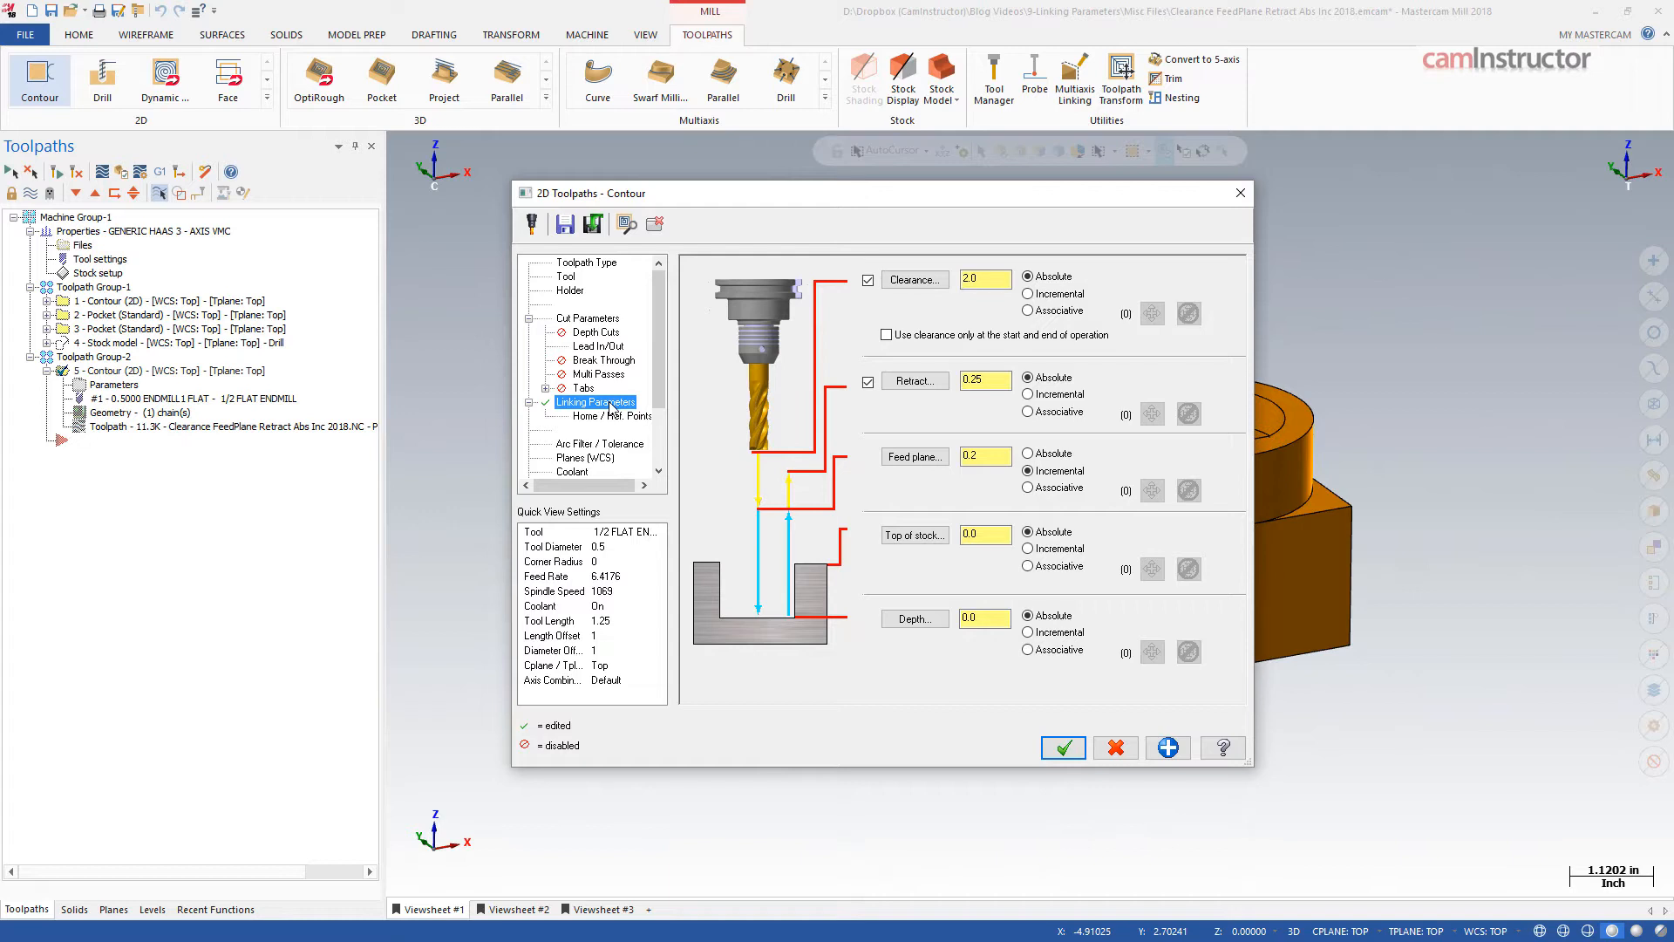
pyautogui.moveTo(655, 428)
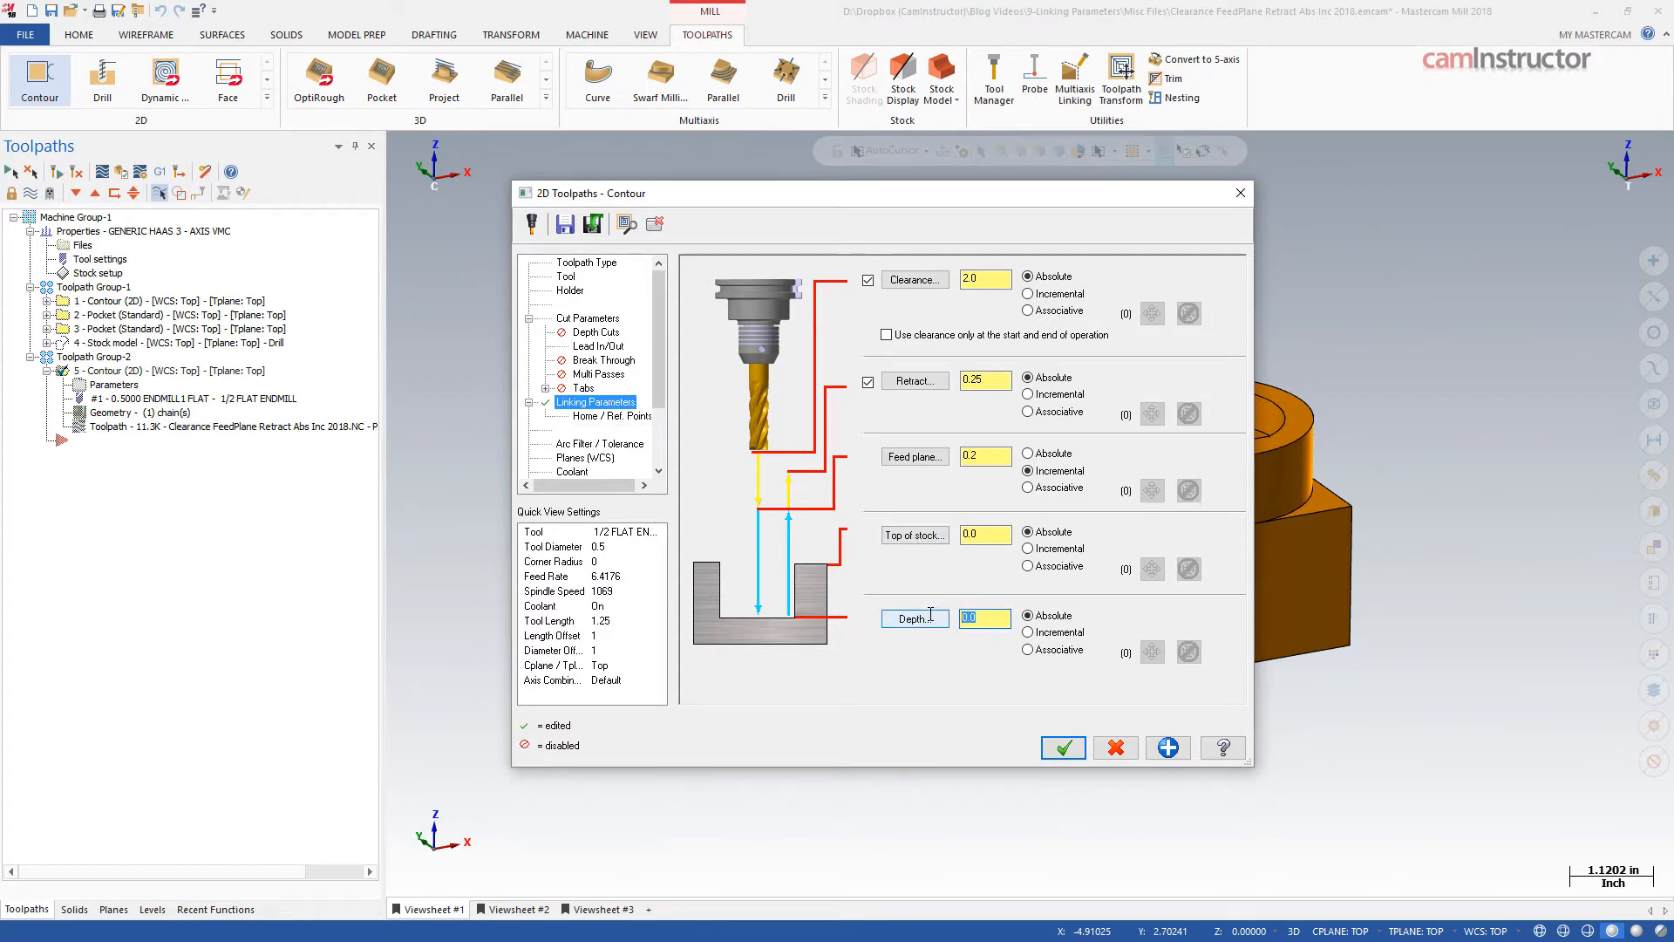
pyautogui.write('-1.0')
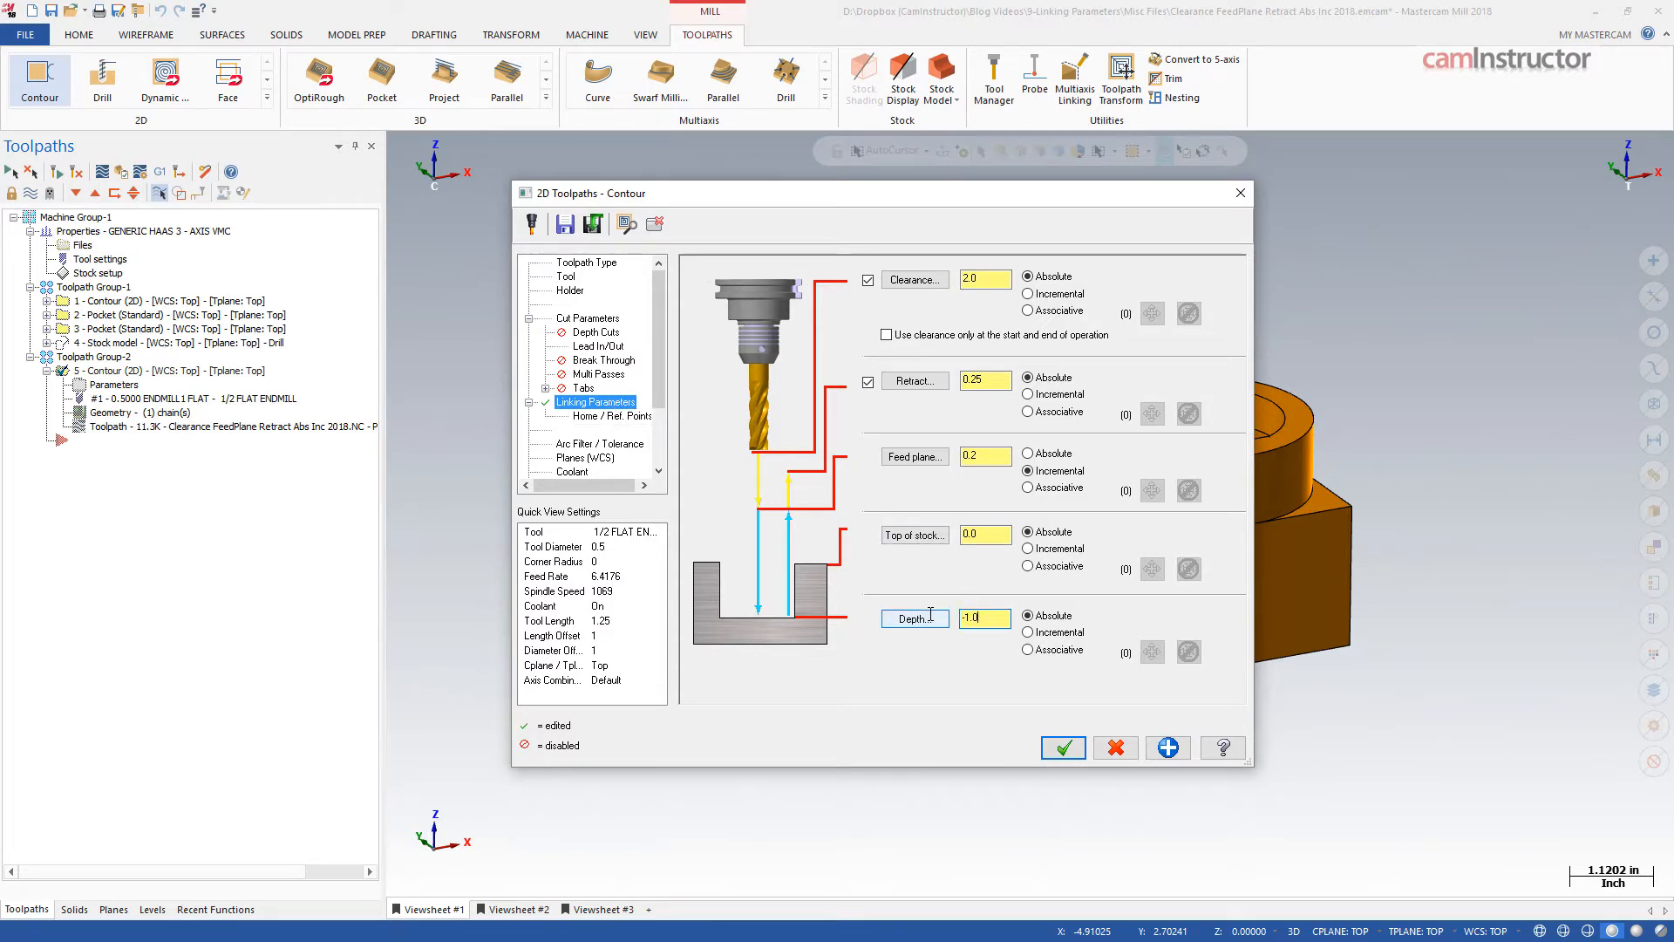
pyautogui.click(1062, 746)
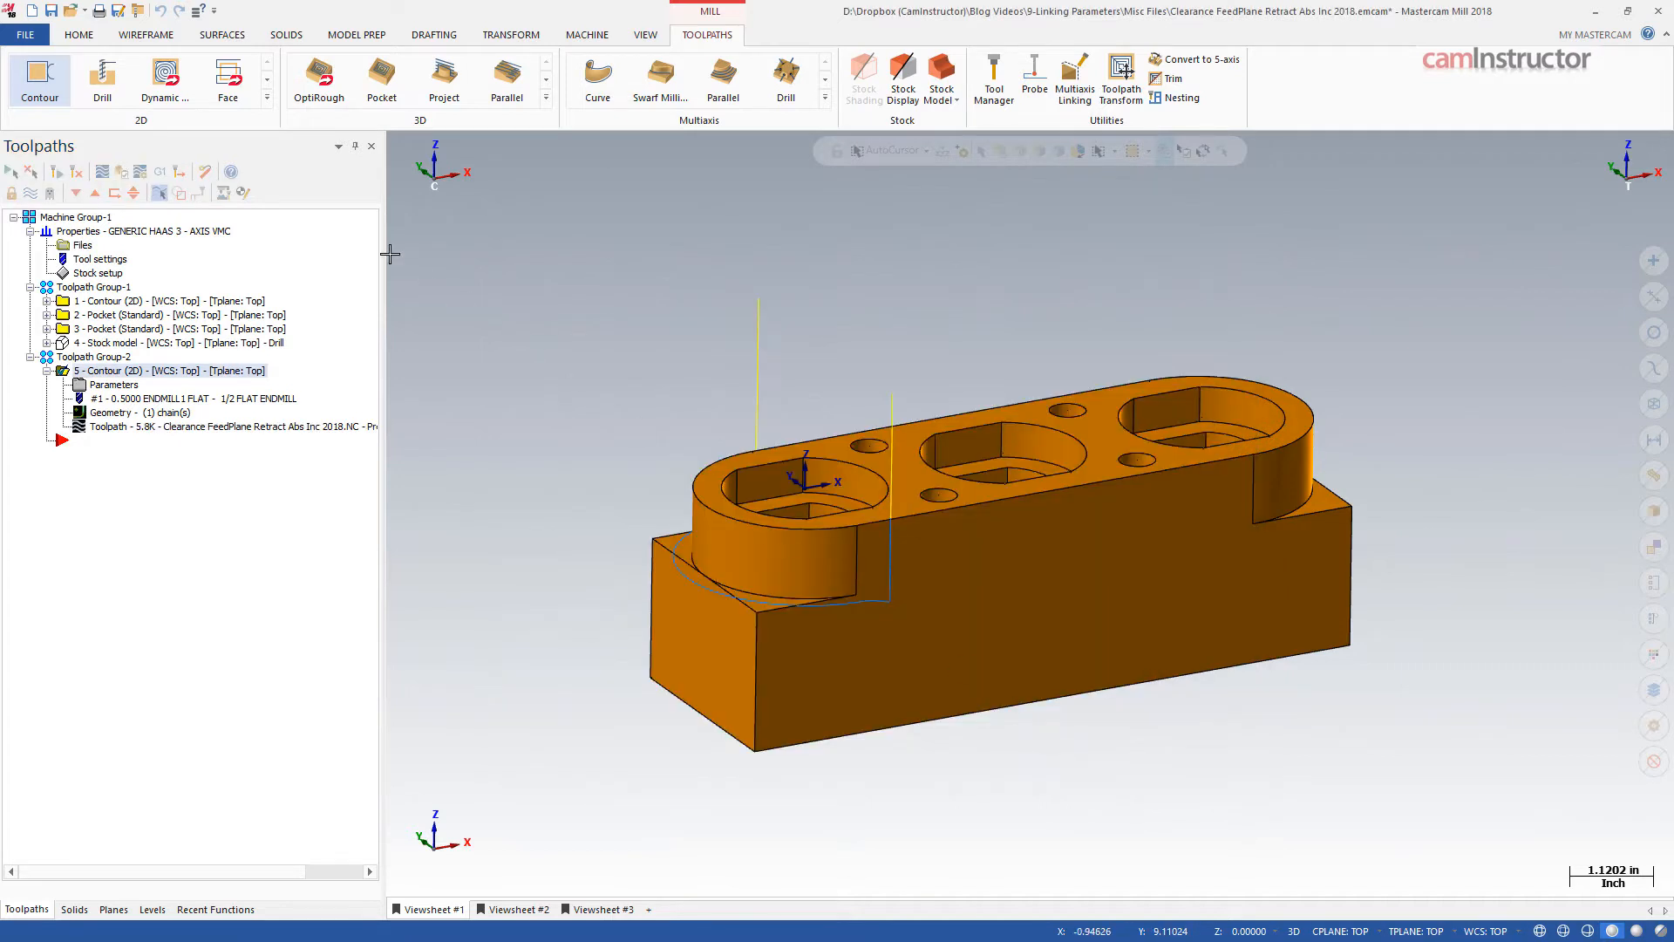
pyautogui.click(78, 34)
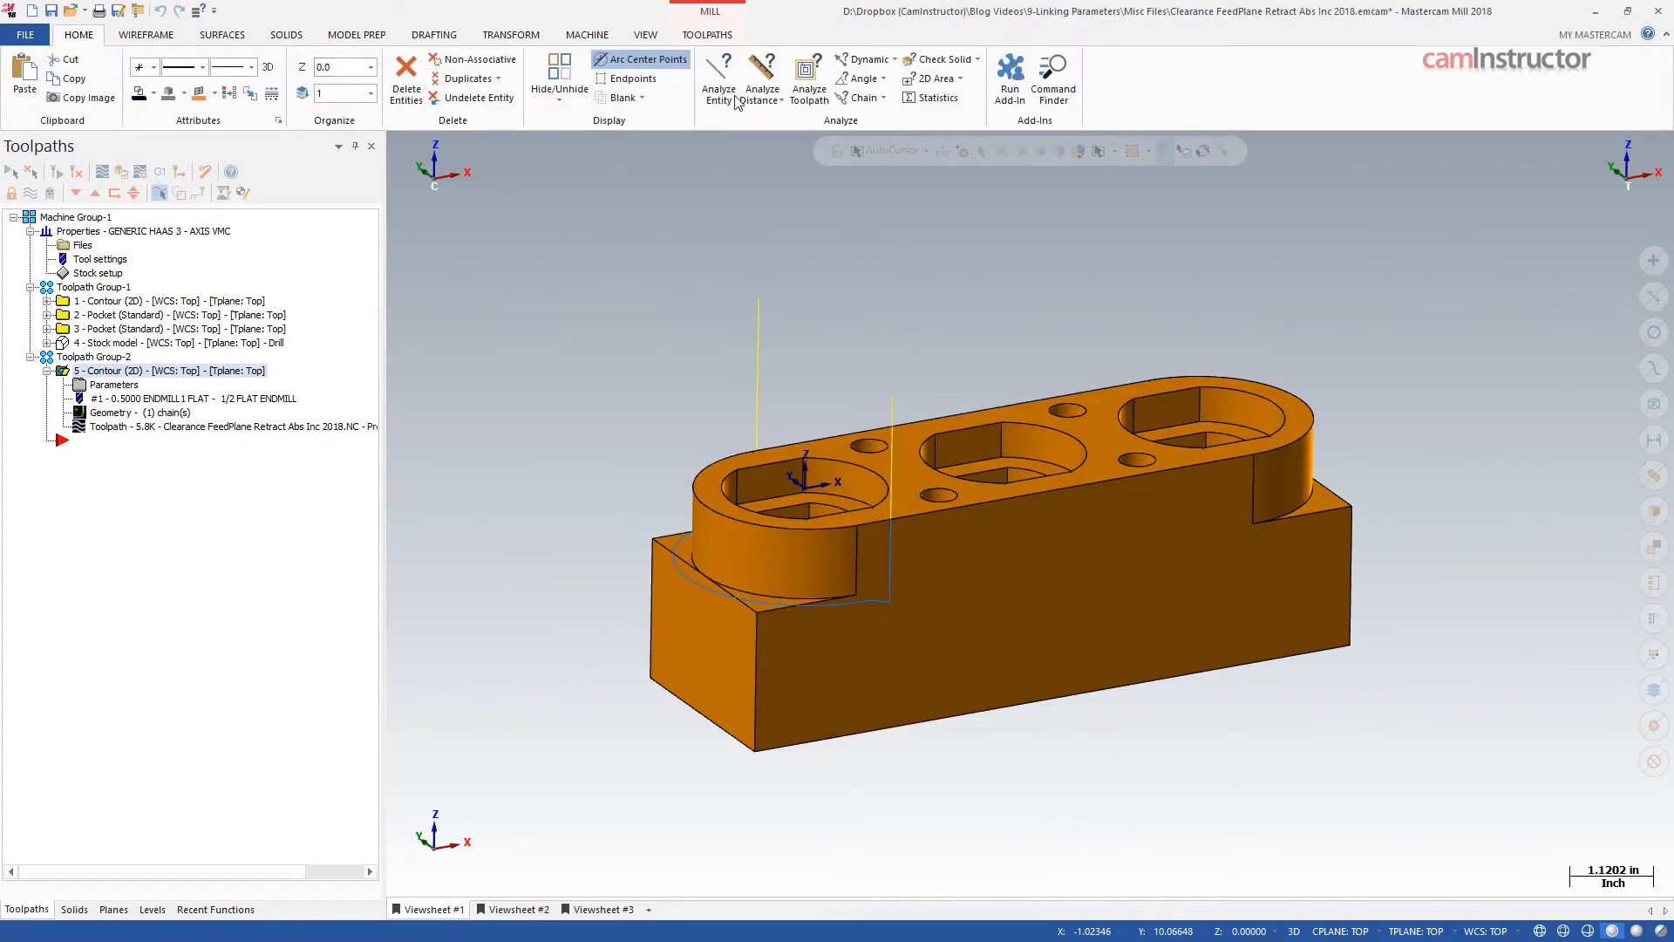
pyautogui.moveTo(809, 77)
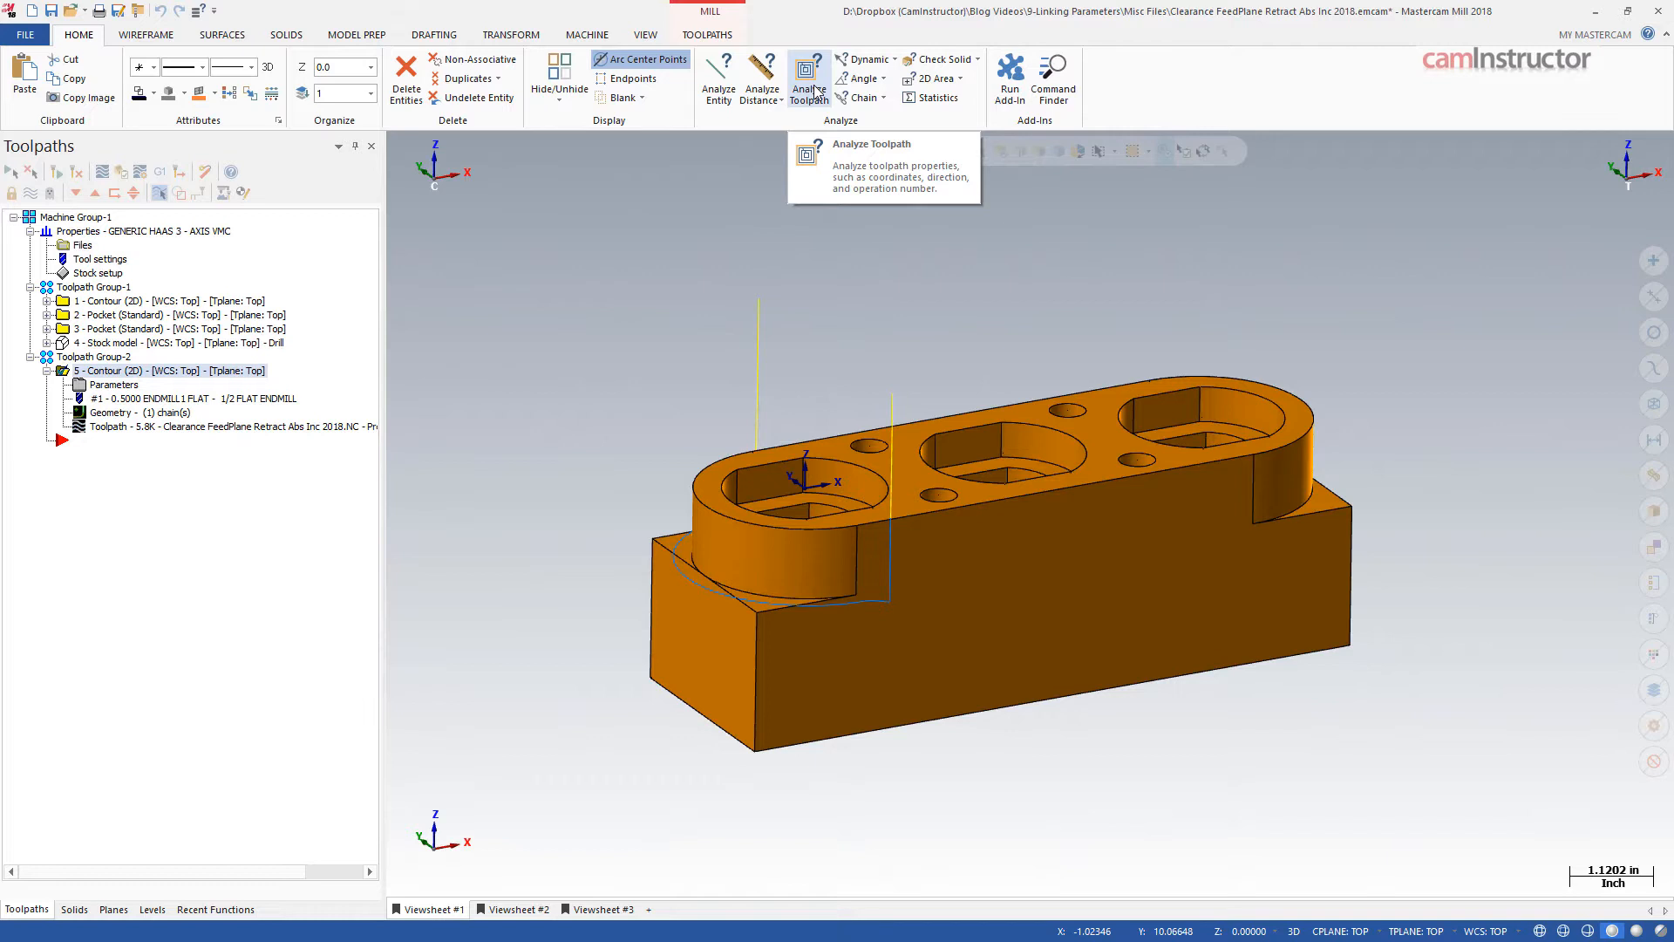
pyautogui.click(809, 72)
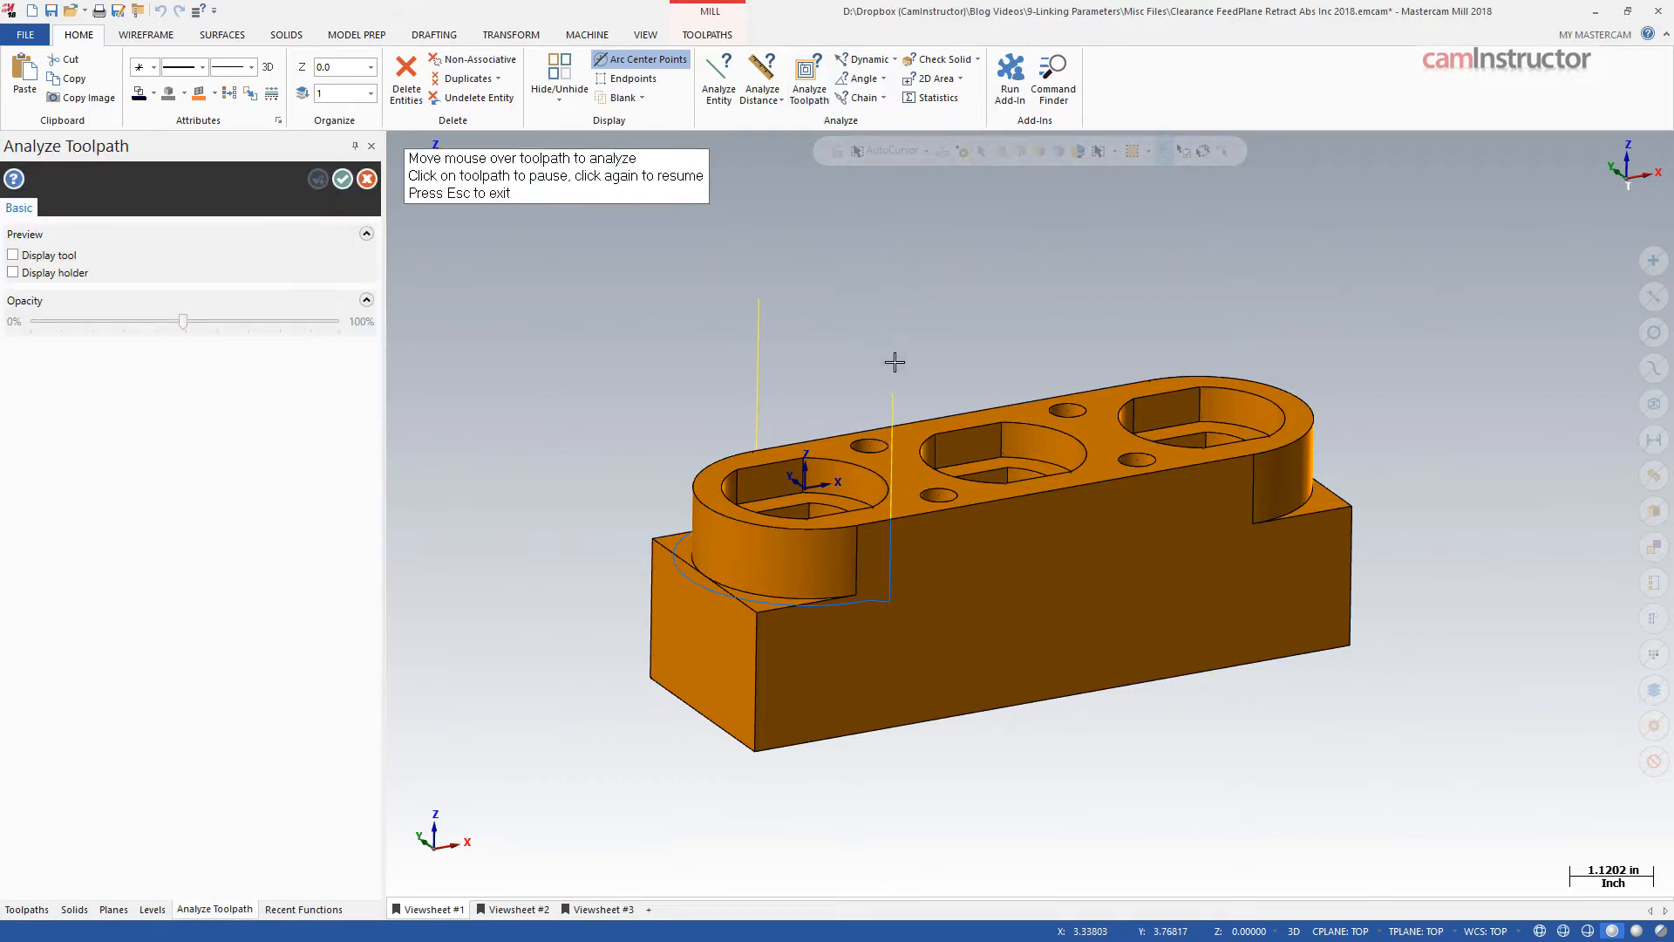
pyautogui.moveTo(891, 384)
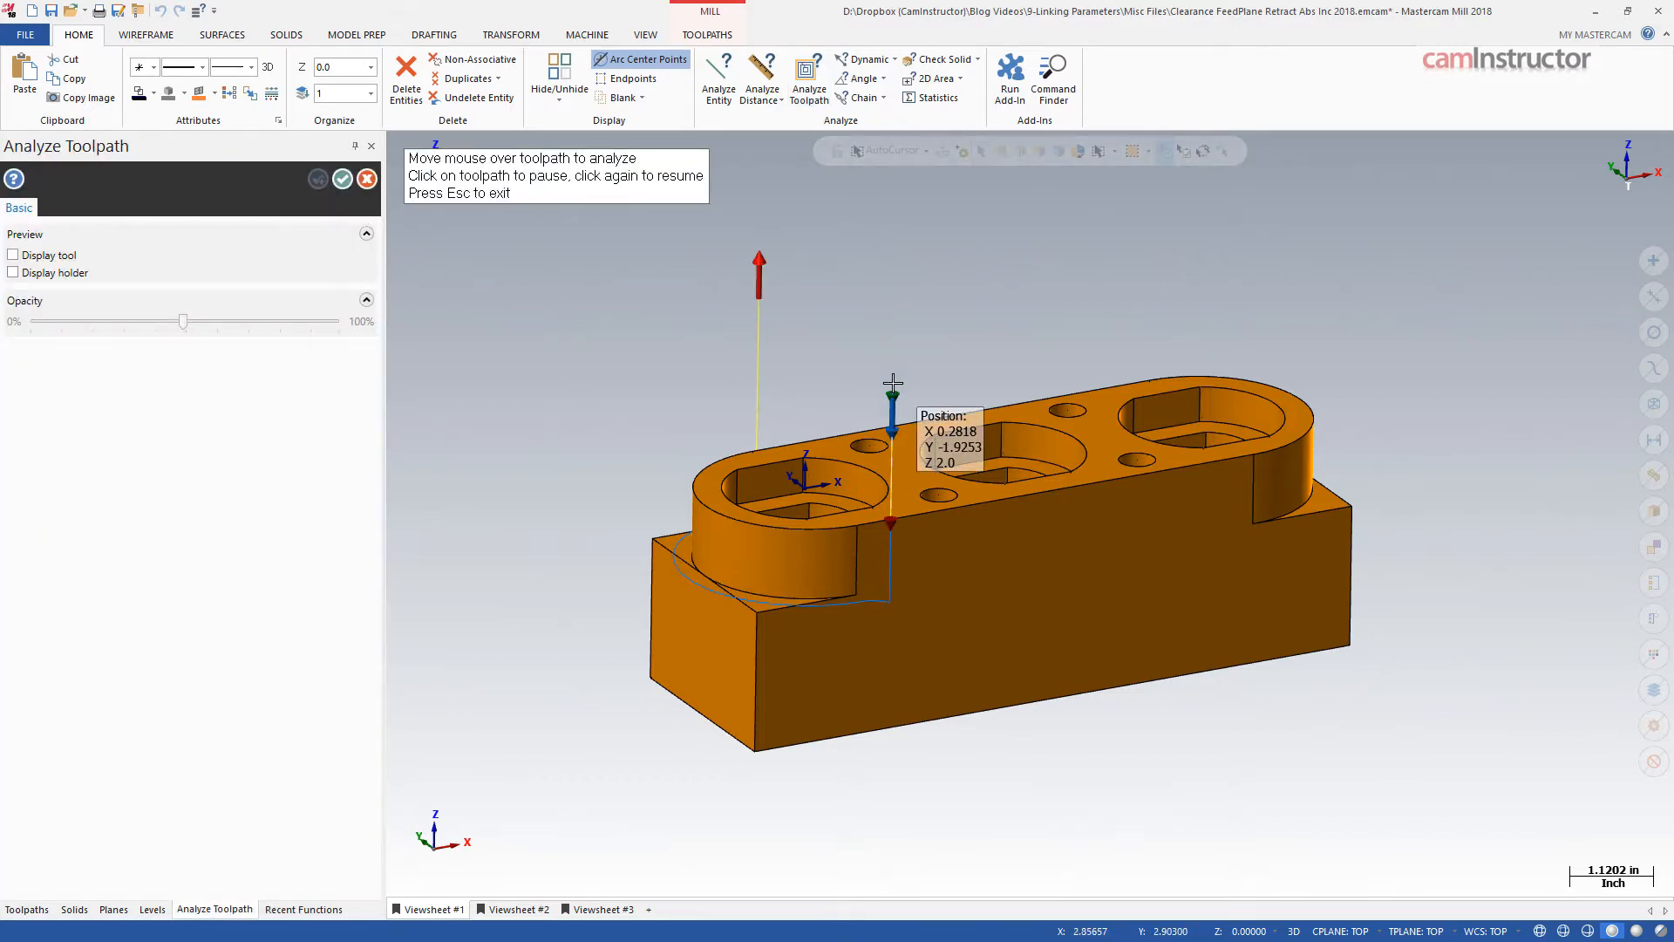
pyautogui.moveTo(891, 510)
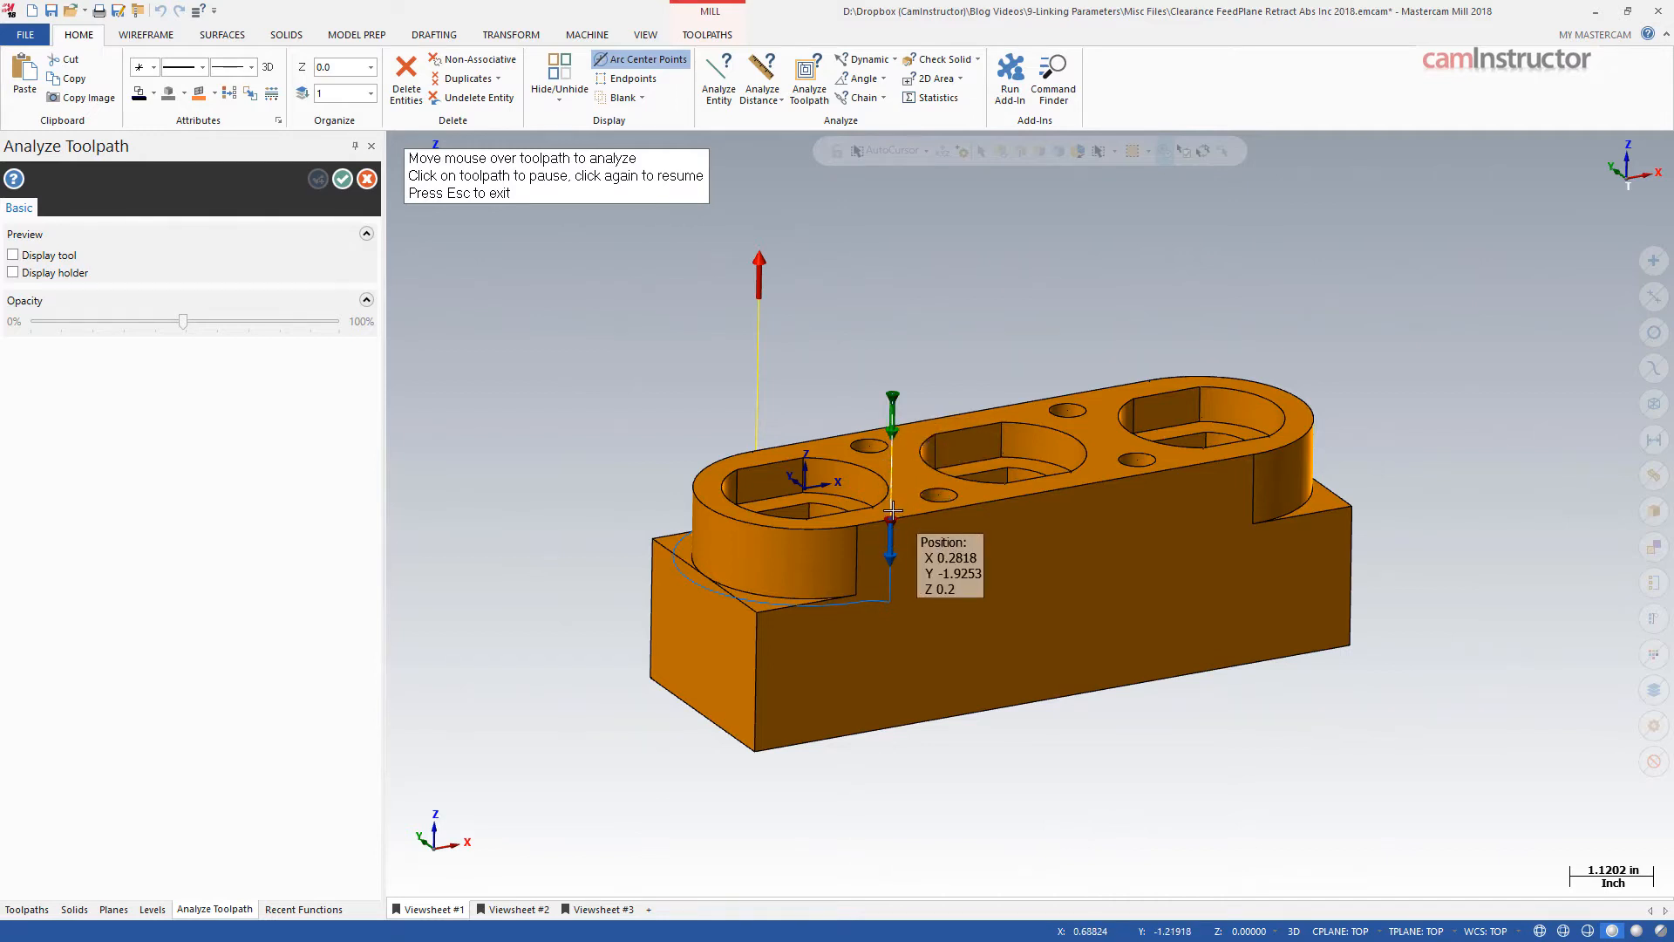
pyautogui.click(366, 178)
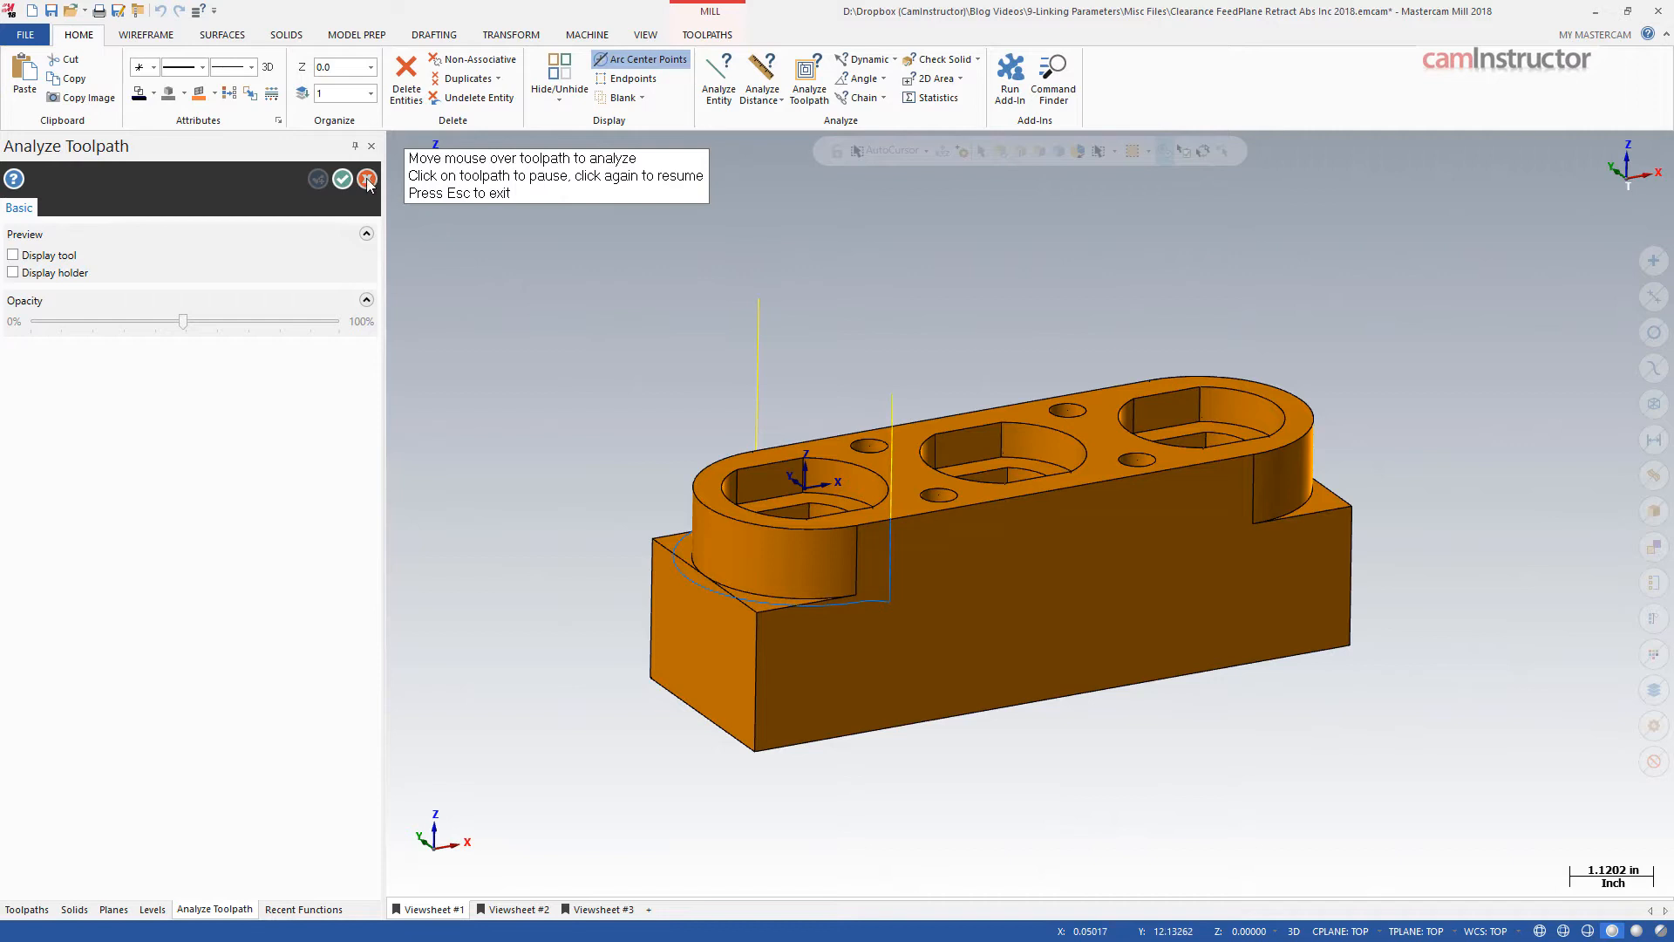
pyautogui.click(367, 178)
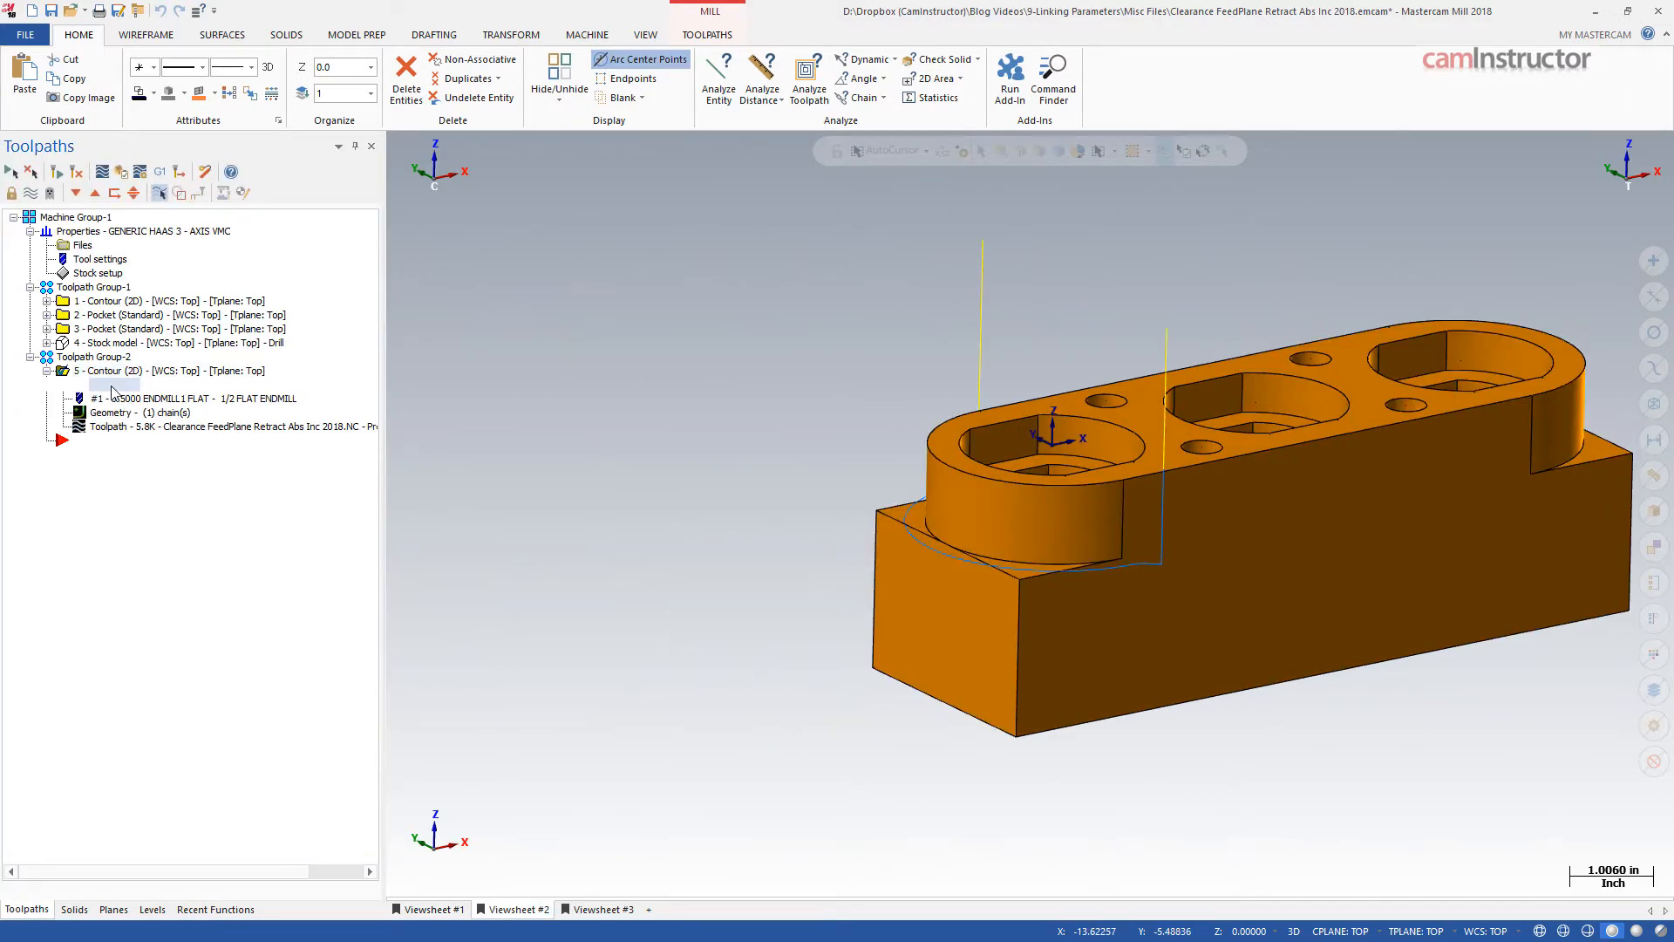
# - Reopen the contour parameters and switch on Multi Passes for rough and finish passes
pyautogui.doubleClick(113, 385)
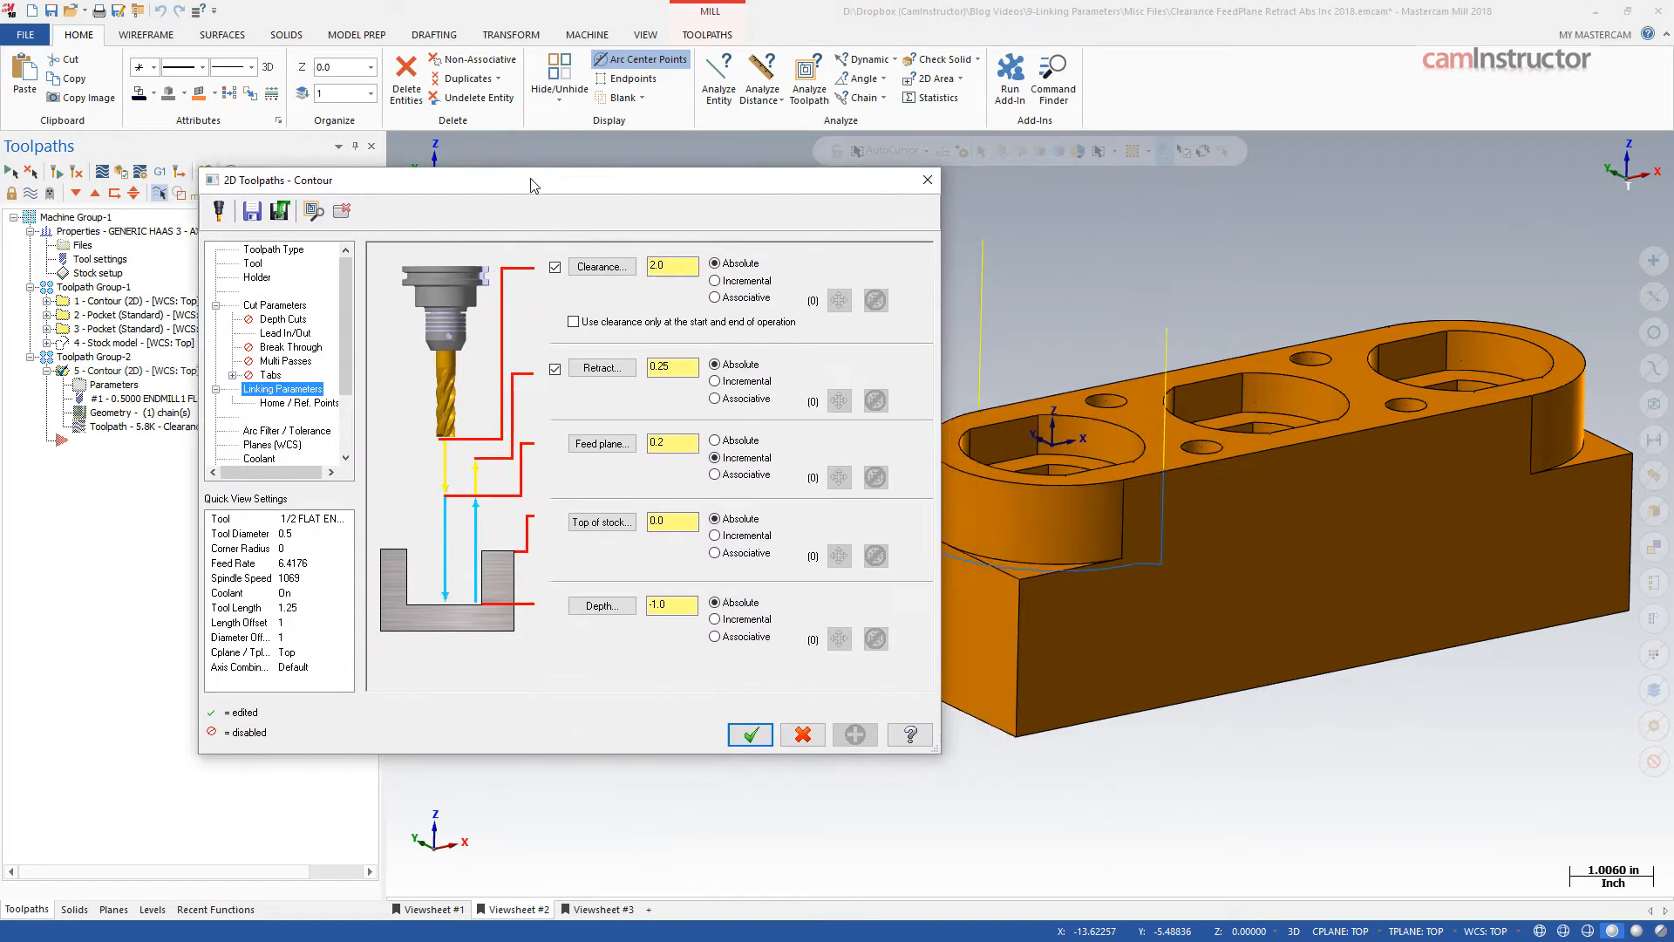
pyautogui.moveTo(534, 180); pyautogui.dragTo(415, 190)
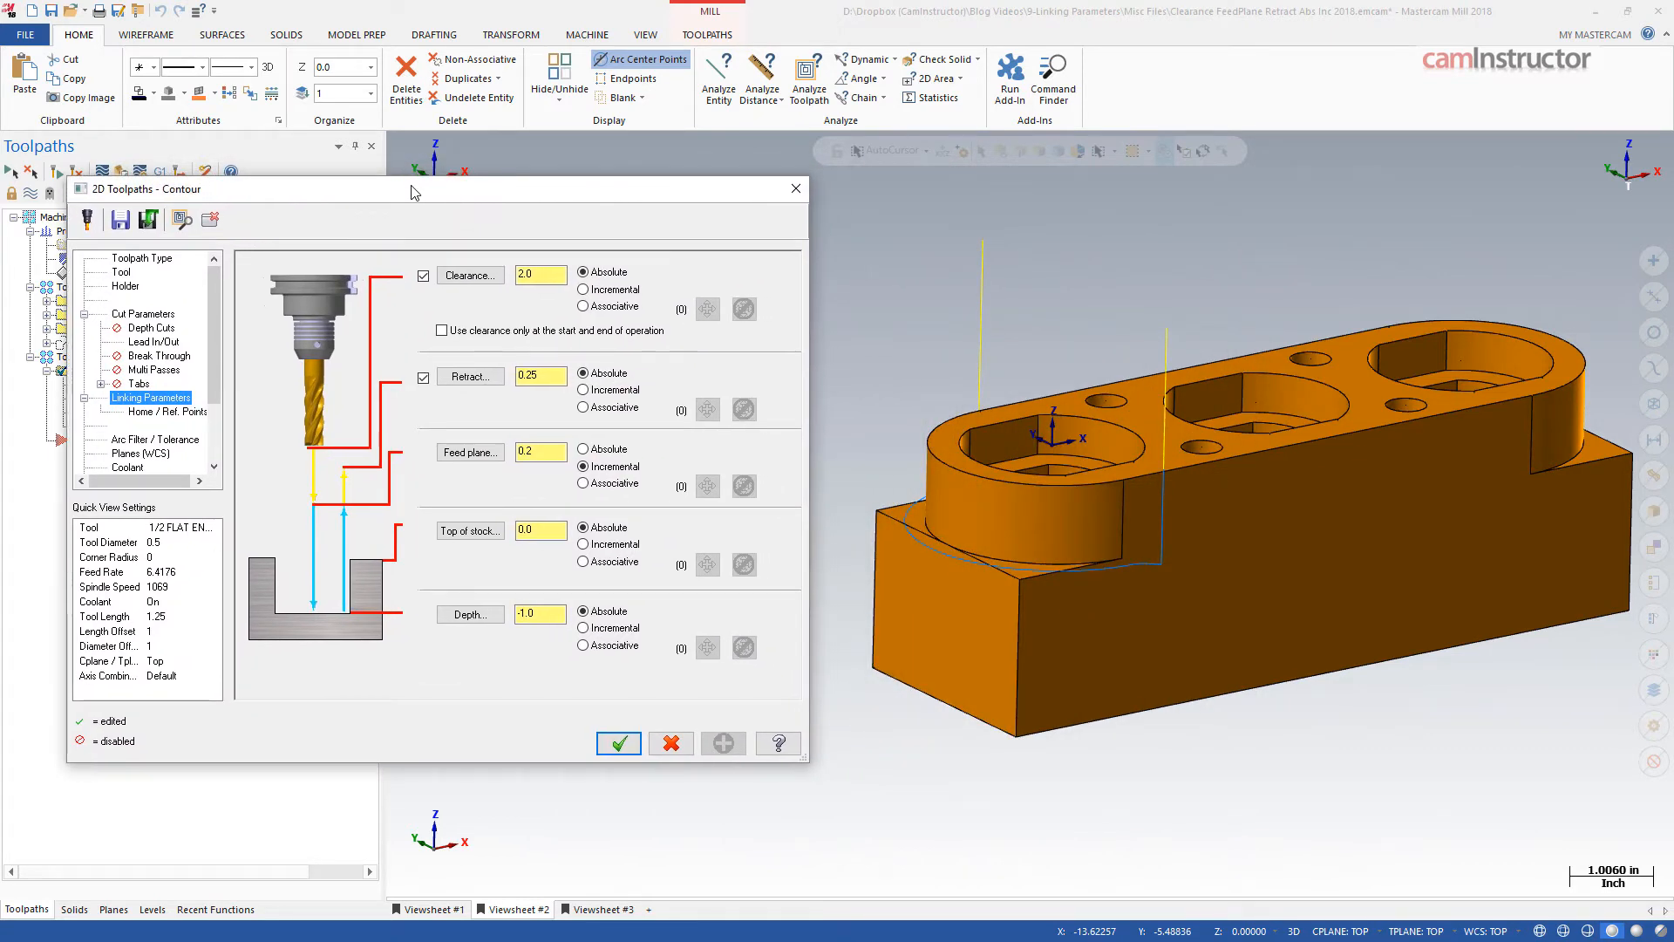
pyautogui.moveTo(241, 339)
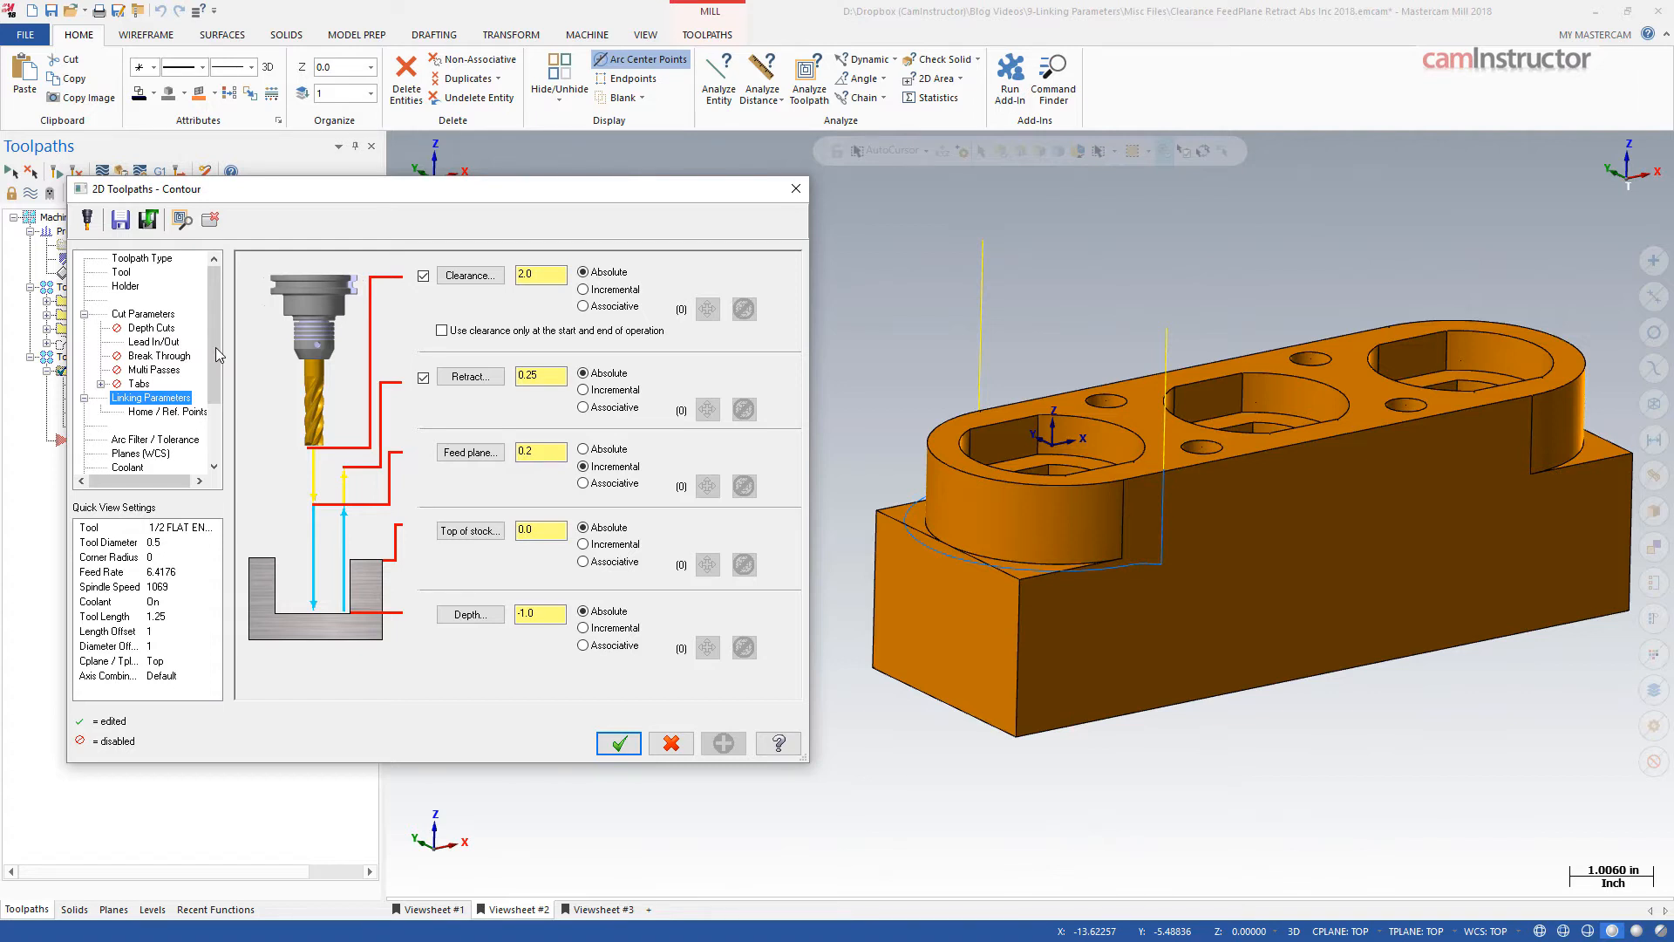
pyautogui.click(153, 368)
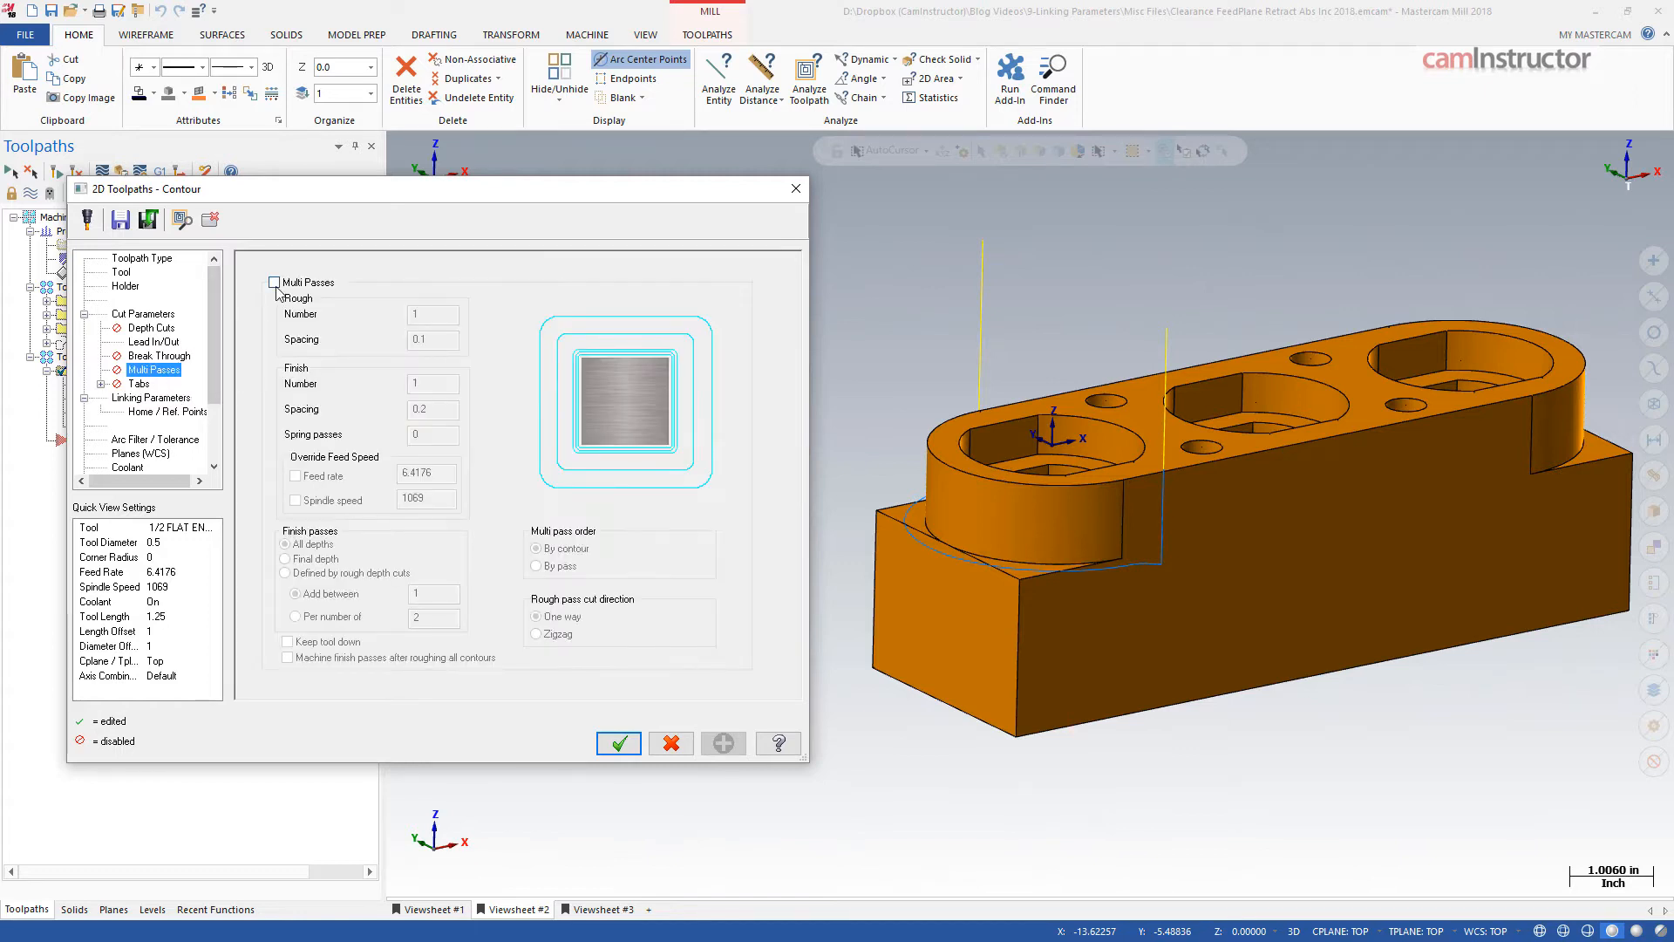
pyautogui.click(274, 282)
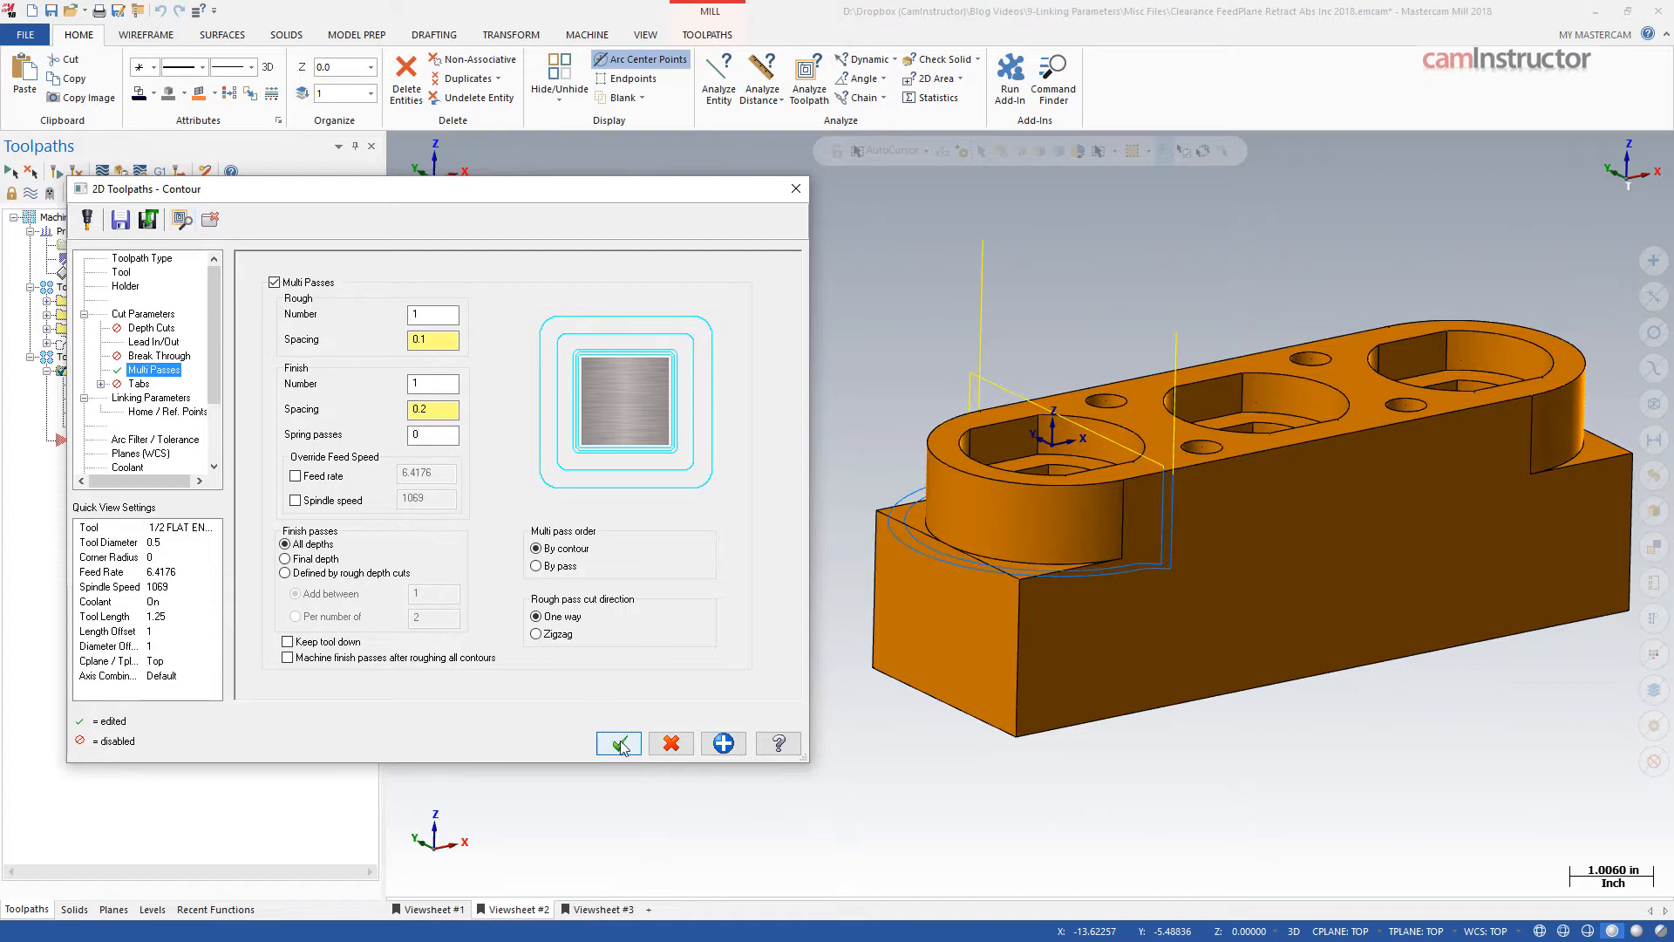
# - Regenerate the multi-pass contour and start Analyze Toolpath to inspect its positions
pyautogui.click(618, 743)
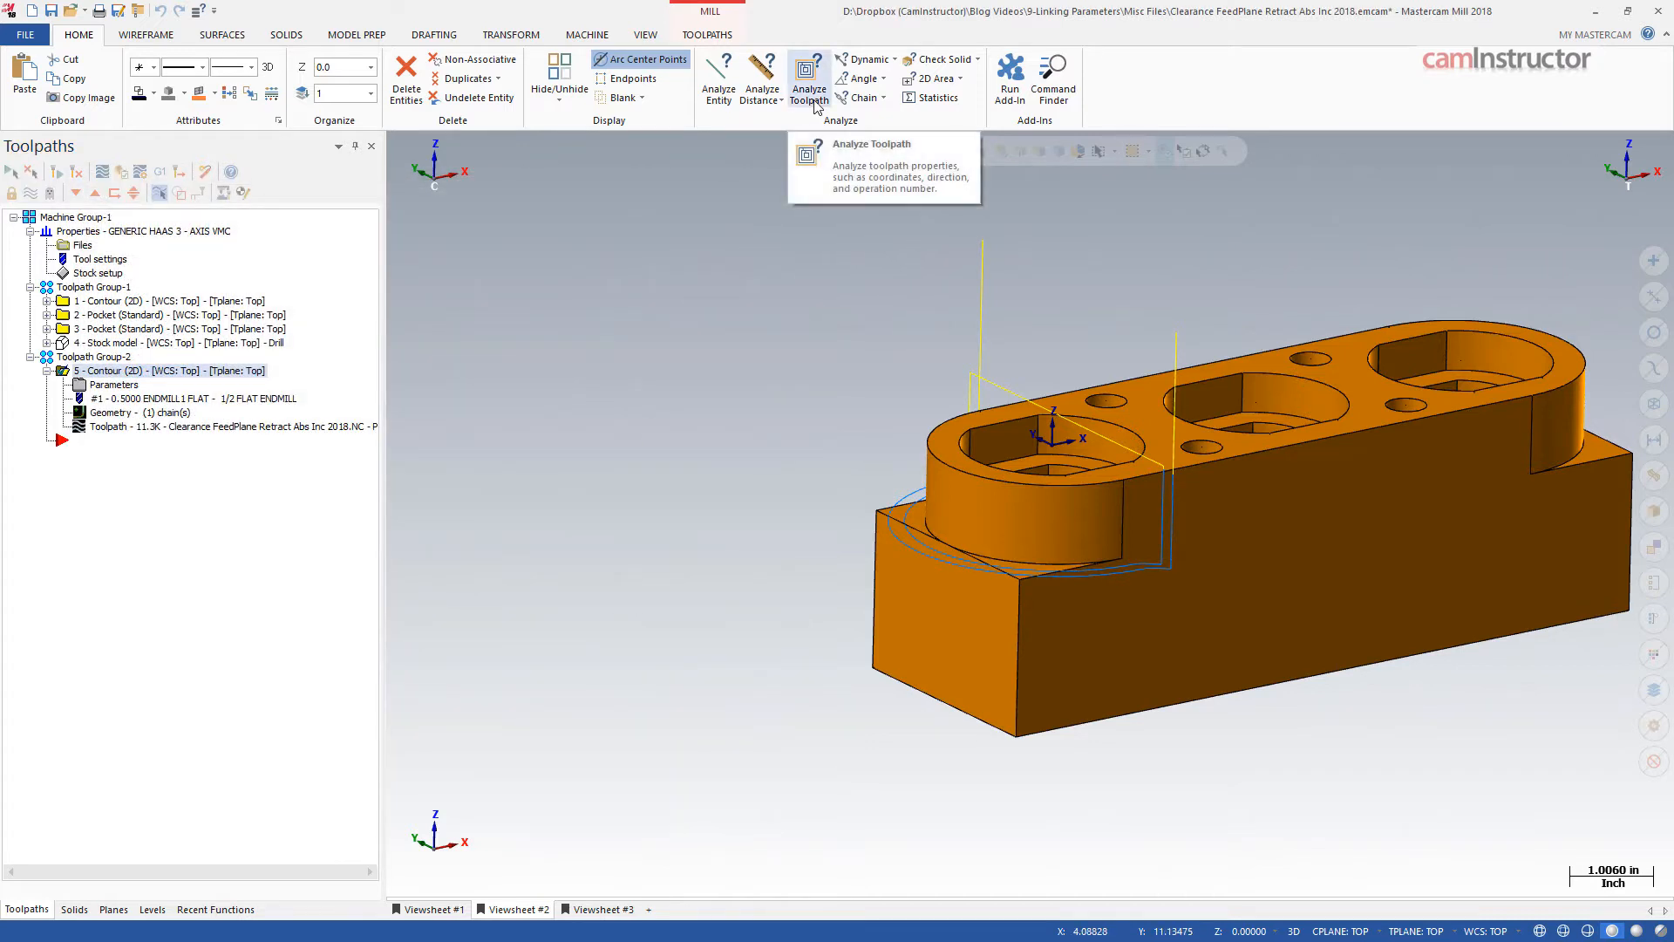
pyautogui.click(808, 76)
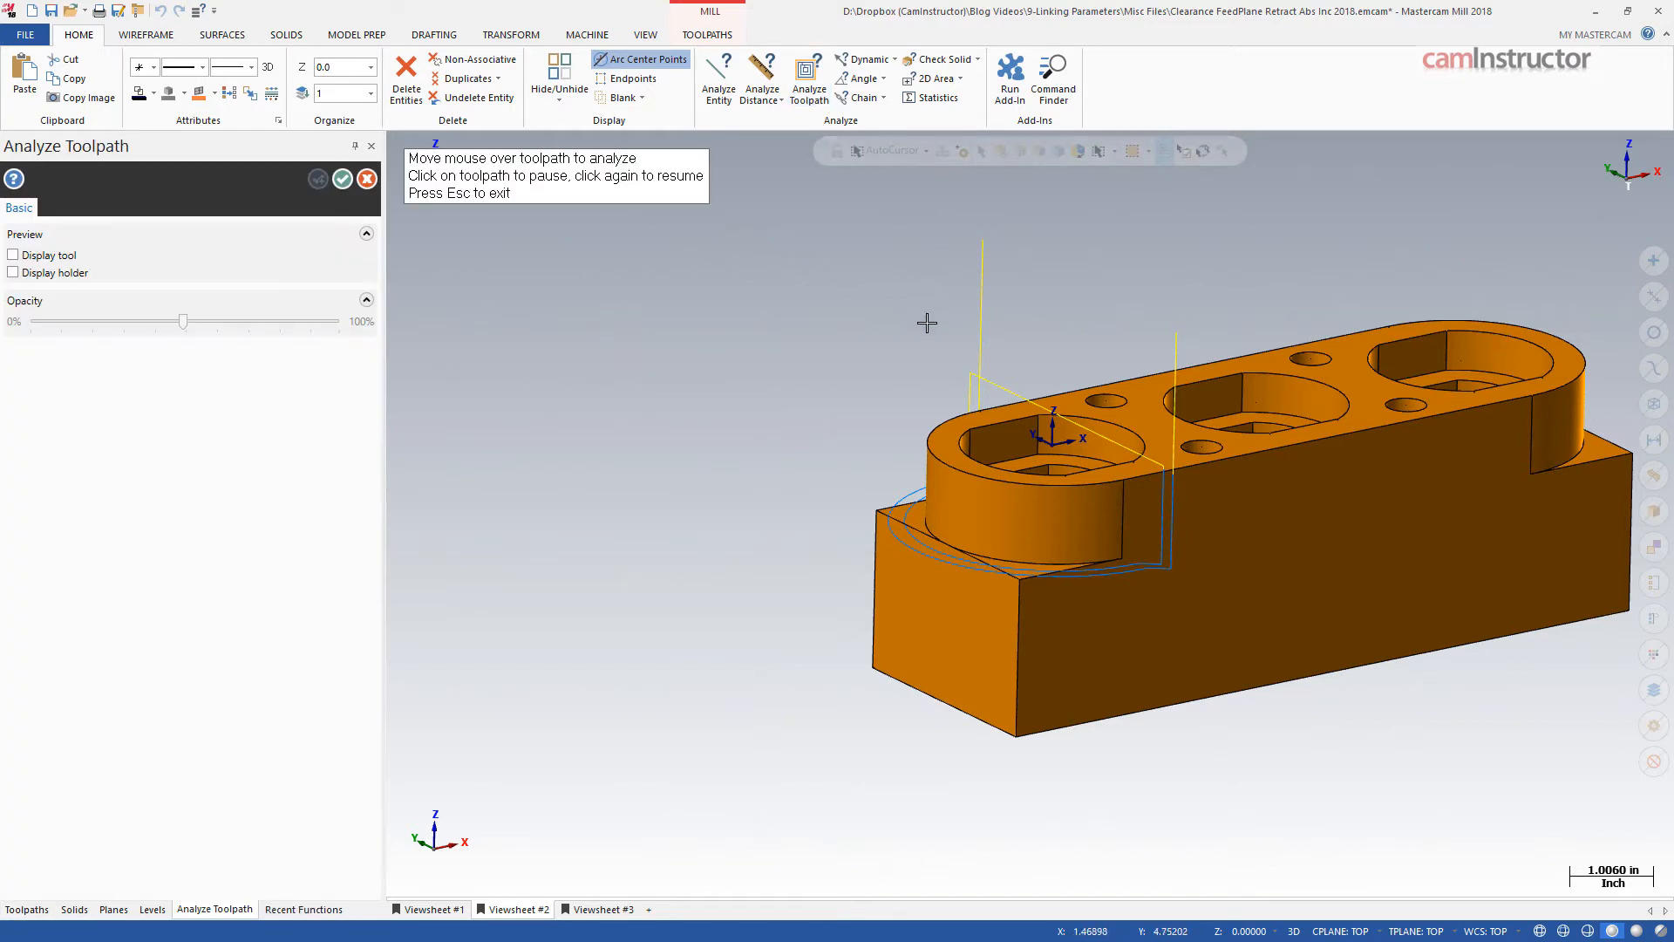
pyautogui.moveTo(965, 371)
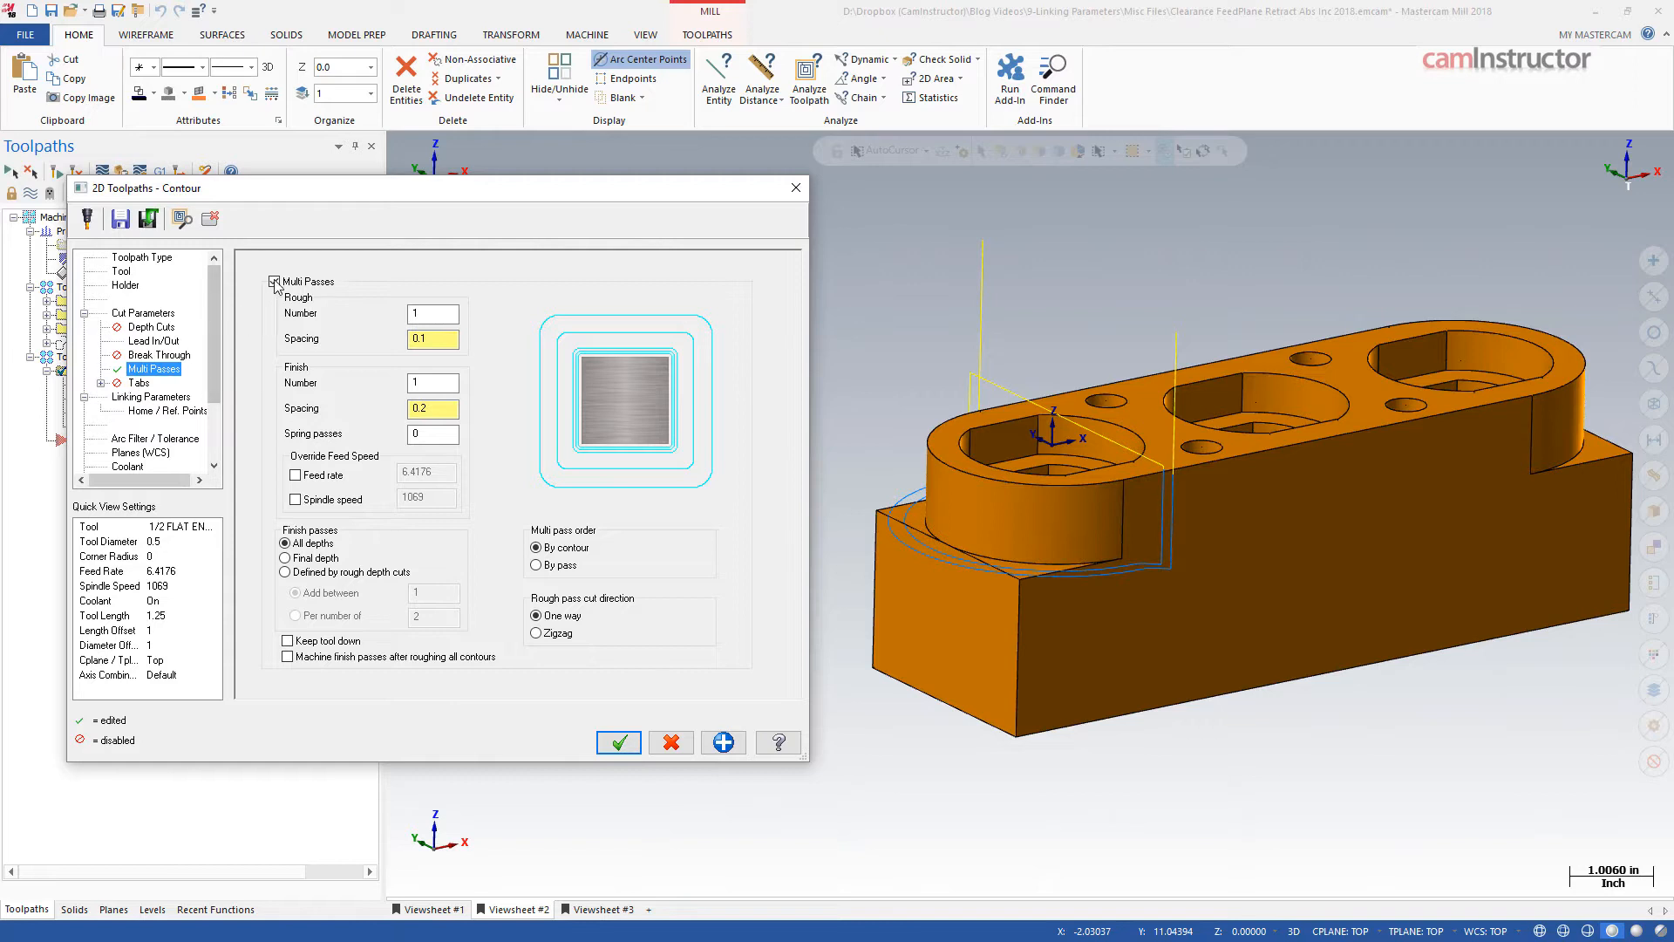
# - Swap Multi Passes for Depth Cuts and make the retract height incremental 0.25
pyautogui.click(152, 327)
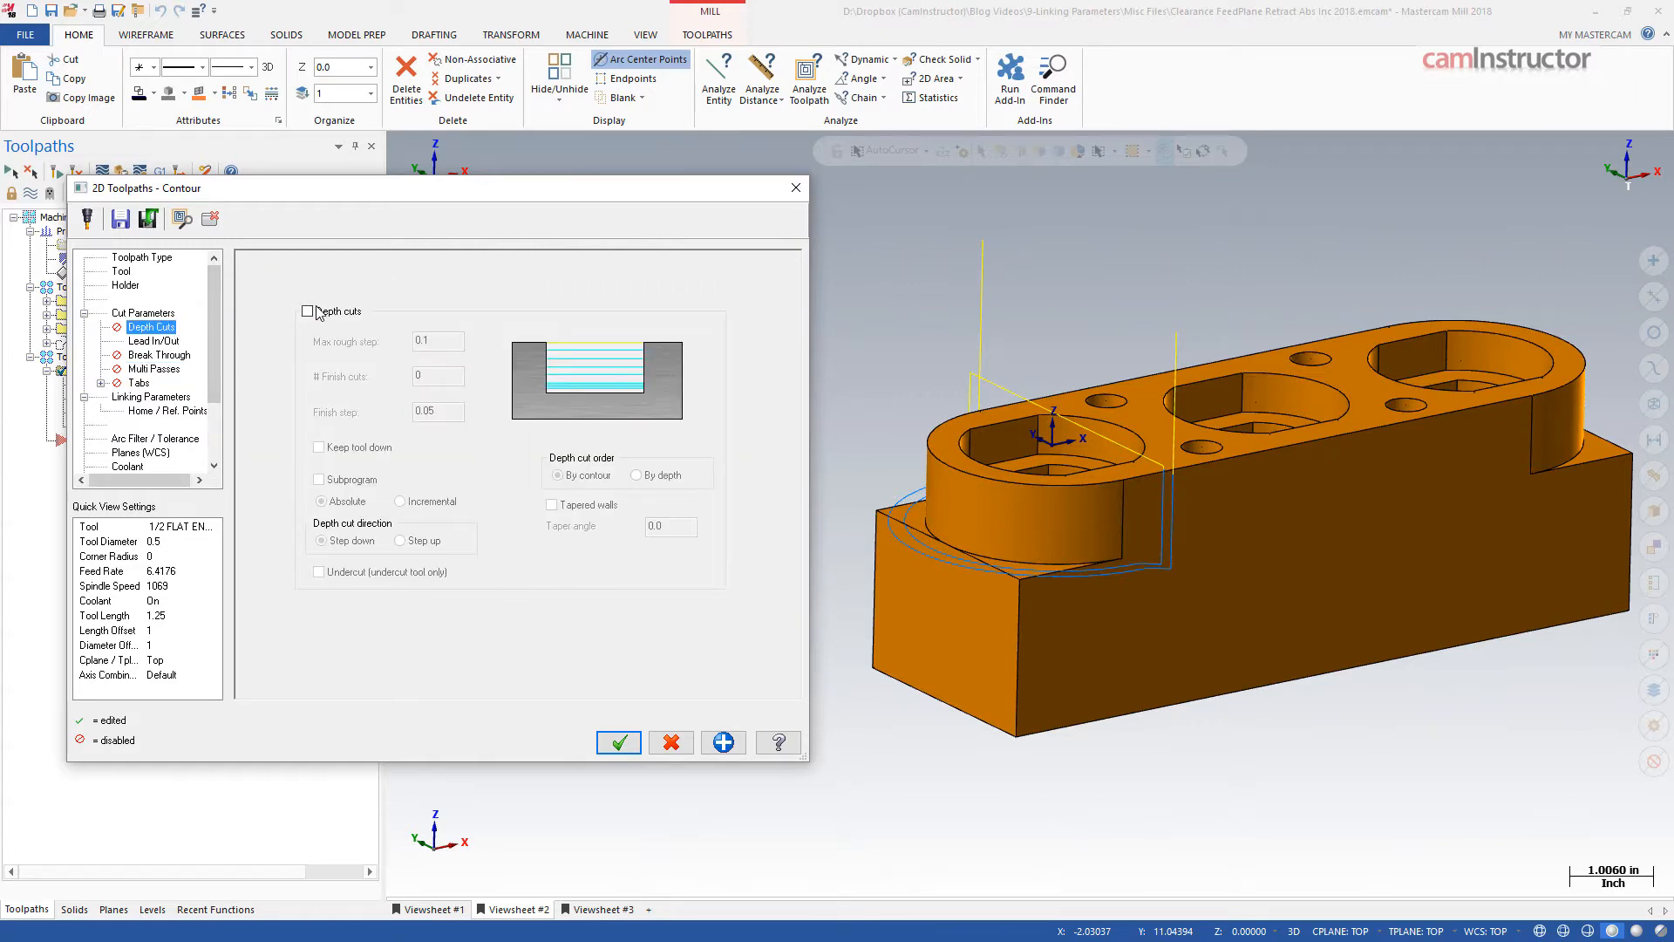
pyautogui.click(308, 310)
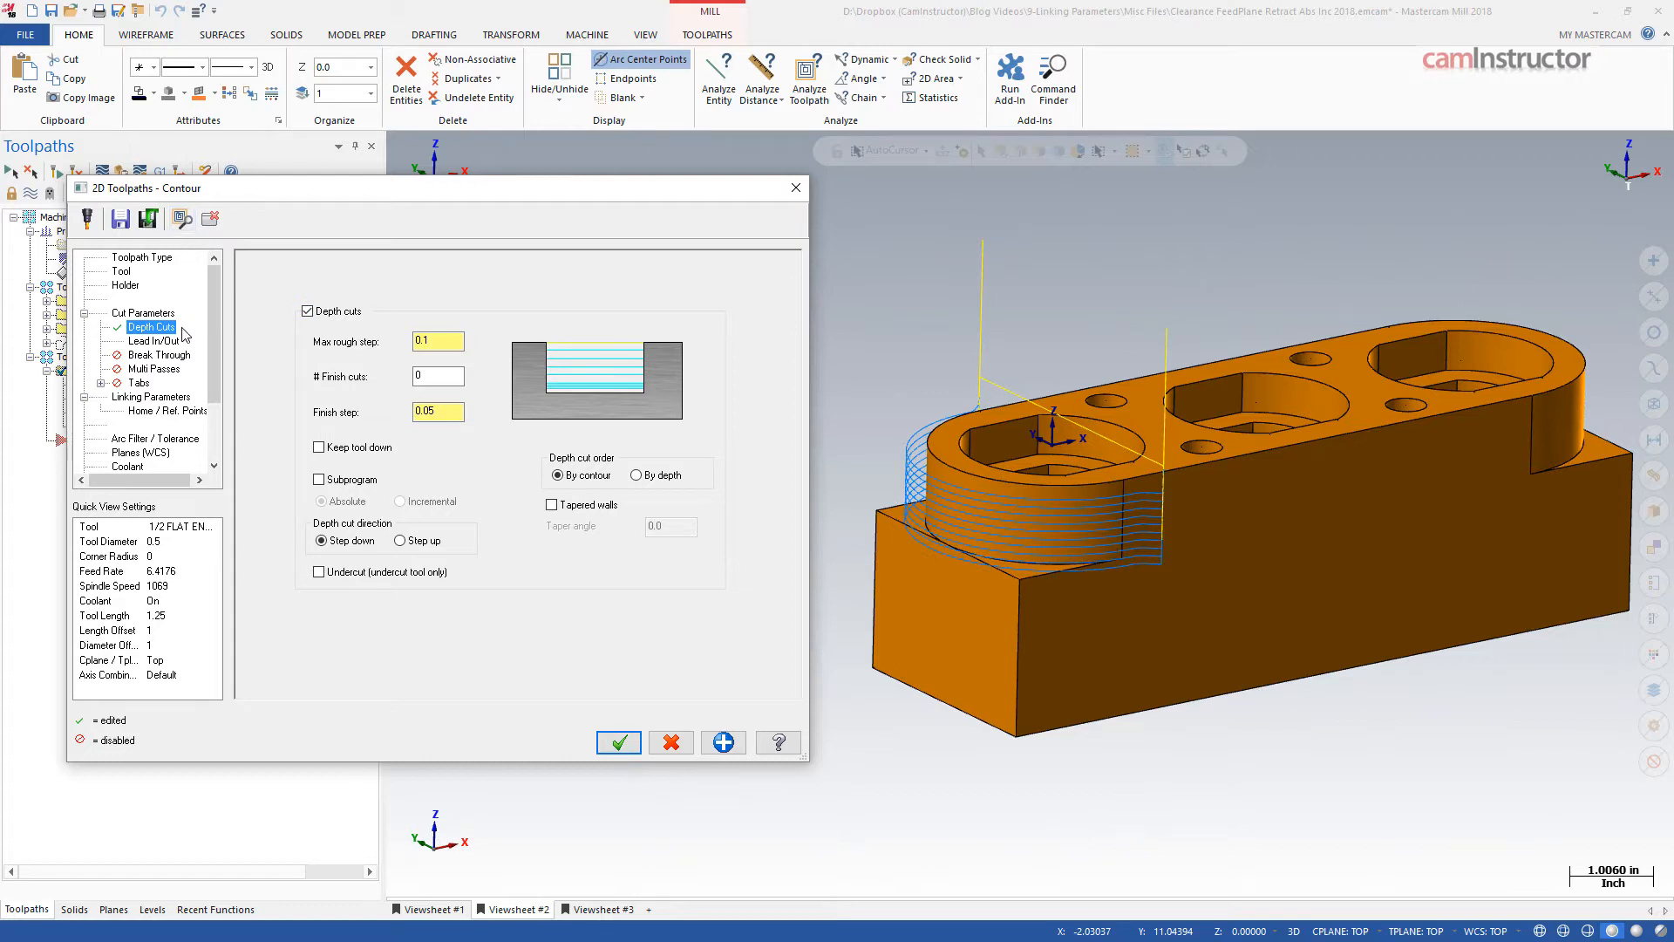
pyautogui.click(151, 395)
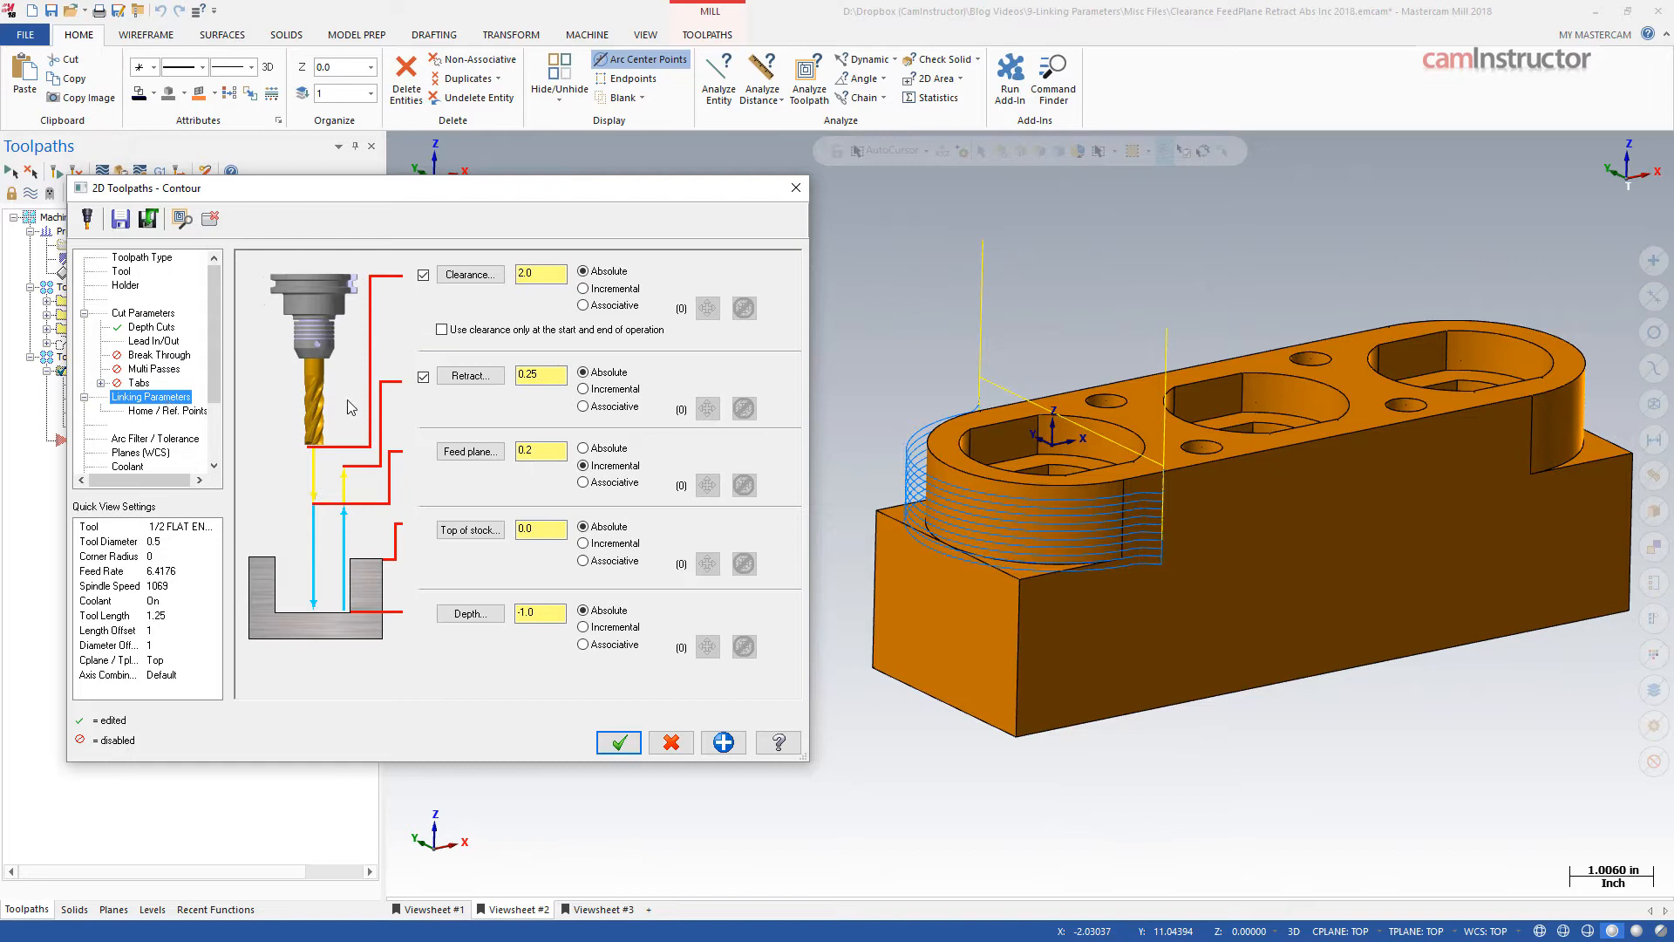
pyautogui.moveTo(649, 395)
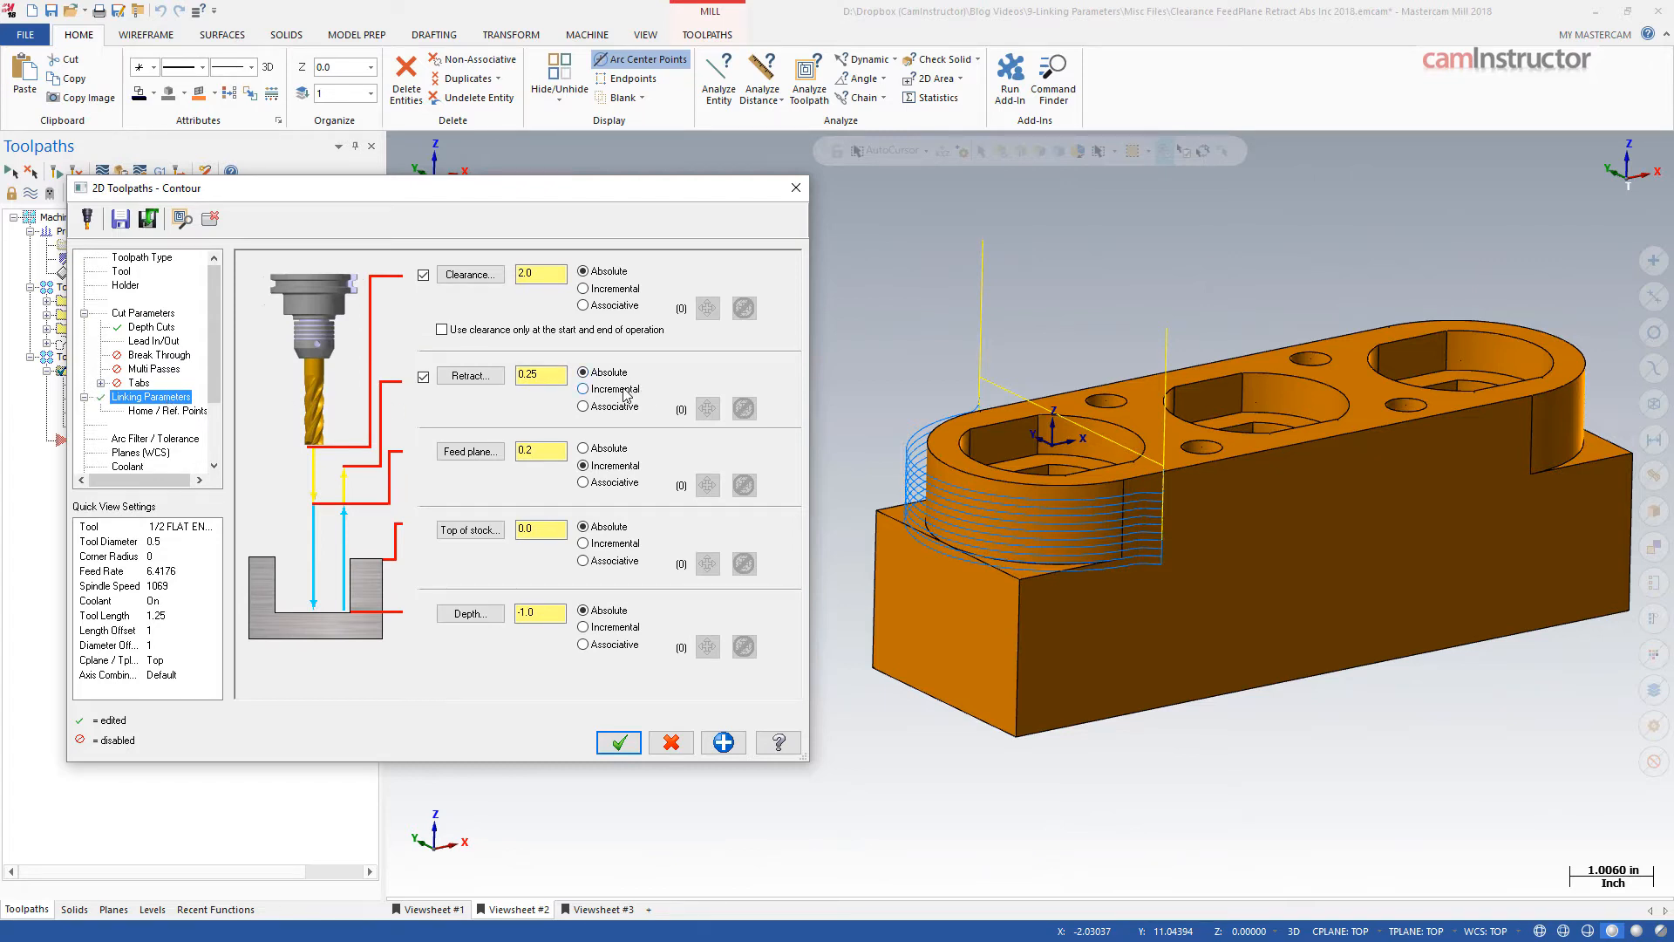
pyautogui.click(584, 387)
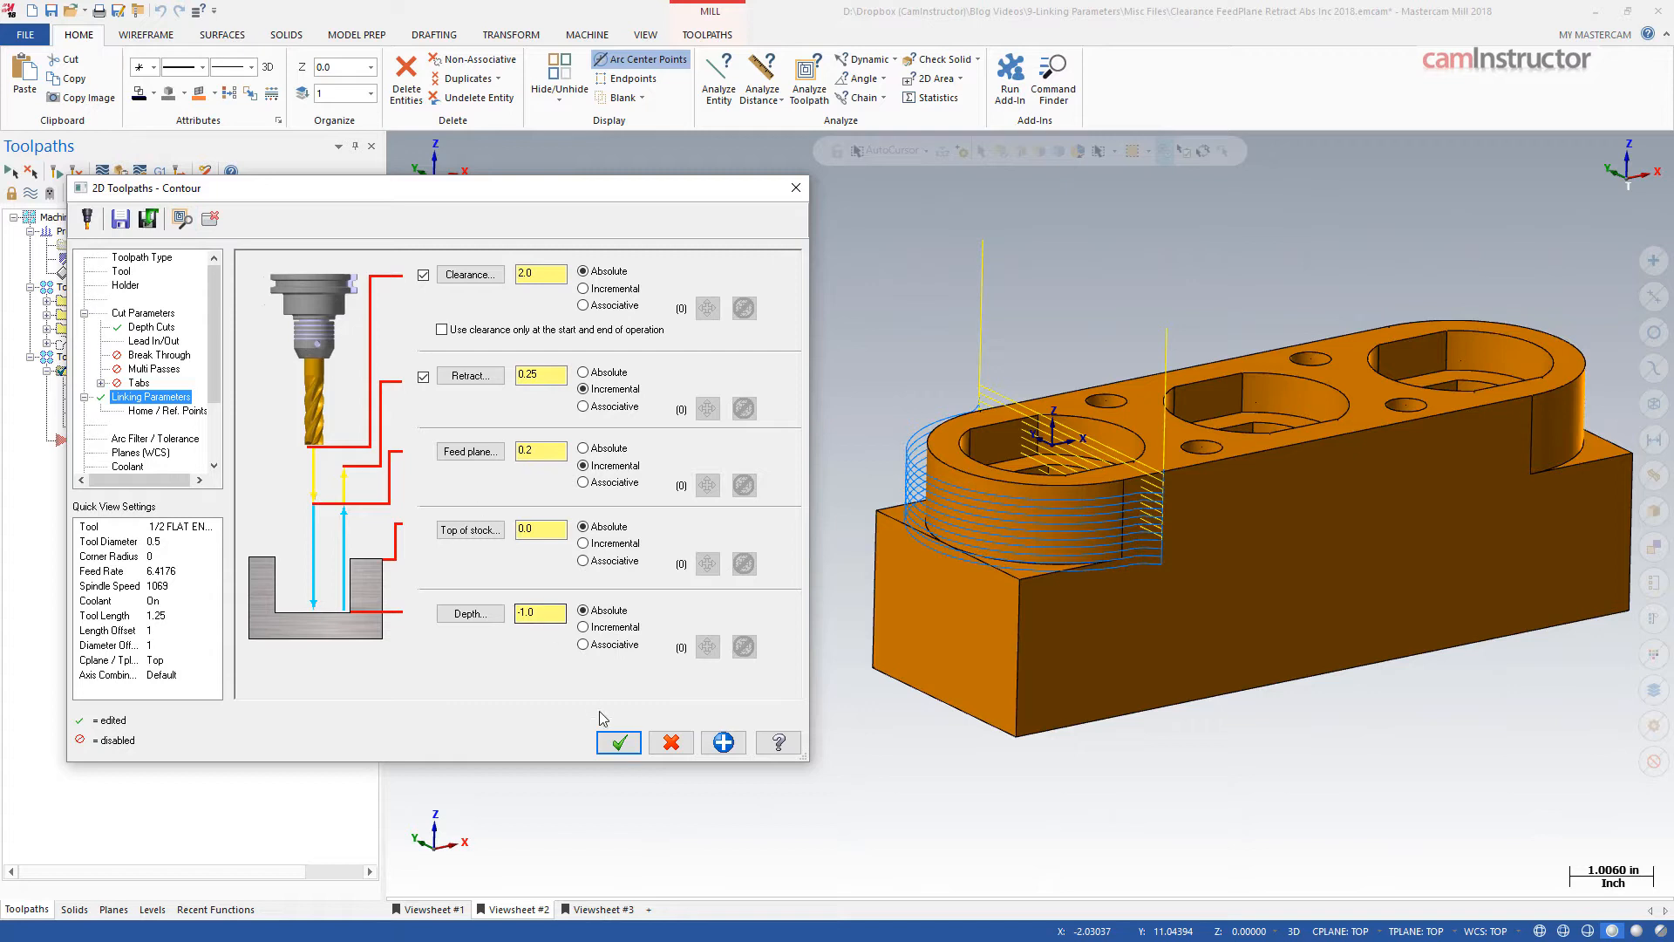
# - Accept the contour changes and play the toolpath simulation
pyautogui.click(618, 741)
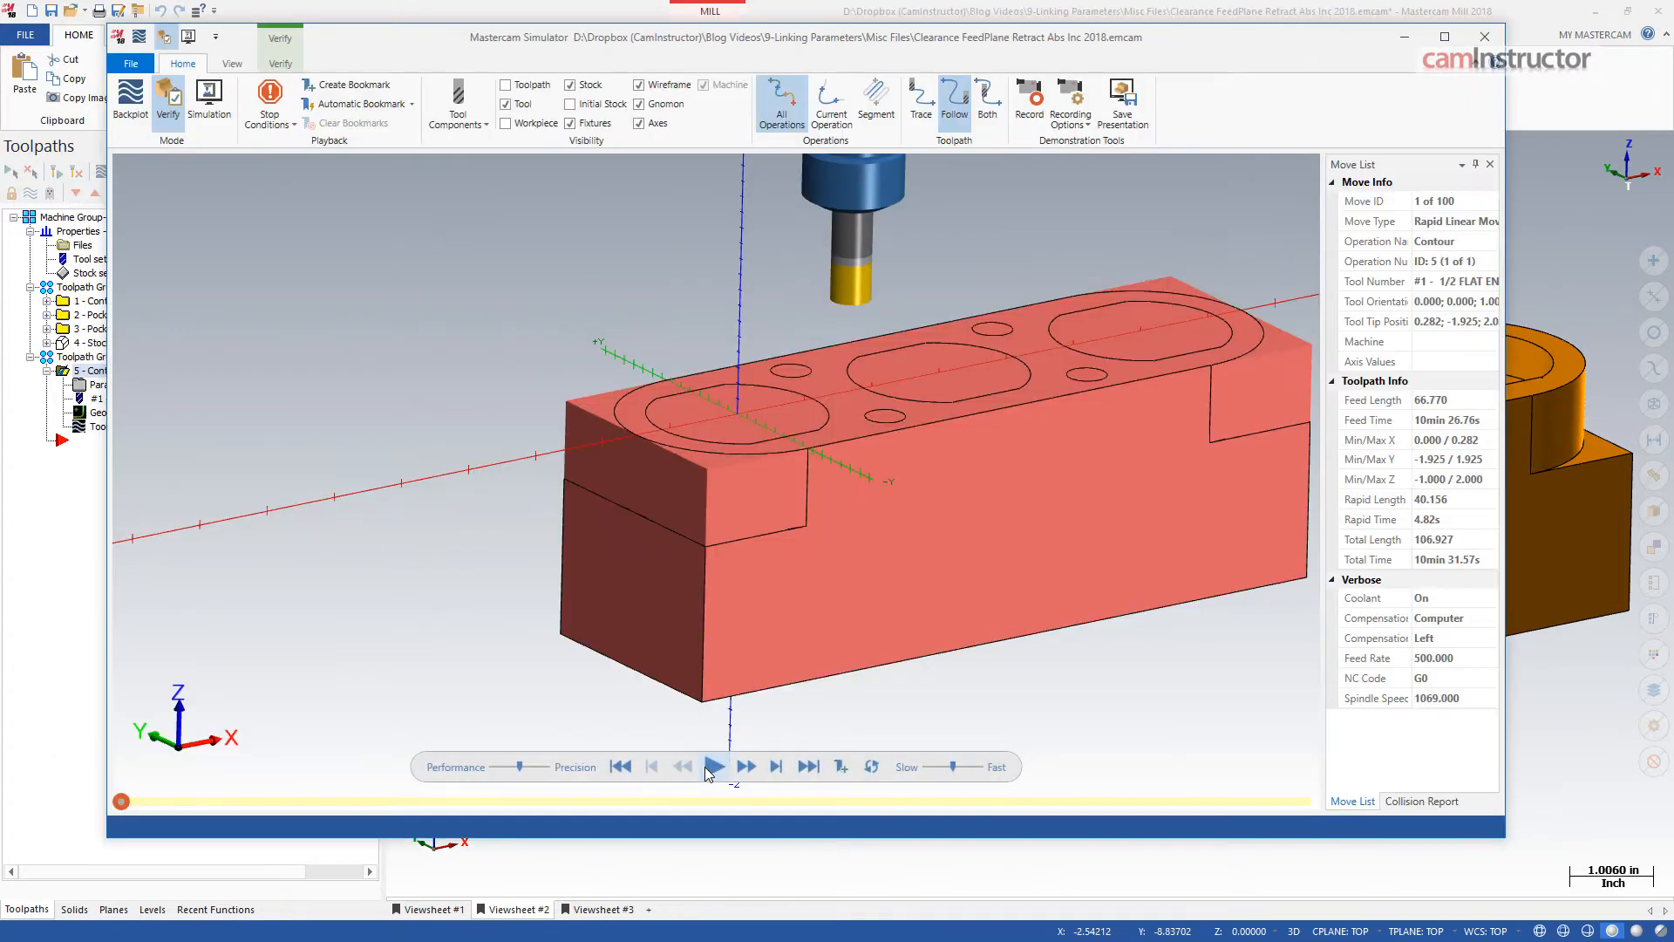
pyautogui.click(715, 766)
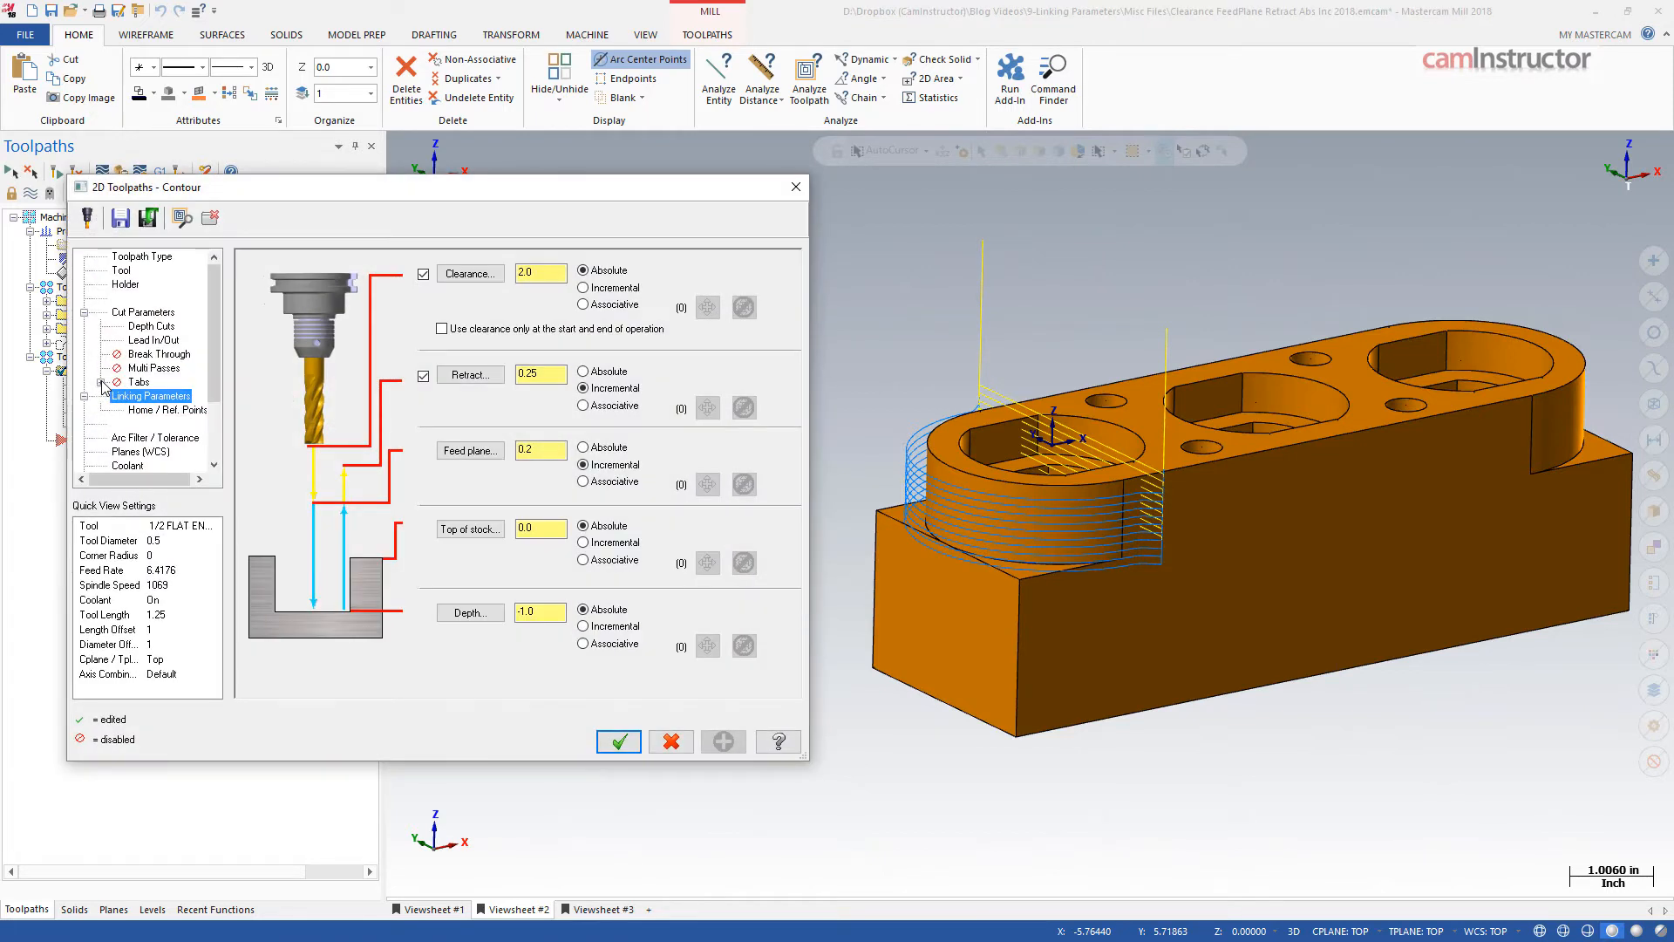
pyautogui.moveTo(103, 390)
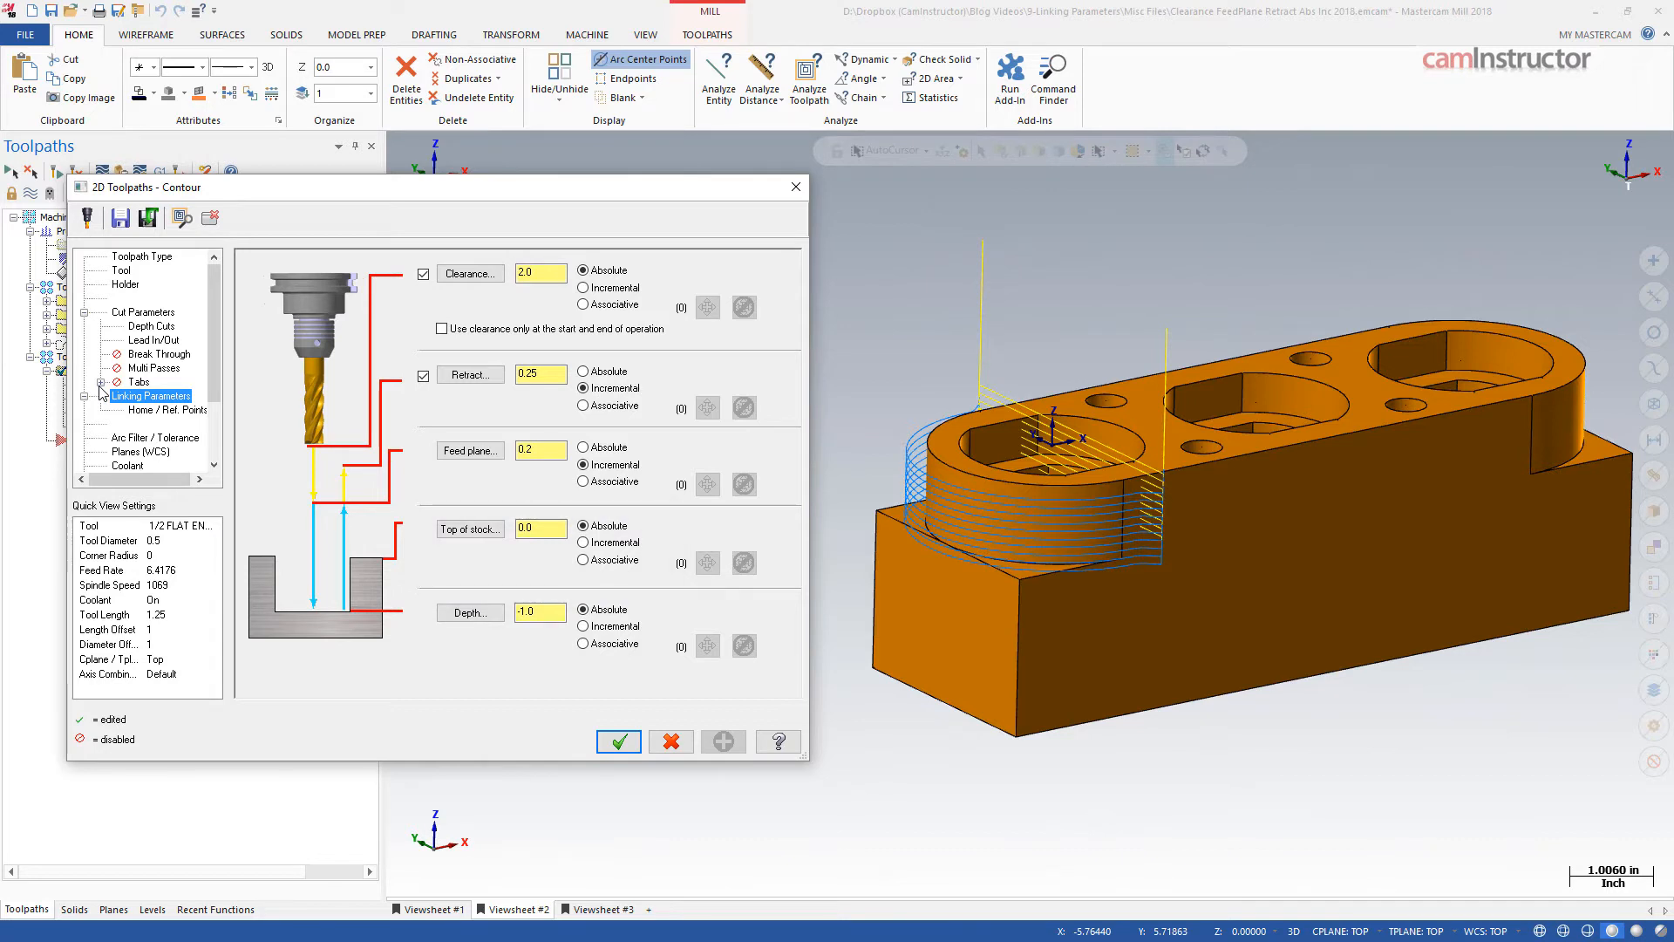
# - Switch the contour retract to absolute 0.25 and regenerate the toolpath
pyautogui.click(584, 387)
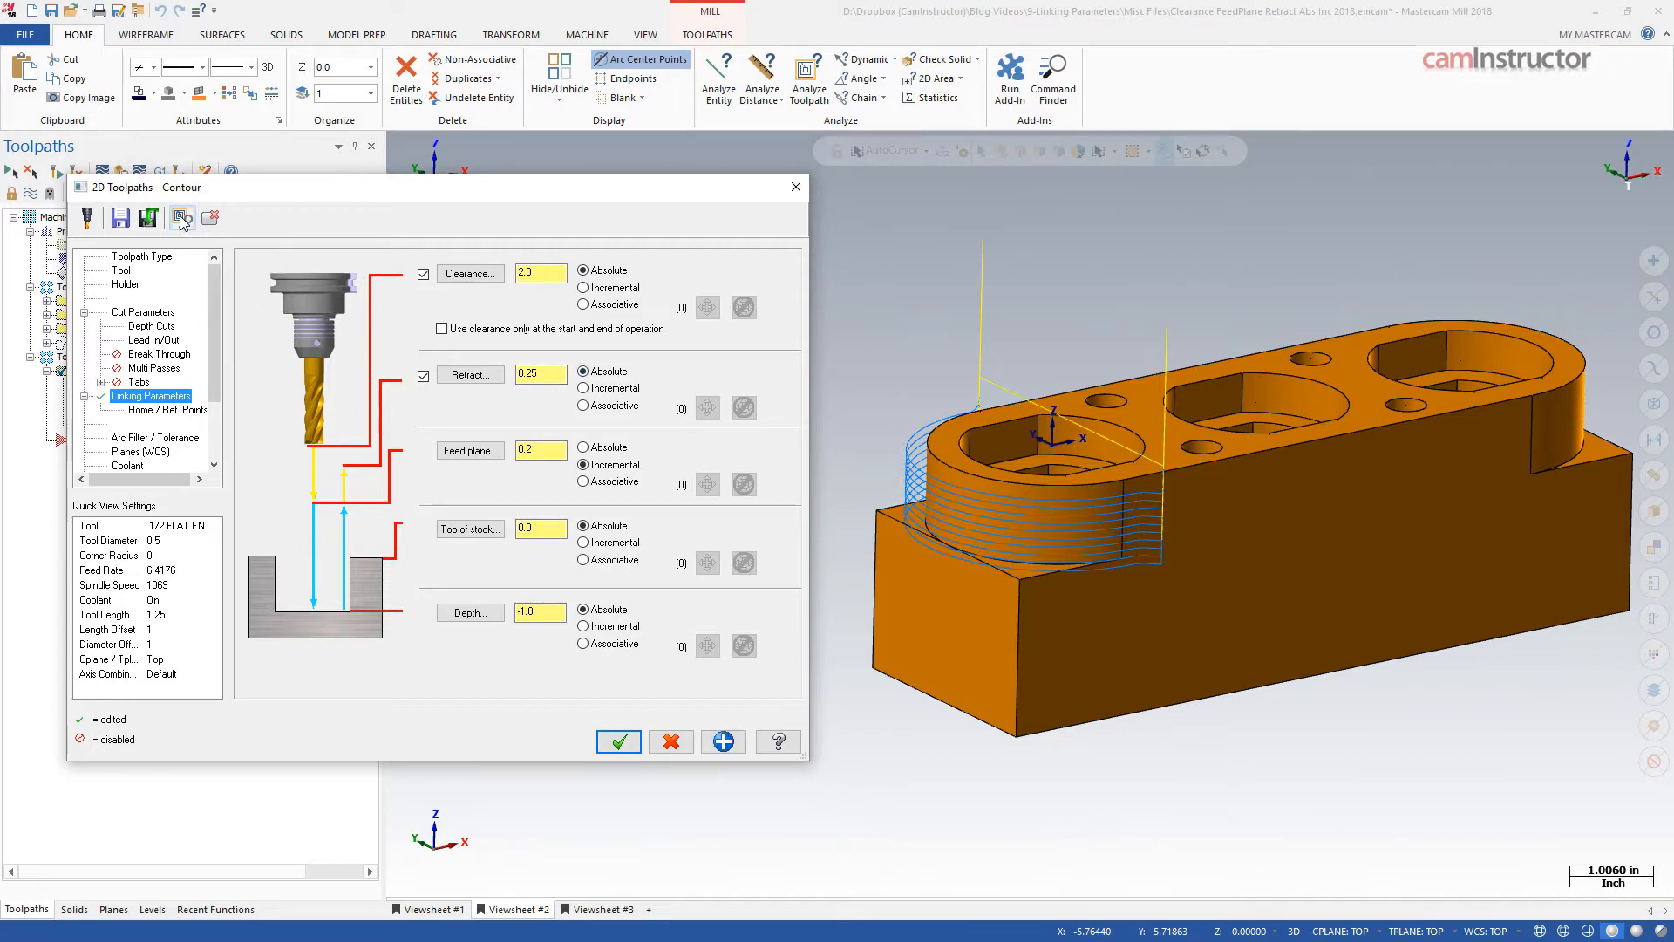
pyautogui.click(617, 741)
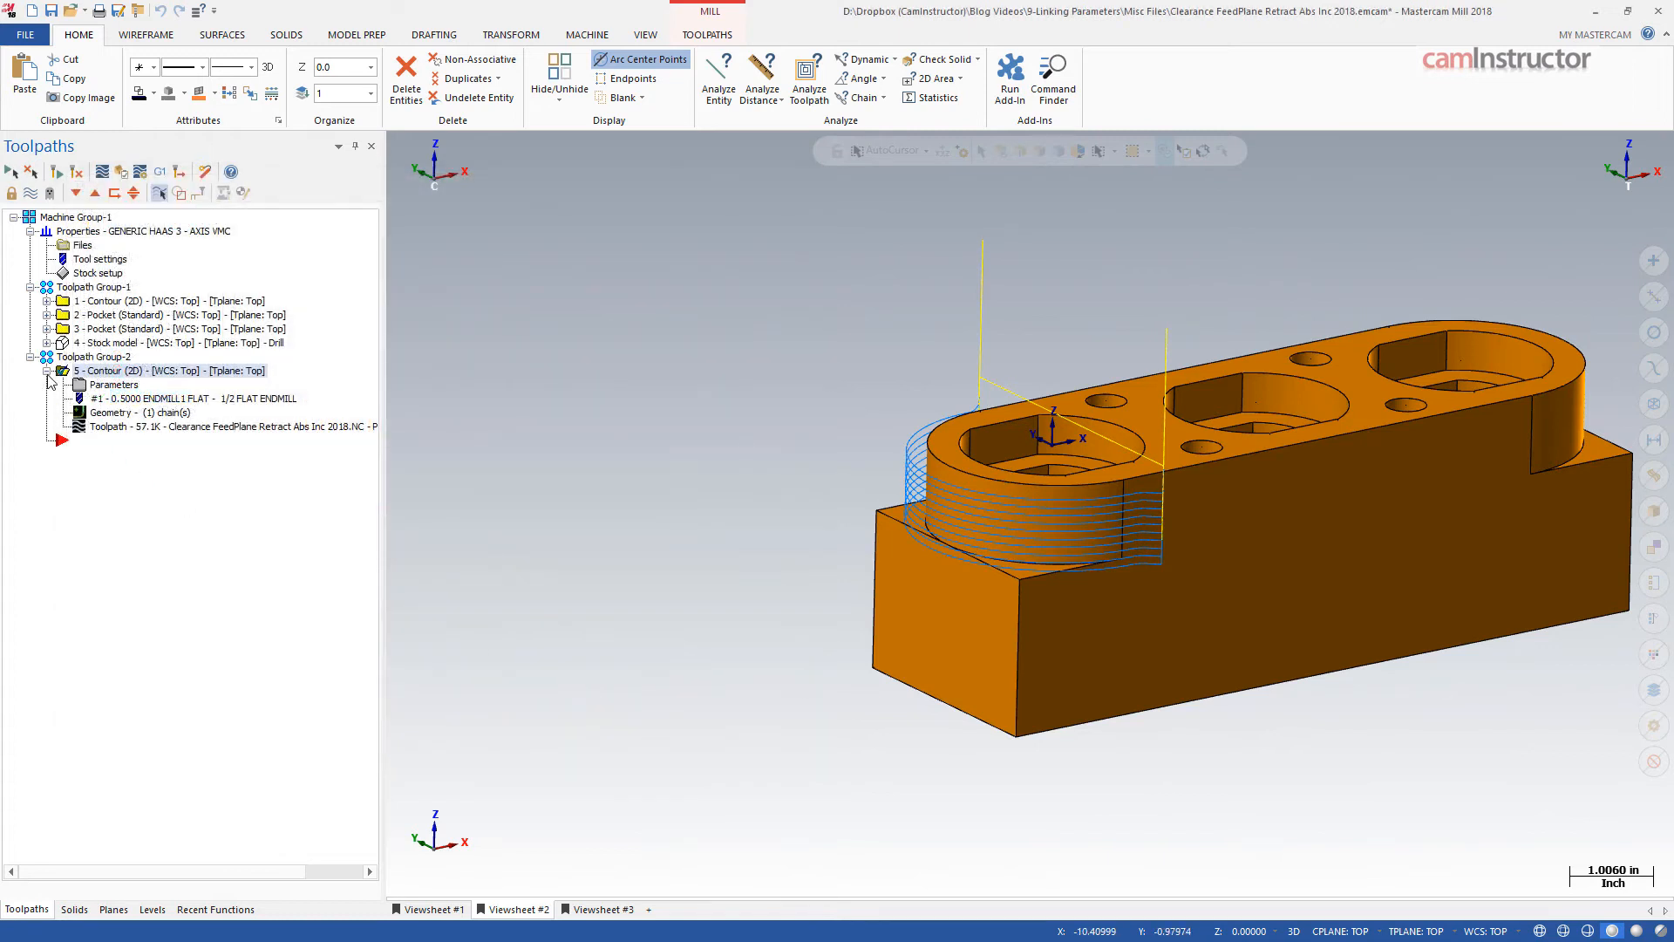
# - Collapse the contour operation and begin a new Drill toolpath
pyautogui.click(49, 371)
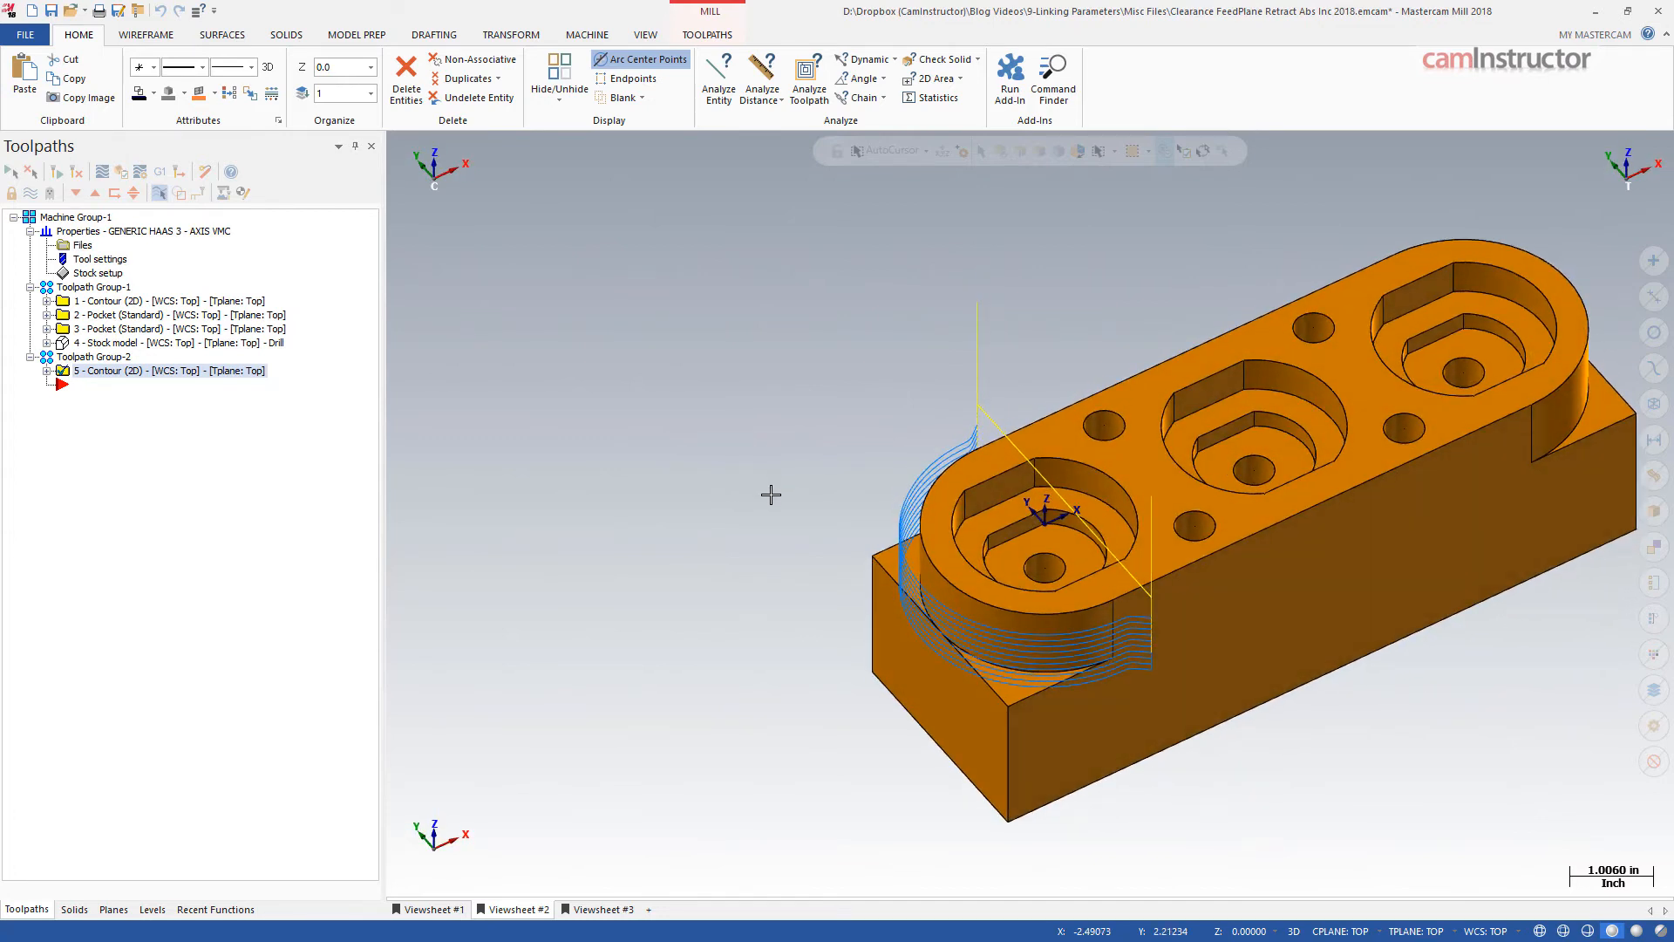
pyautogui.click(649, 908)
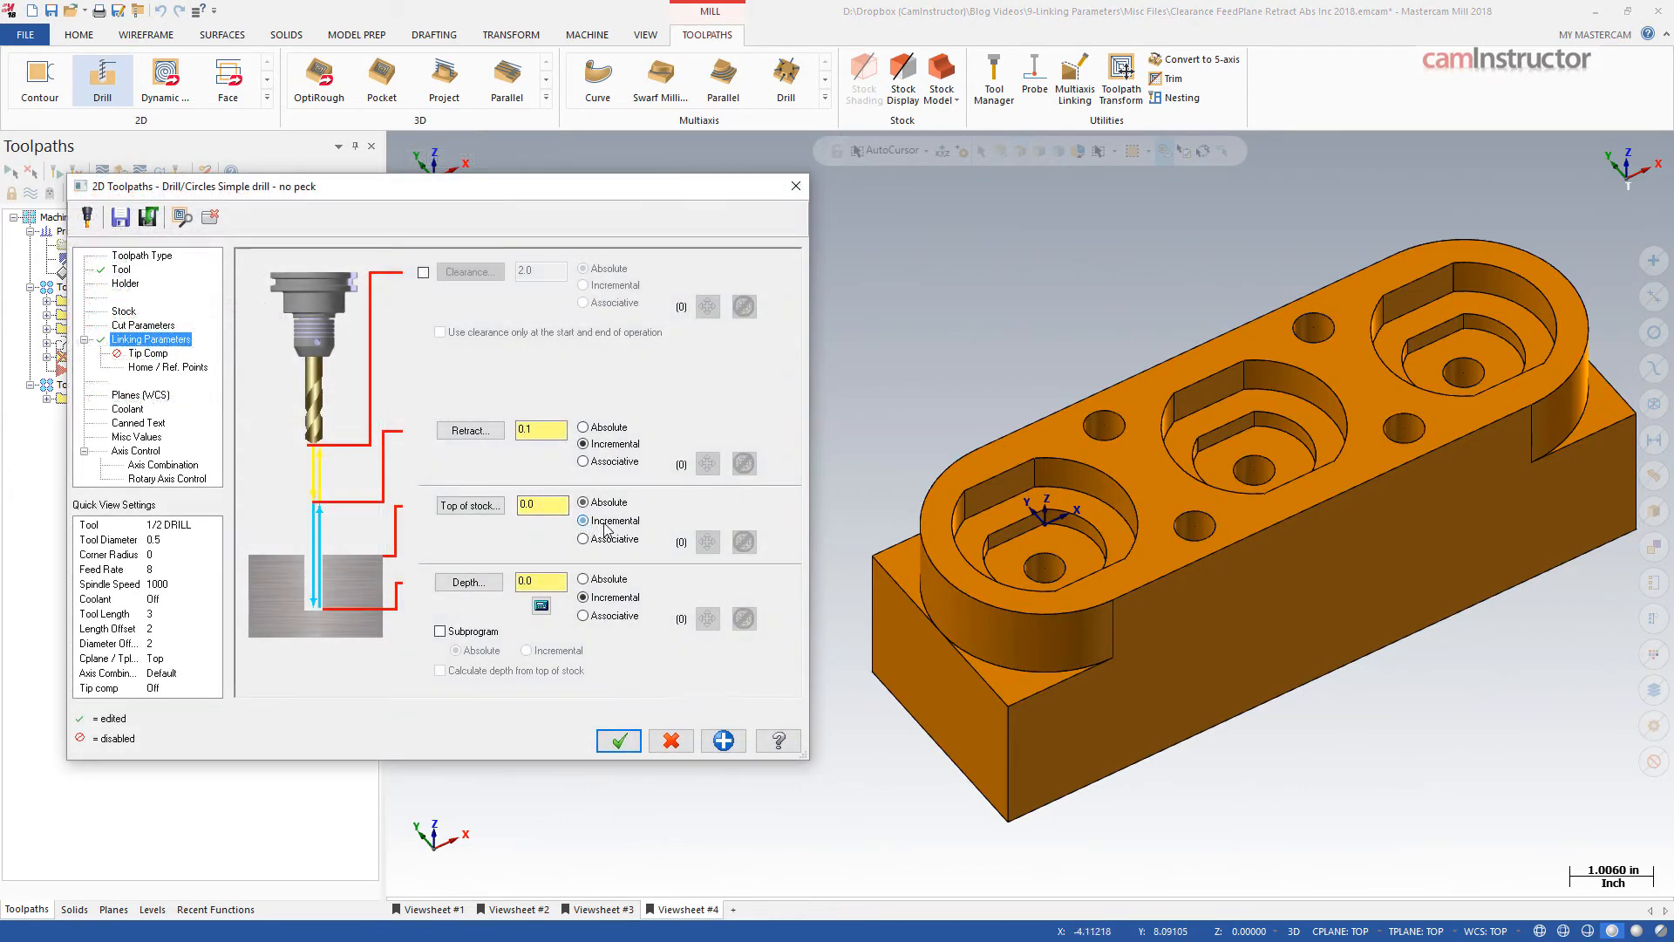
# - Make the drill's top of stock incremental with depth -0.1 and create the toolpath
pyautogui.click(584, 519)
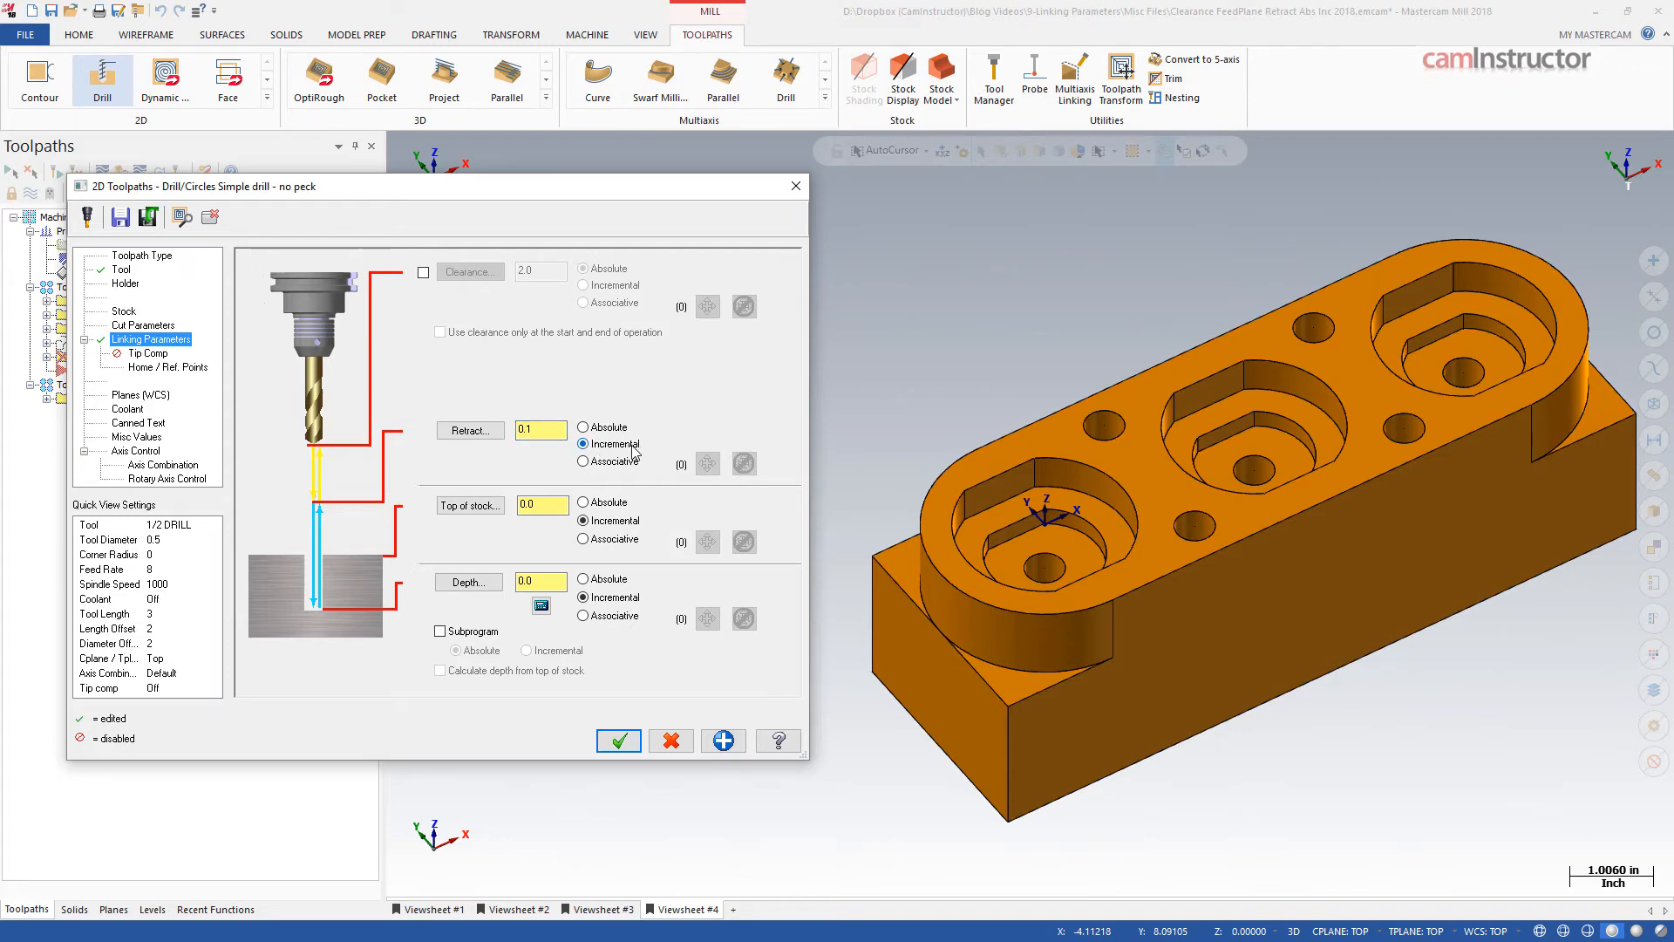
pyautogui.moveTo(652, 452)
pyautogui.write('-0.1')
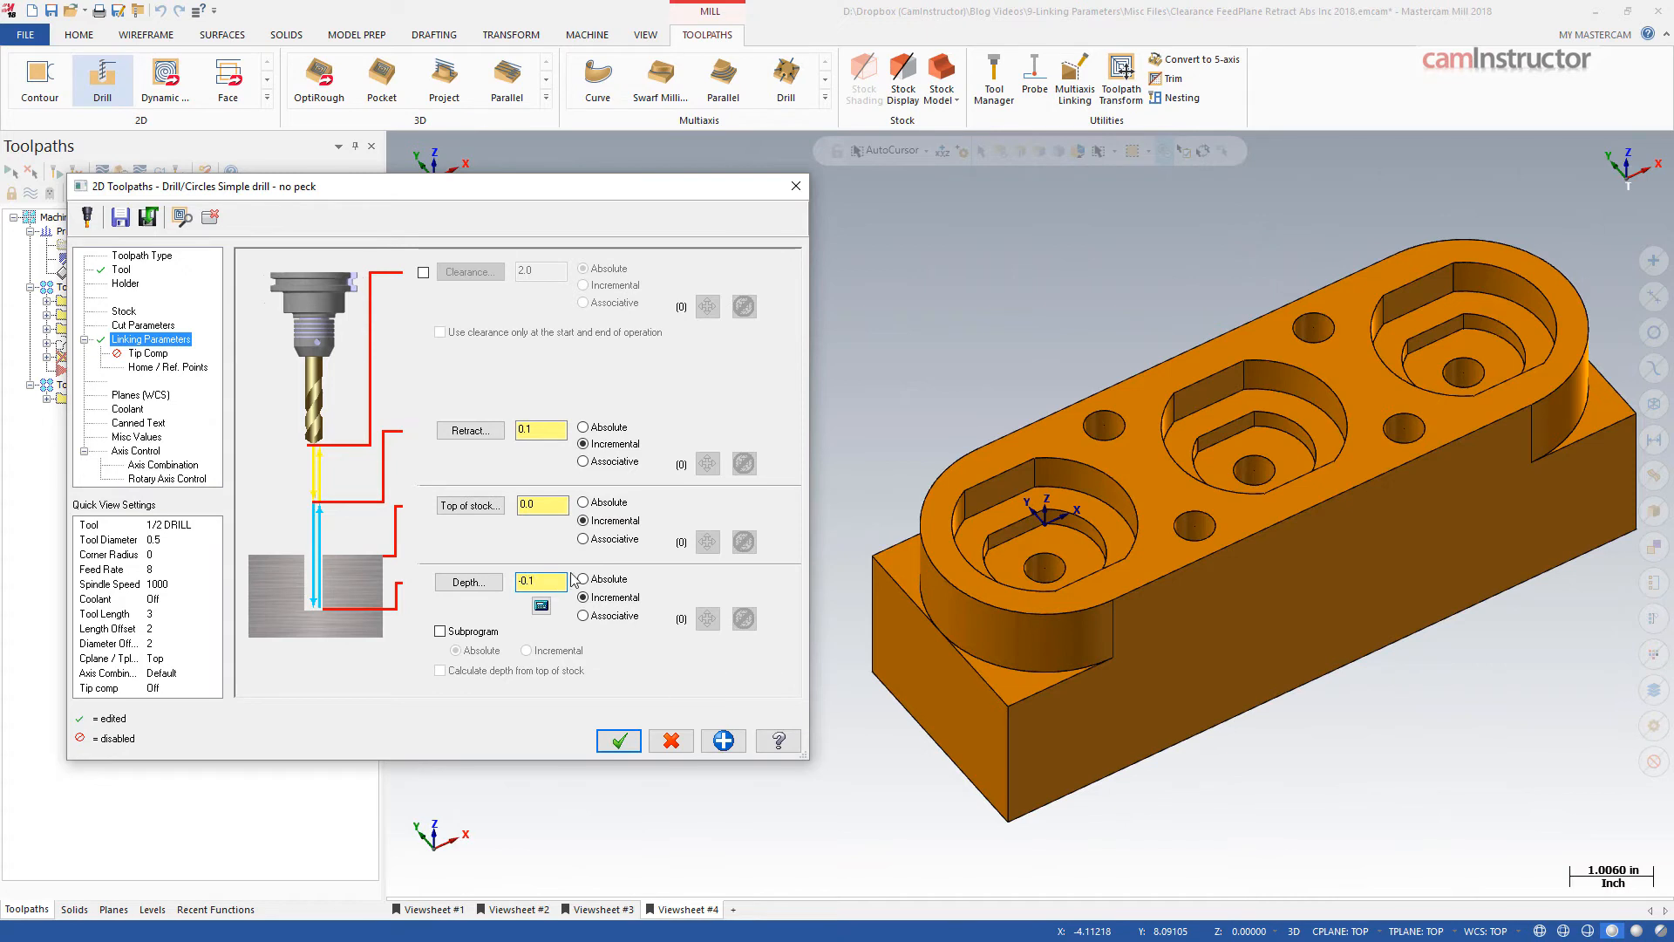
pyautogui.click(618, 740)
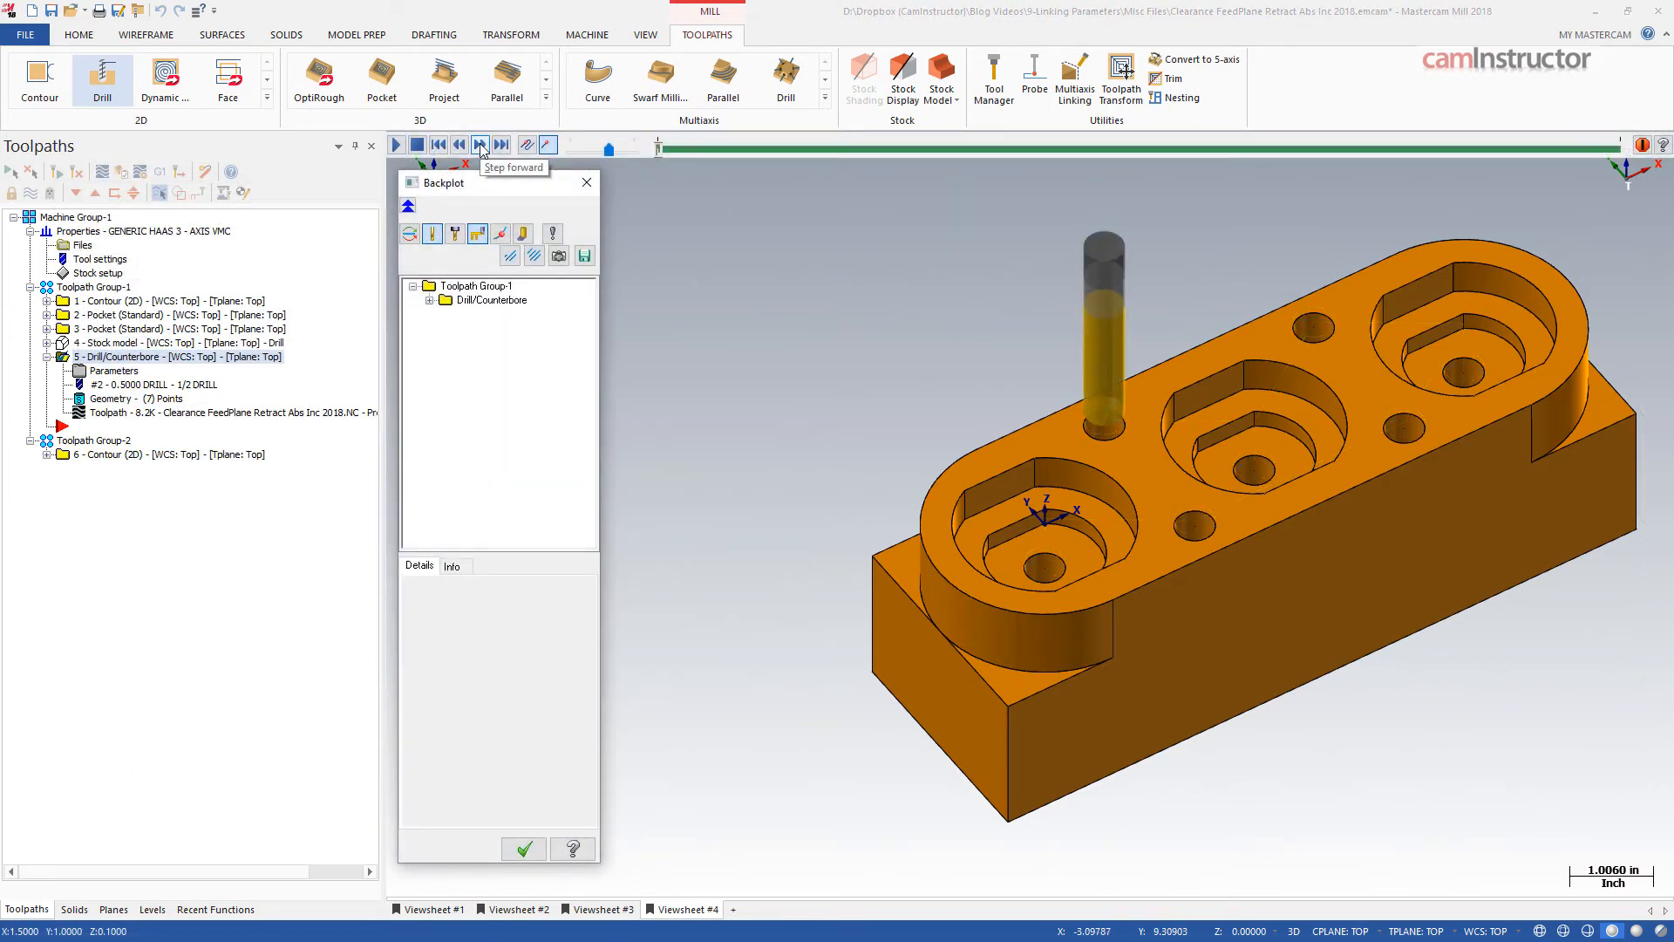
# - Step the drill backplot forward move by move to check each hole's plunge depth
pyautogui.click(480, 144)
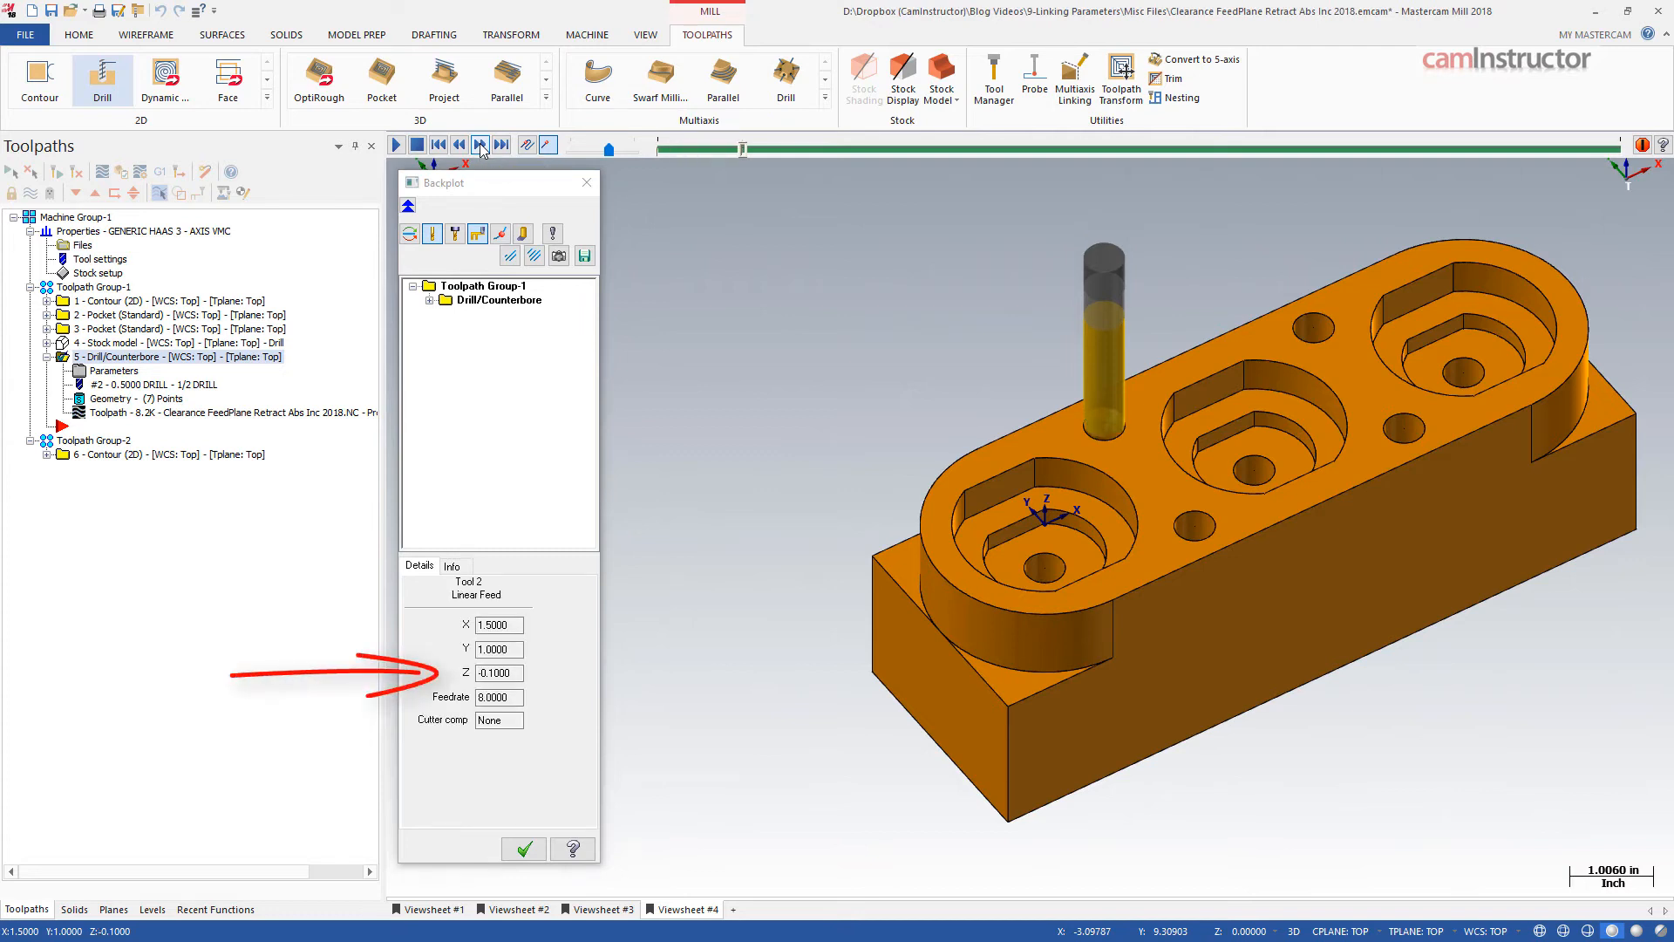
pyautogui.moveTo(480, 144)
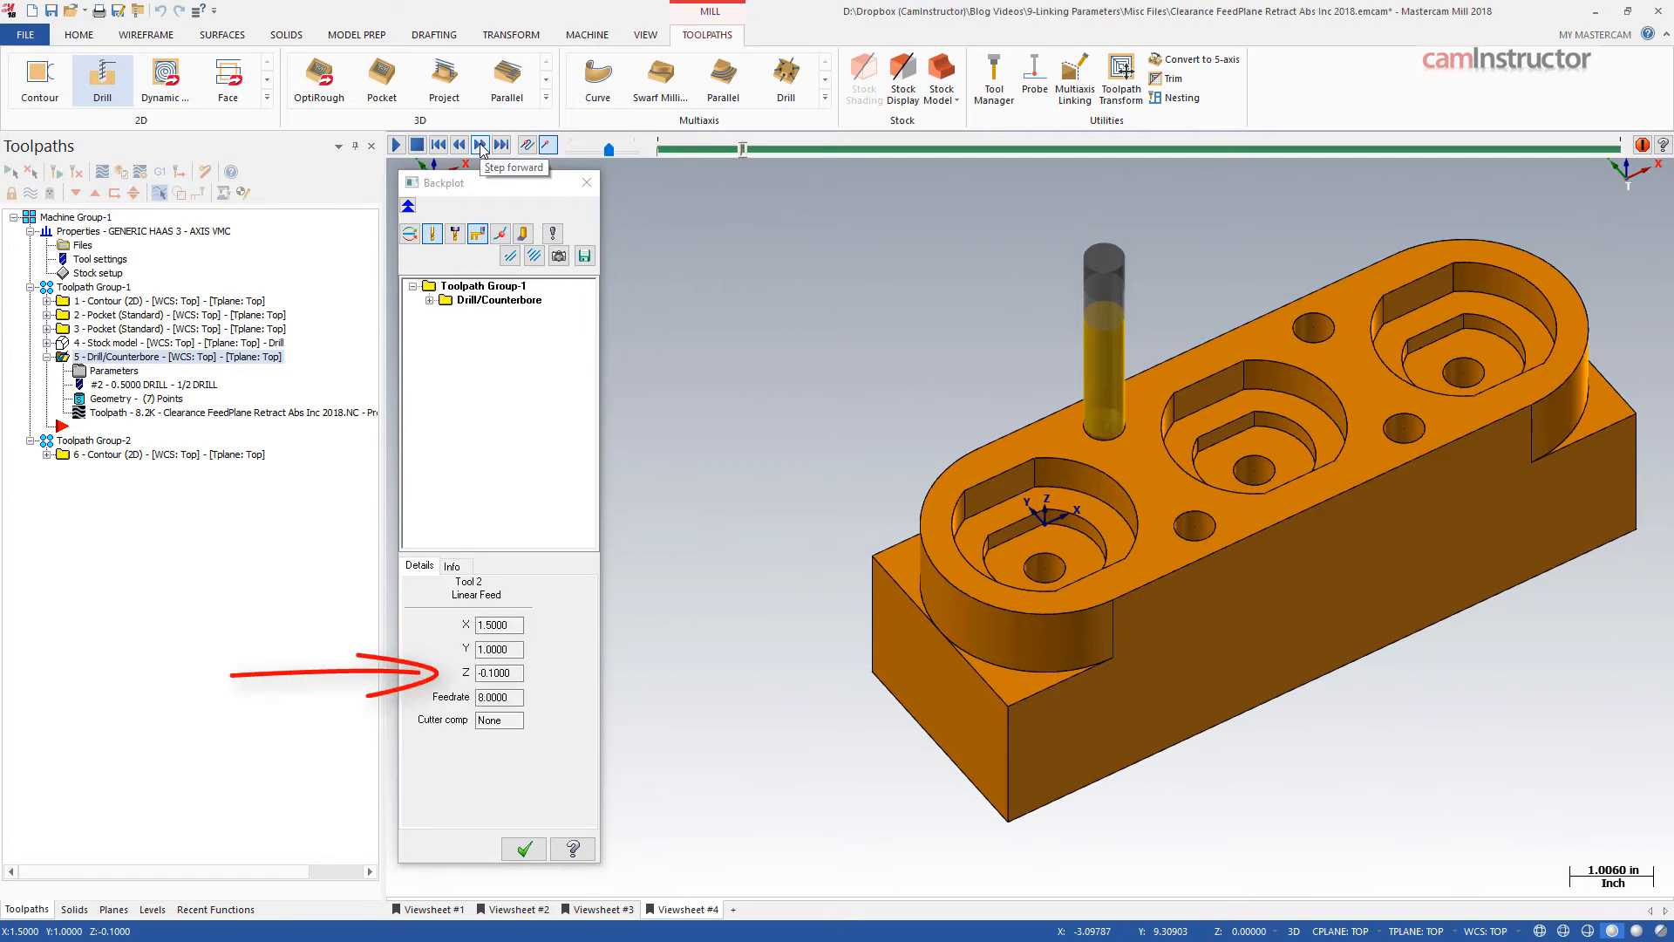
pyautogui.click(480, 143)
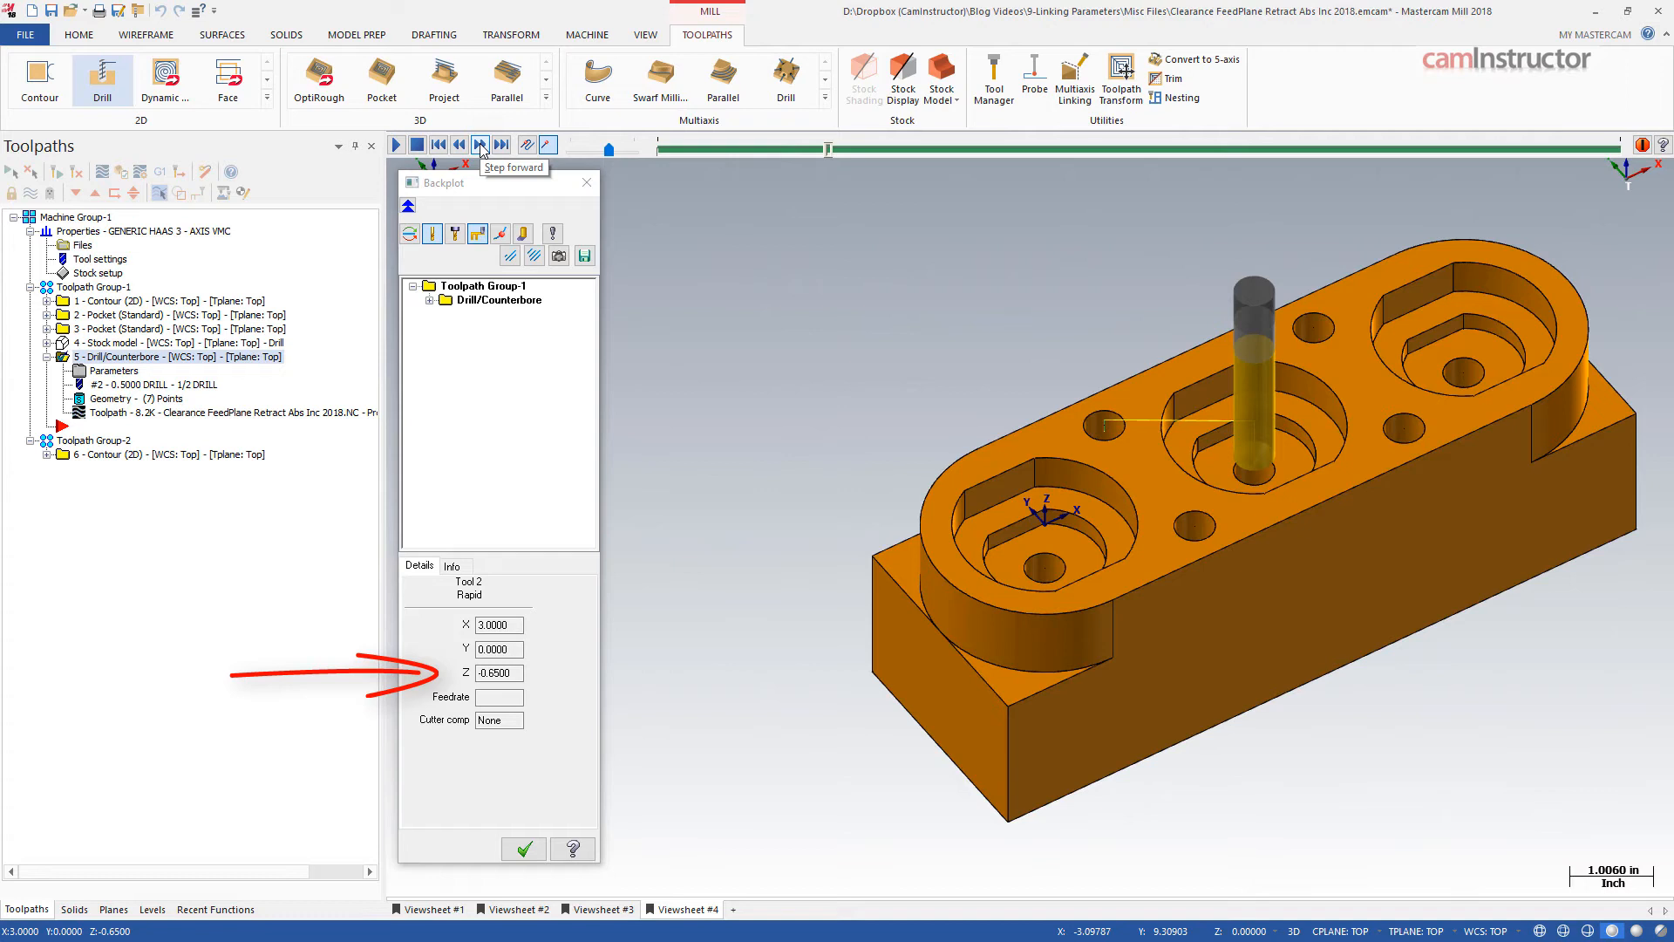
pyautogui.click(478, 144)
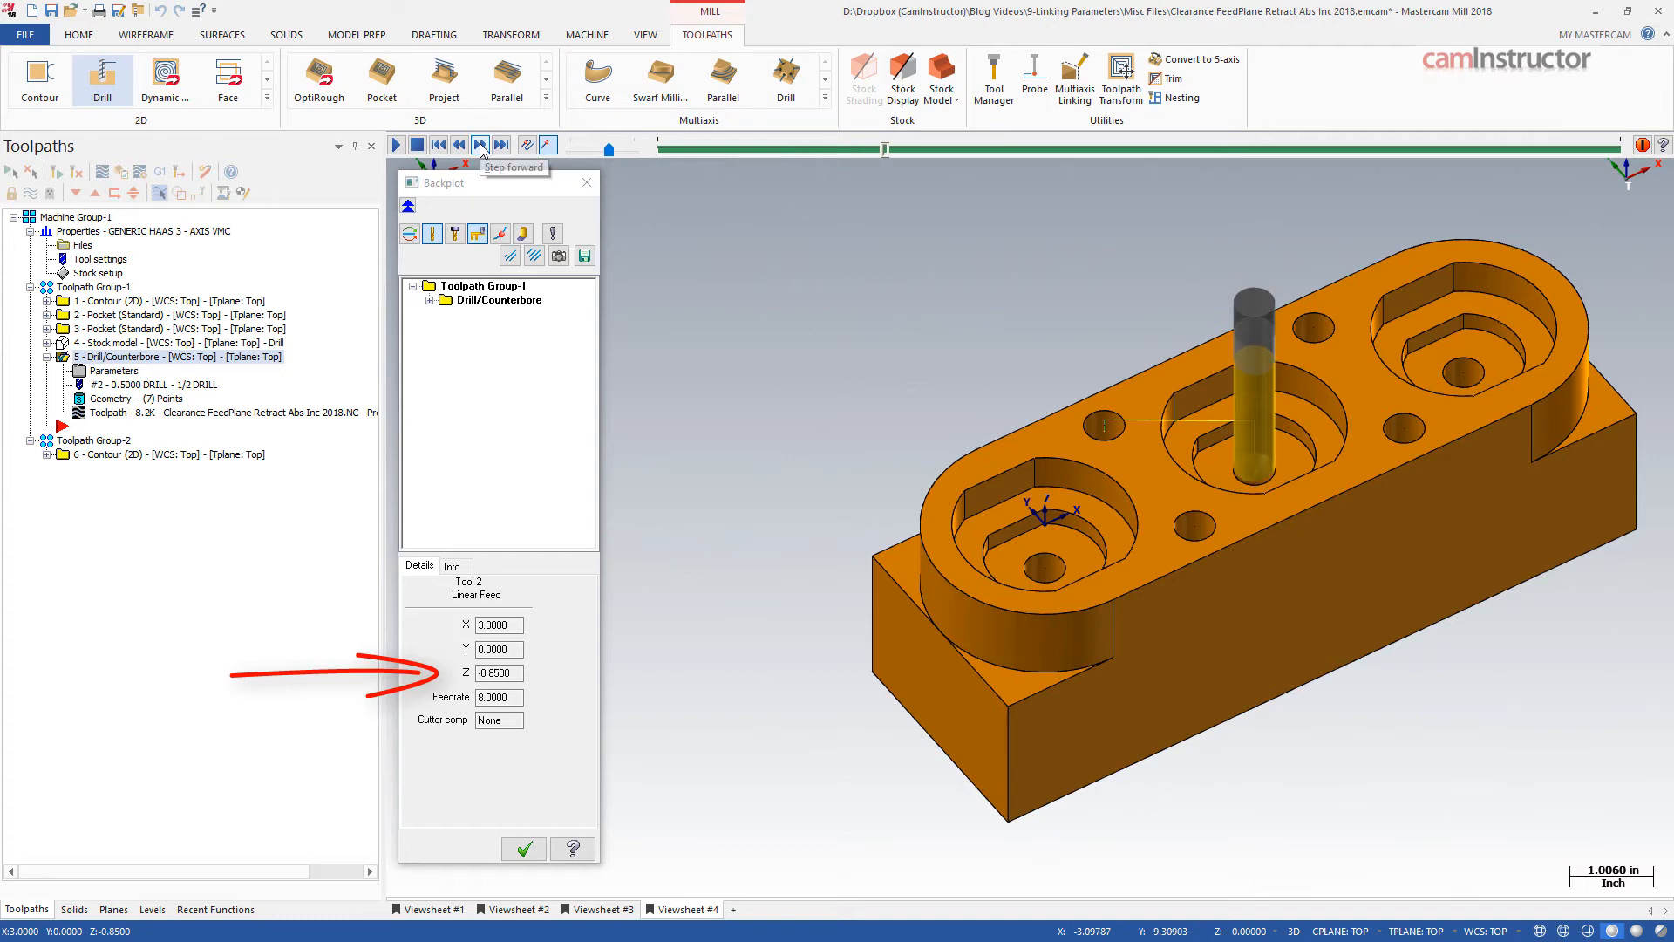
pyautogui.click(478, 144)
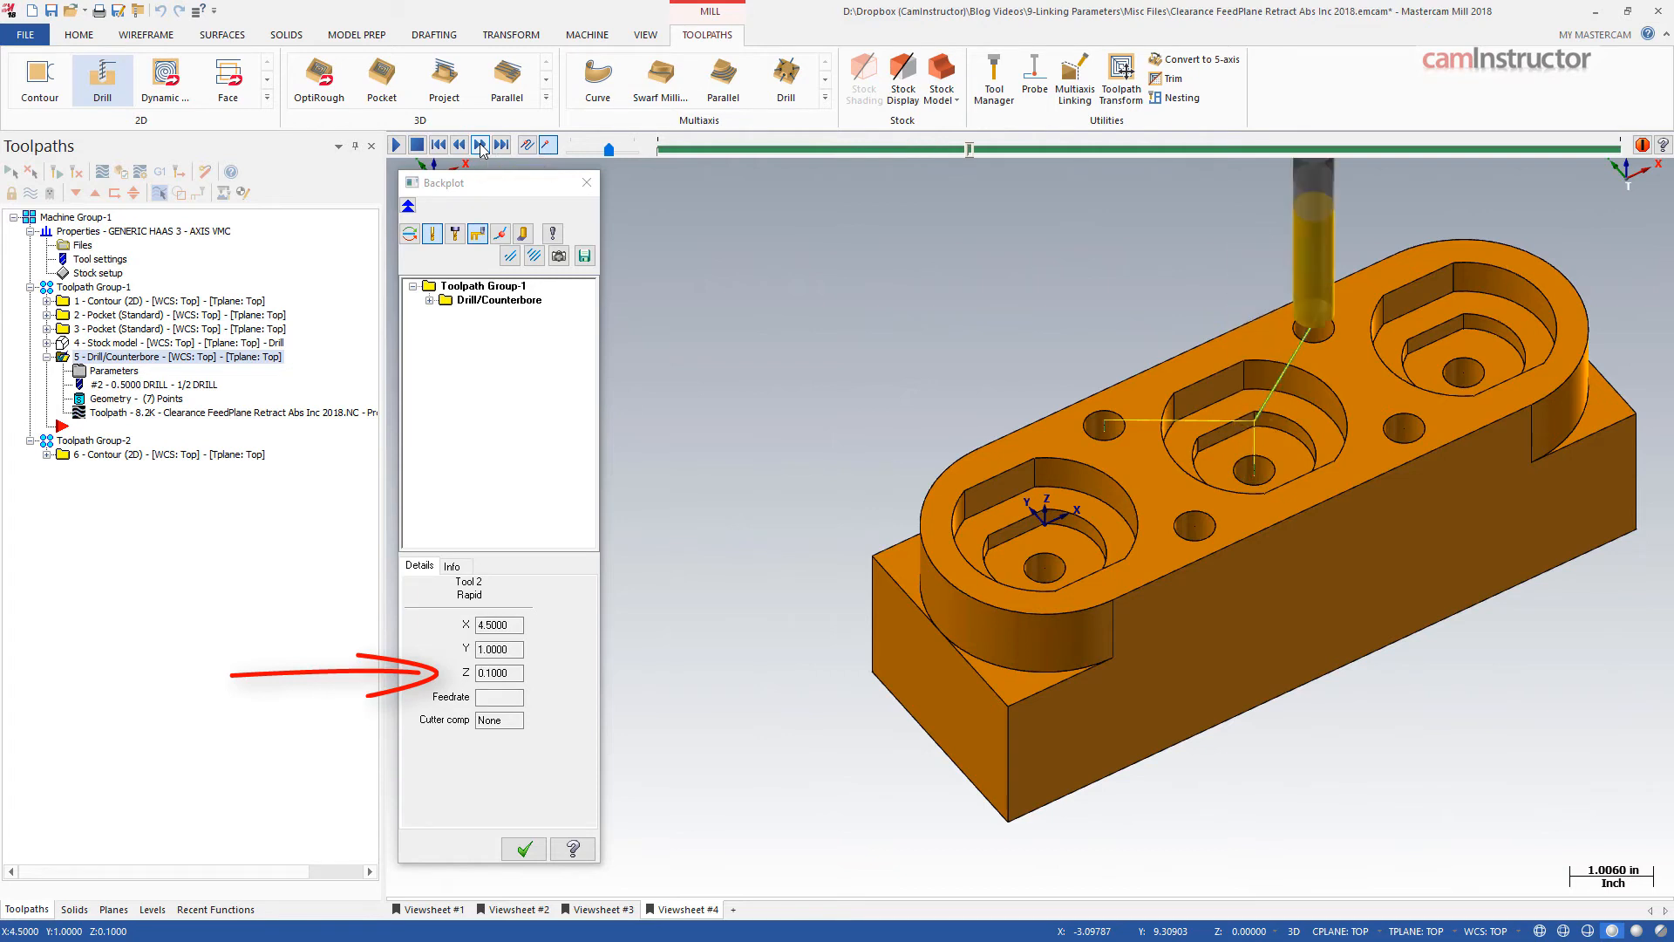
pyautogui.click(479, 144)
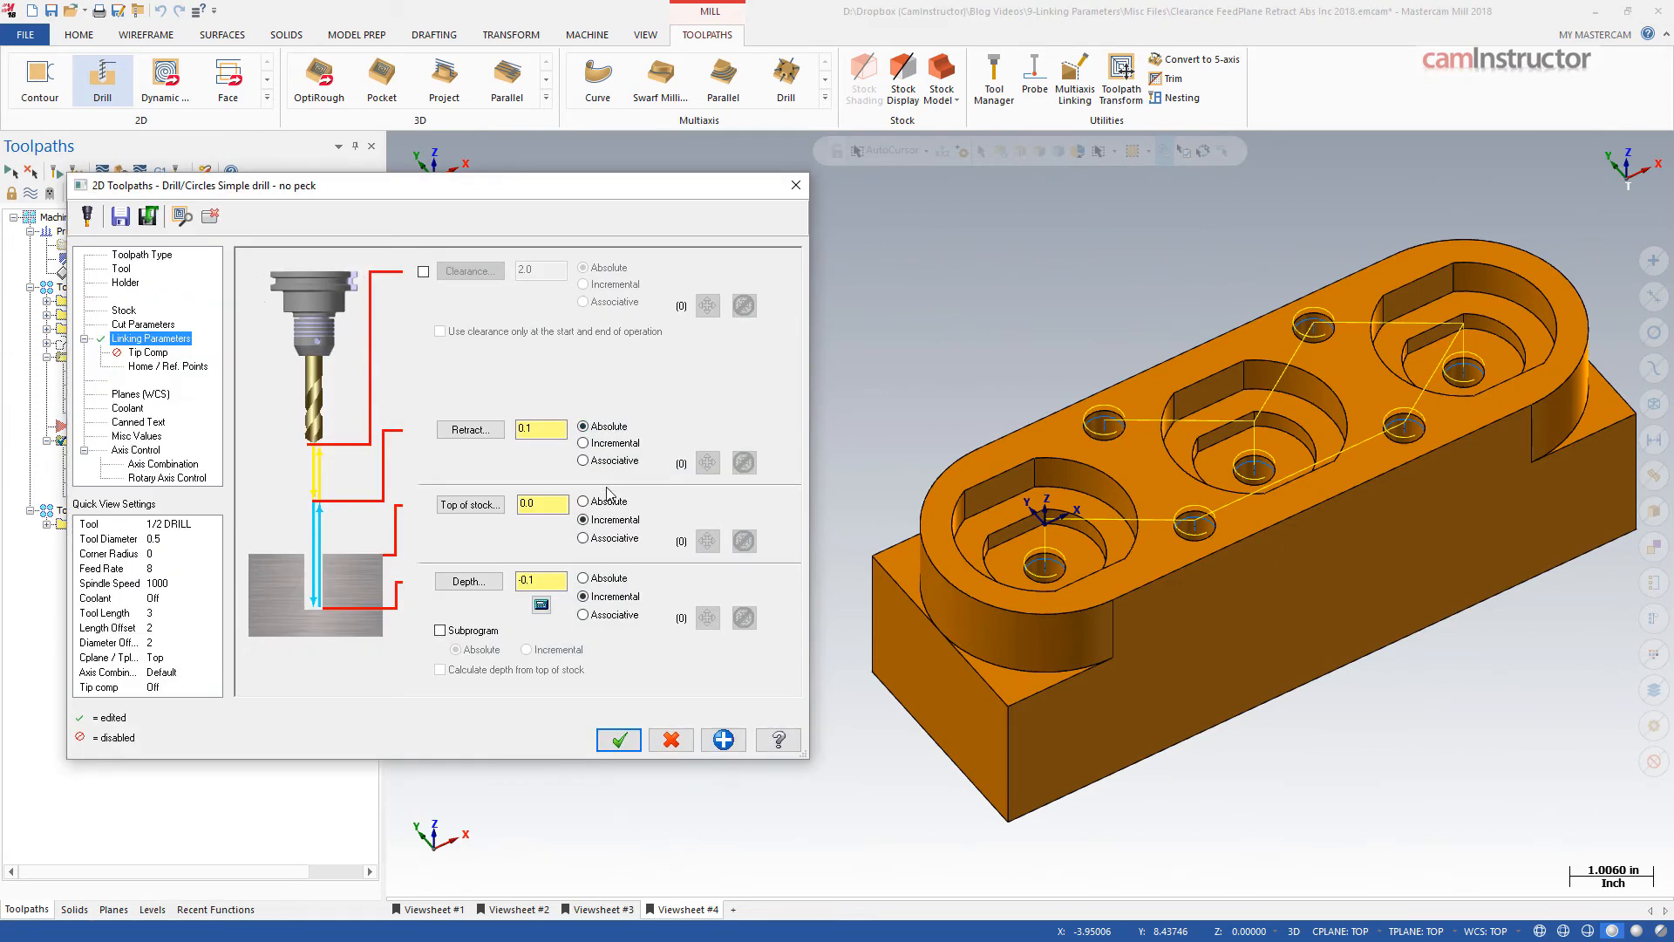
# - Set Top of stock to Absolute so the copied drill becomes Drill/Counterbore 6
pyautogui.click(617, 738)
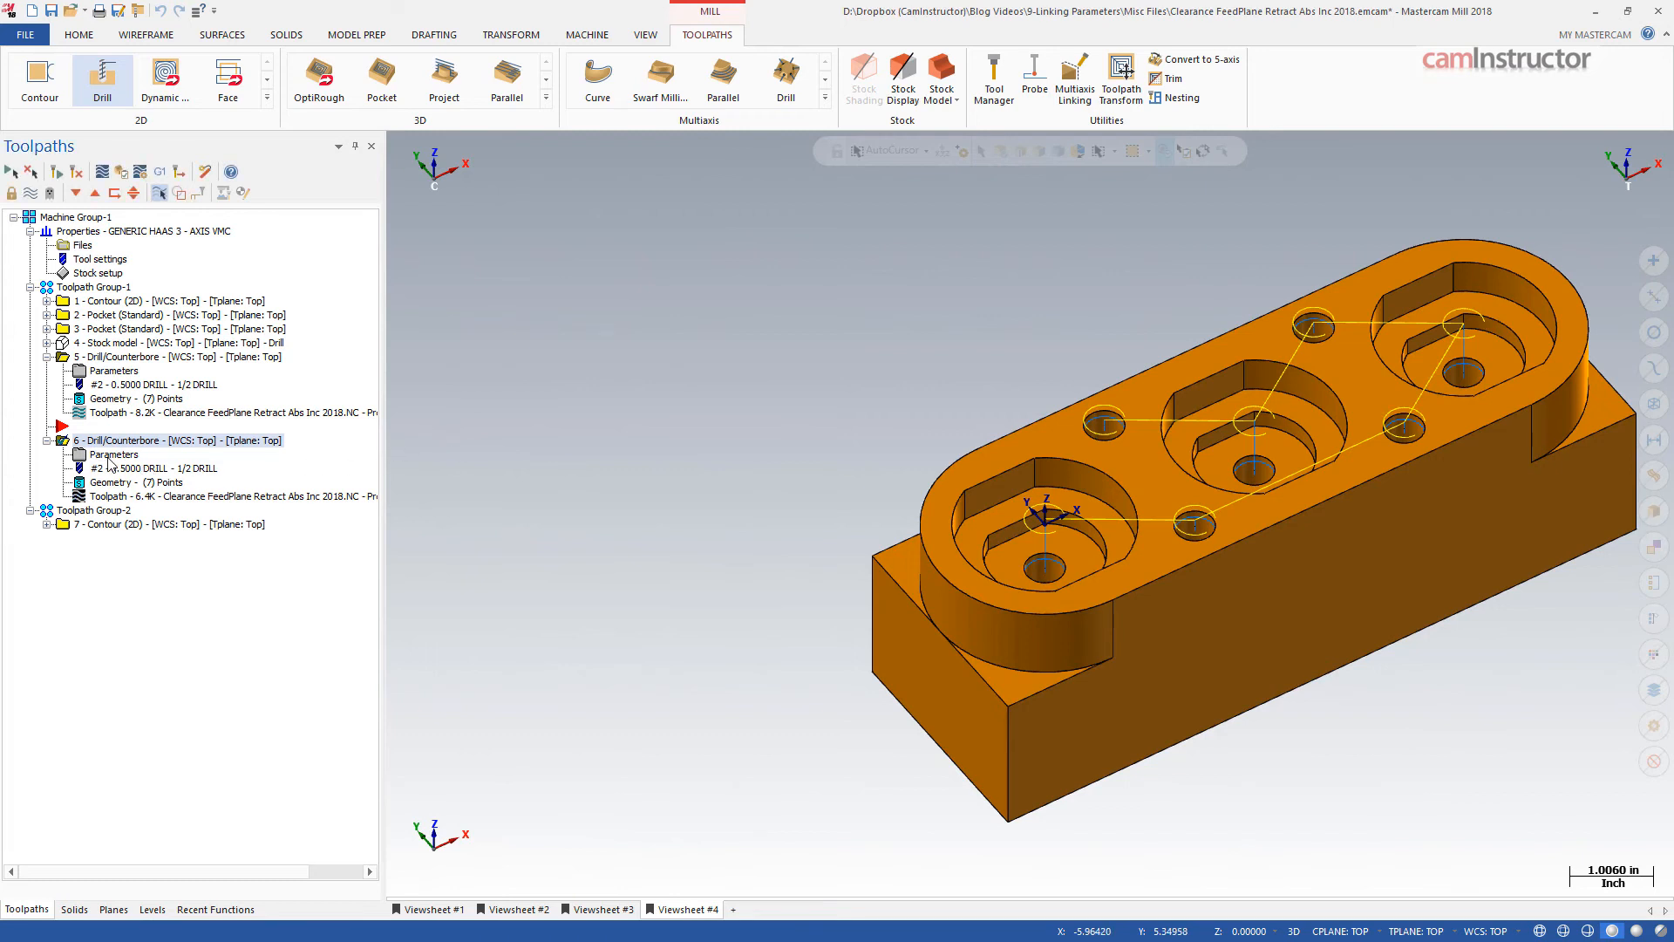
# - Enable Use Stock on drill operation 6 with the Drill stock model applied to Both feed and depth
pyautogui.doubleClick(114, 453)
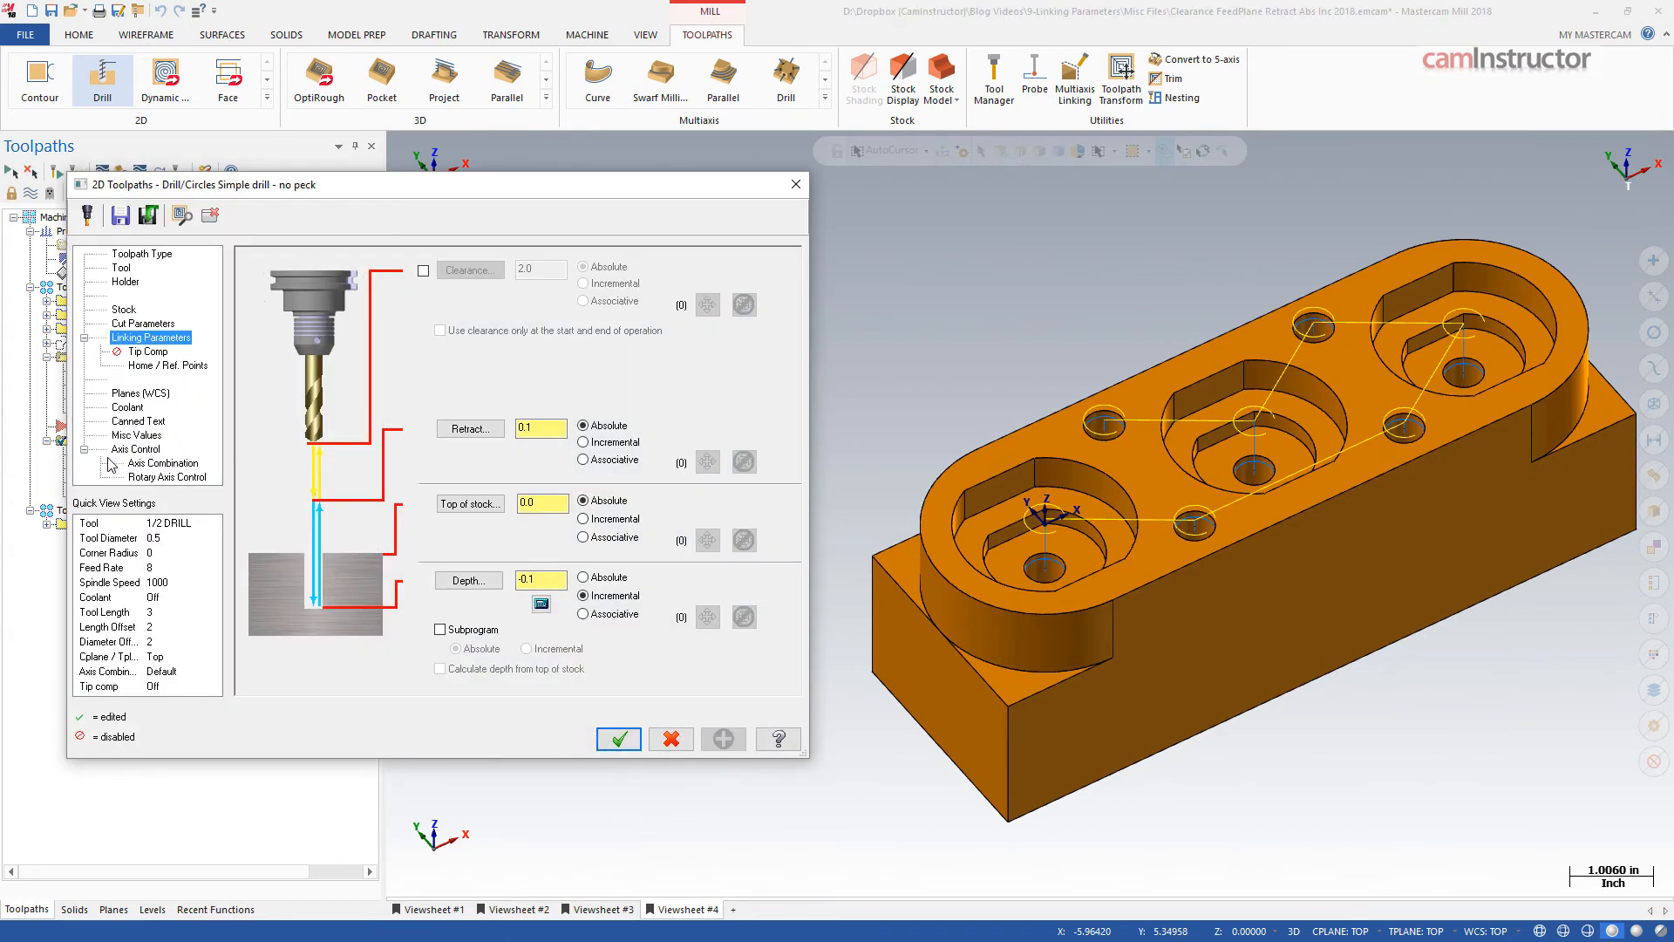
pyautogui.moveTo(120, 318)
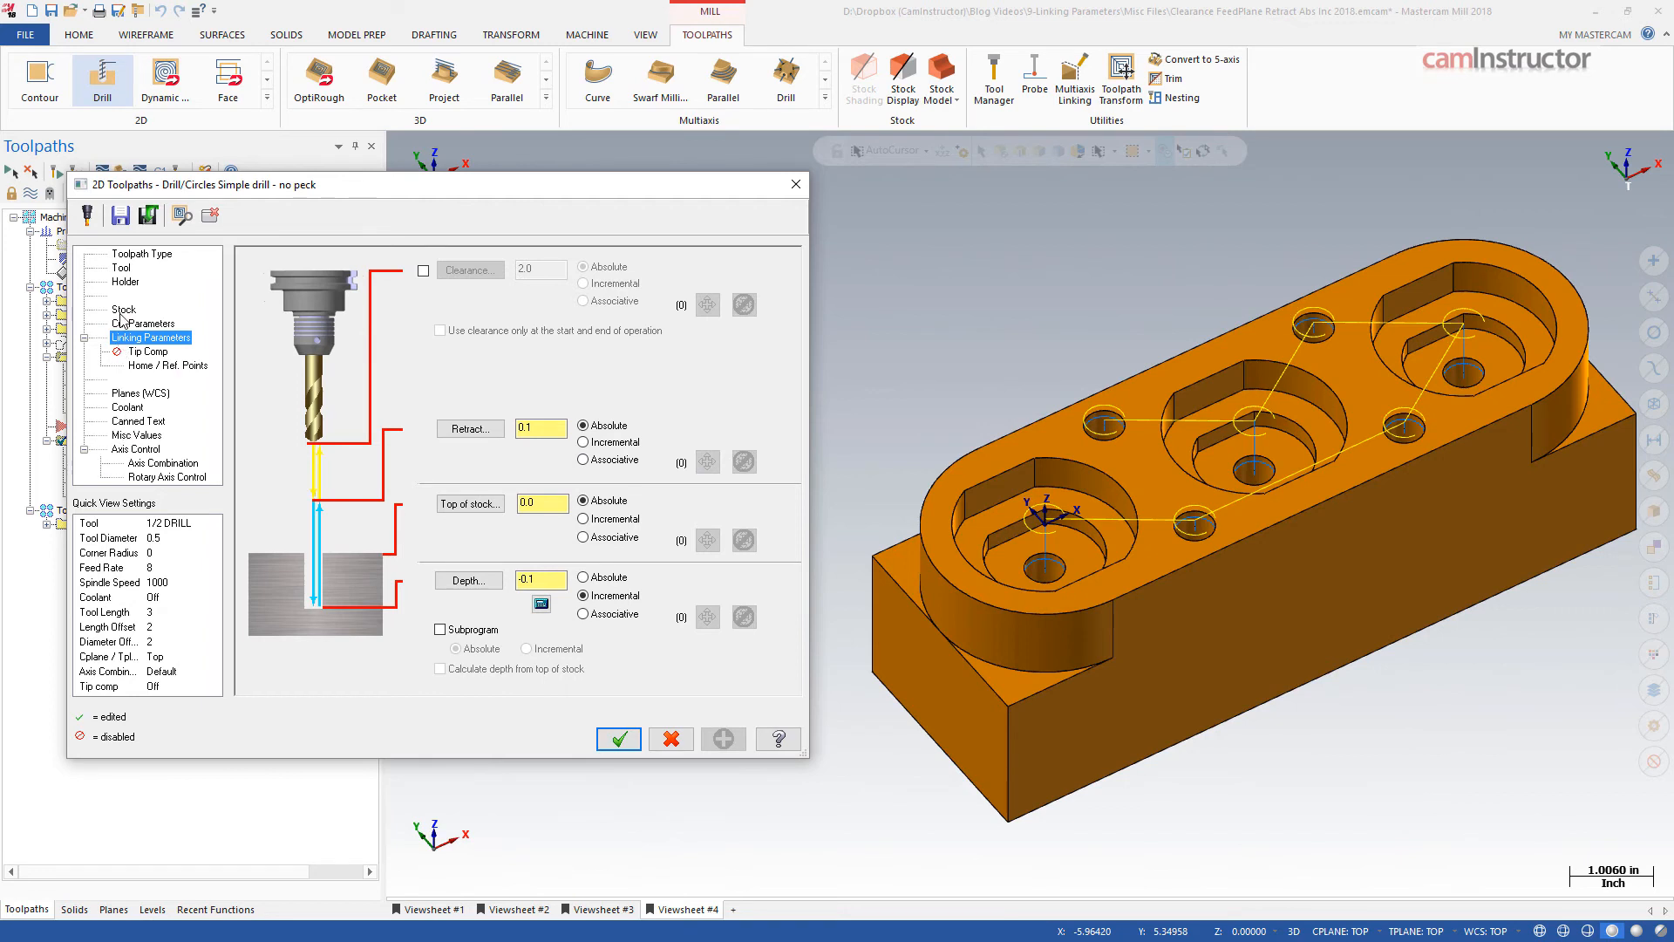
pyautogui.click(123, 310)
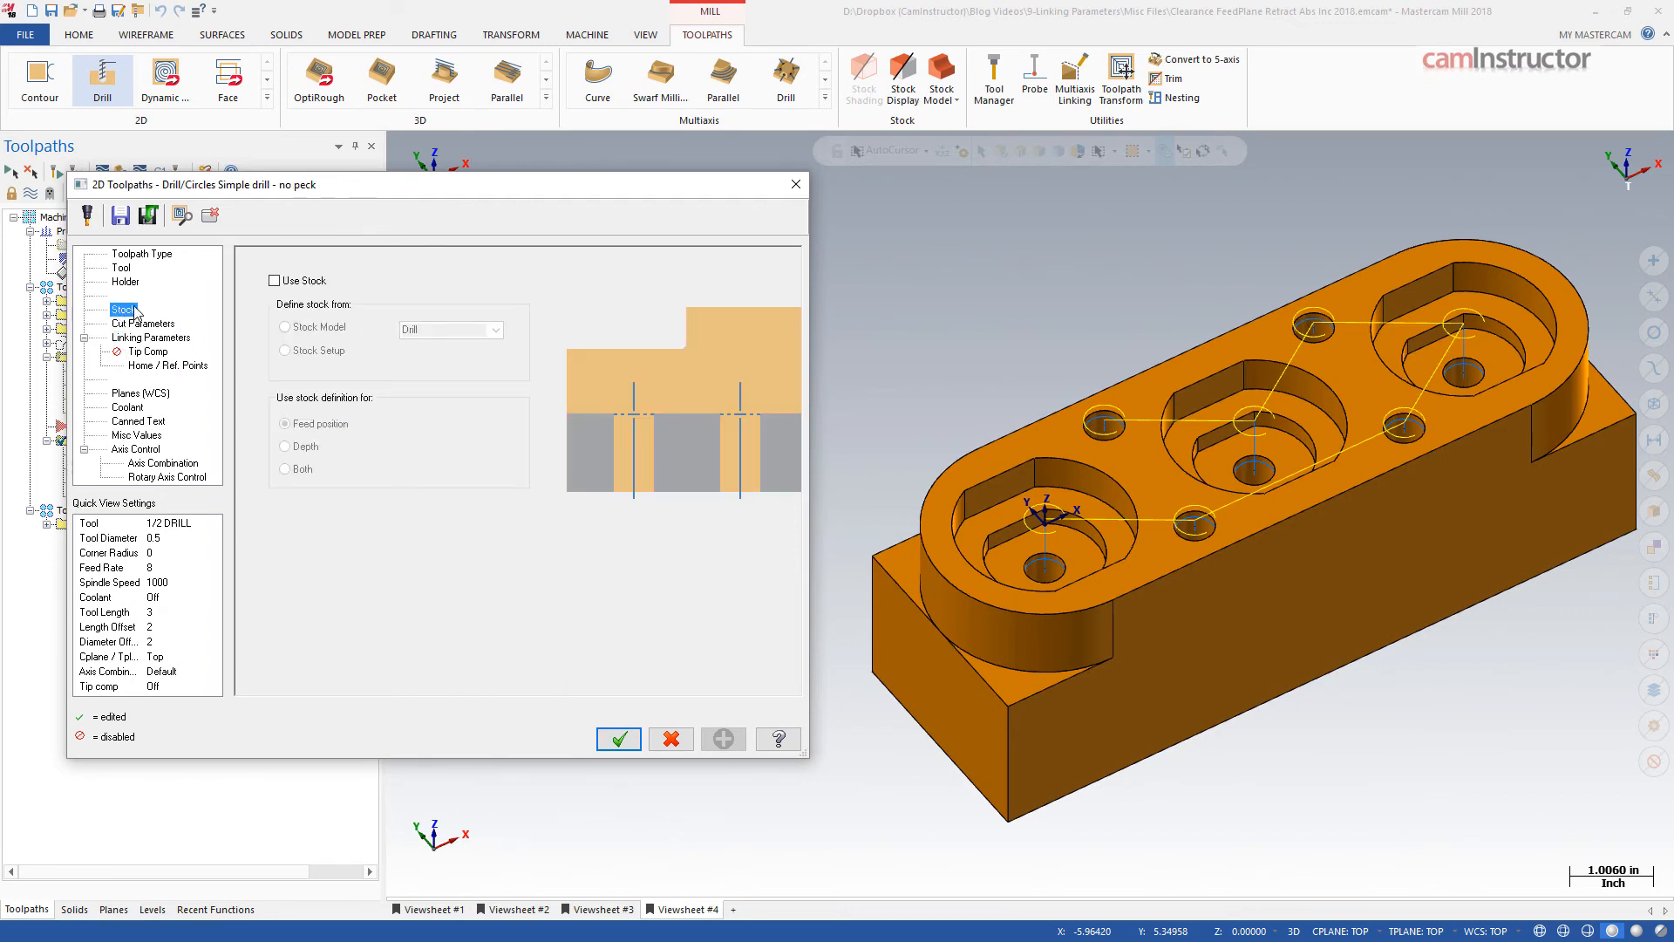
pyautogui.click(275, 279)
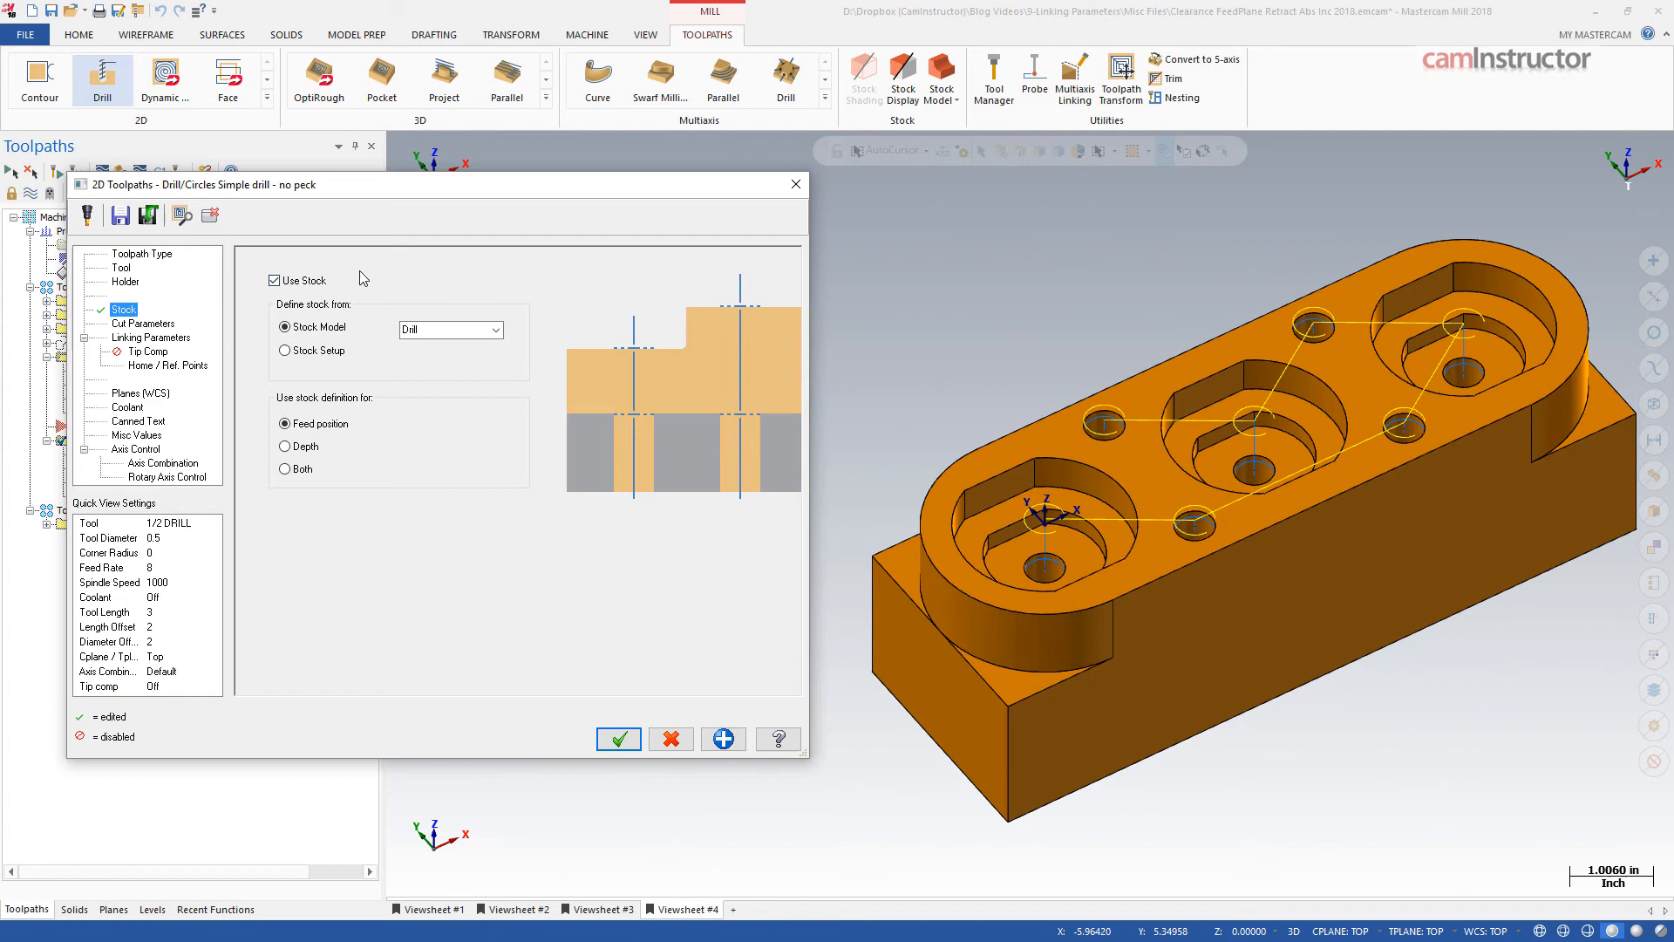
pyautogui.moveTo(366, 260)
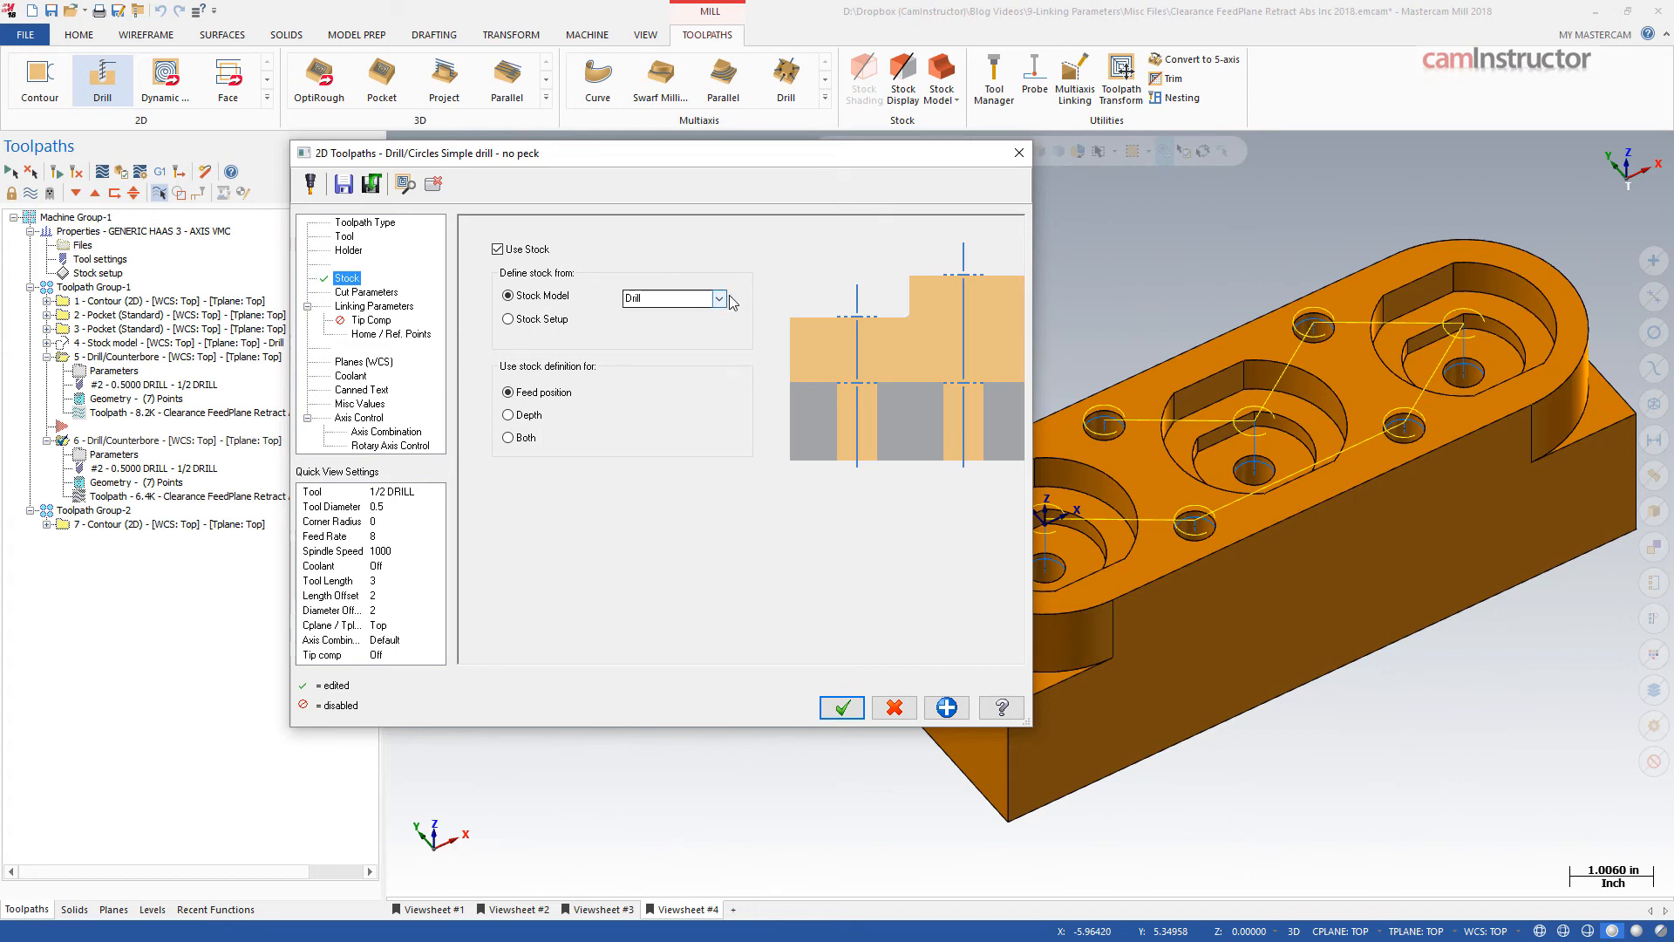
pyautogui.click(672, 299)
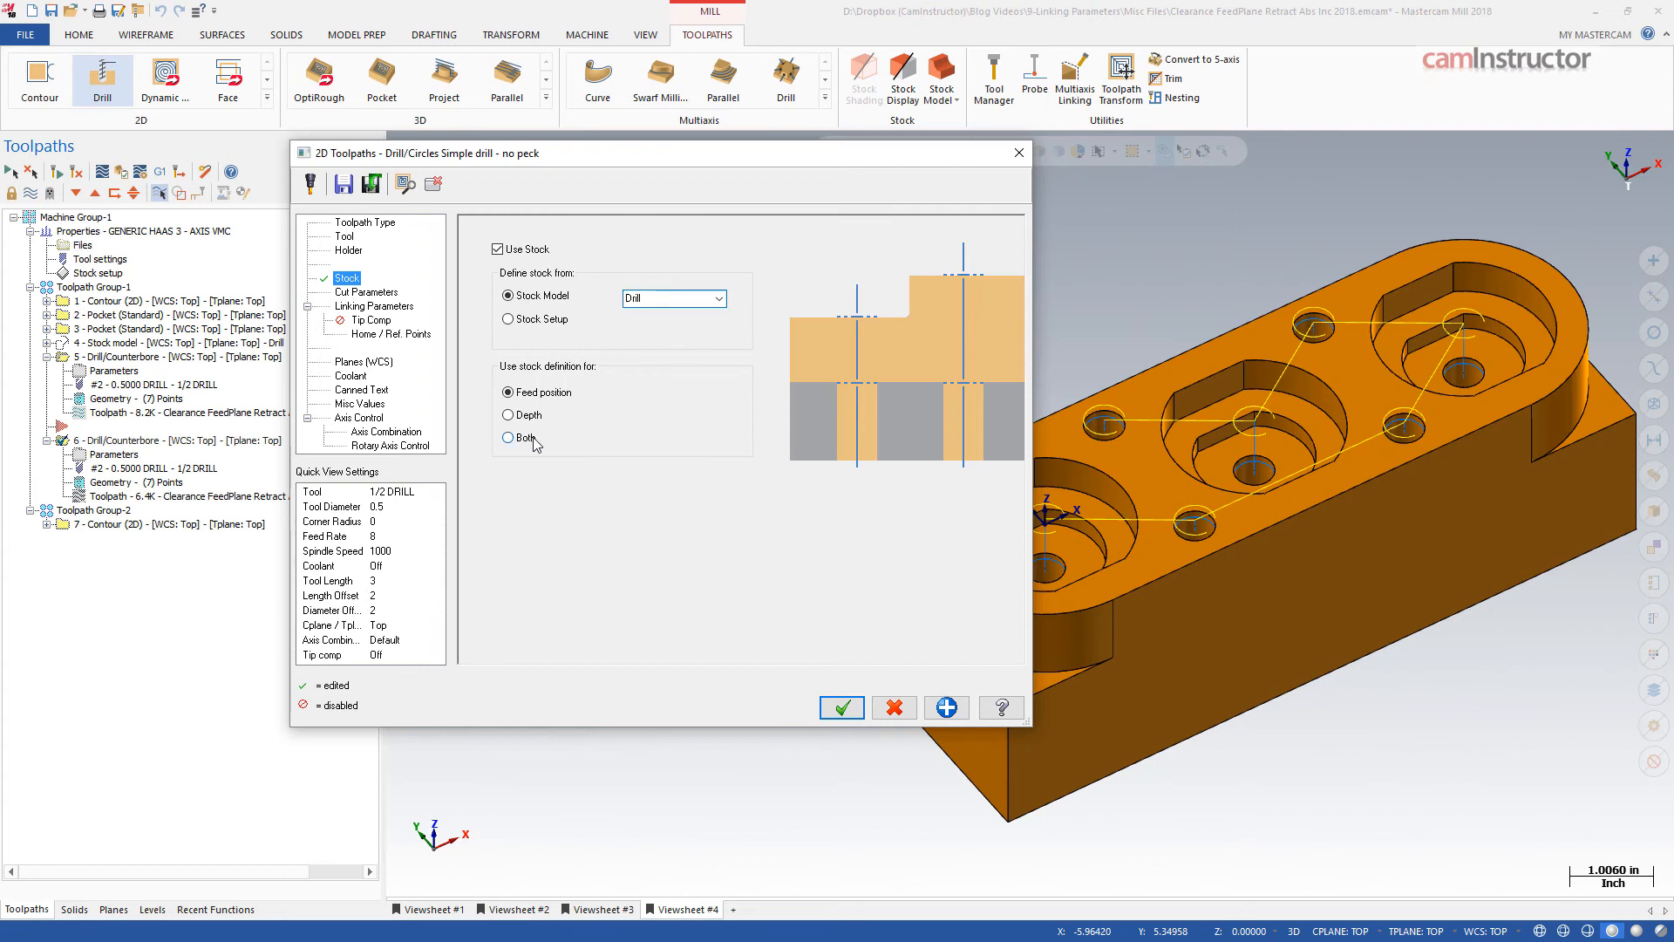
pyautogui.click(508, 438)
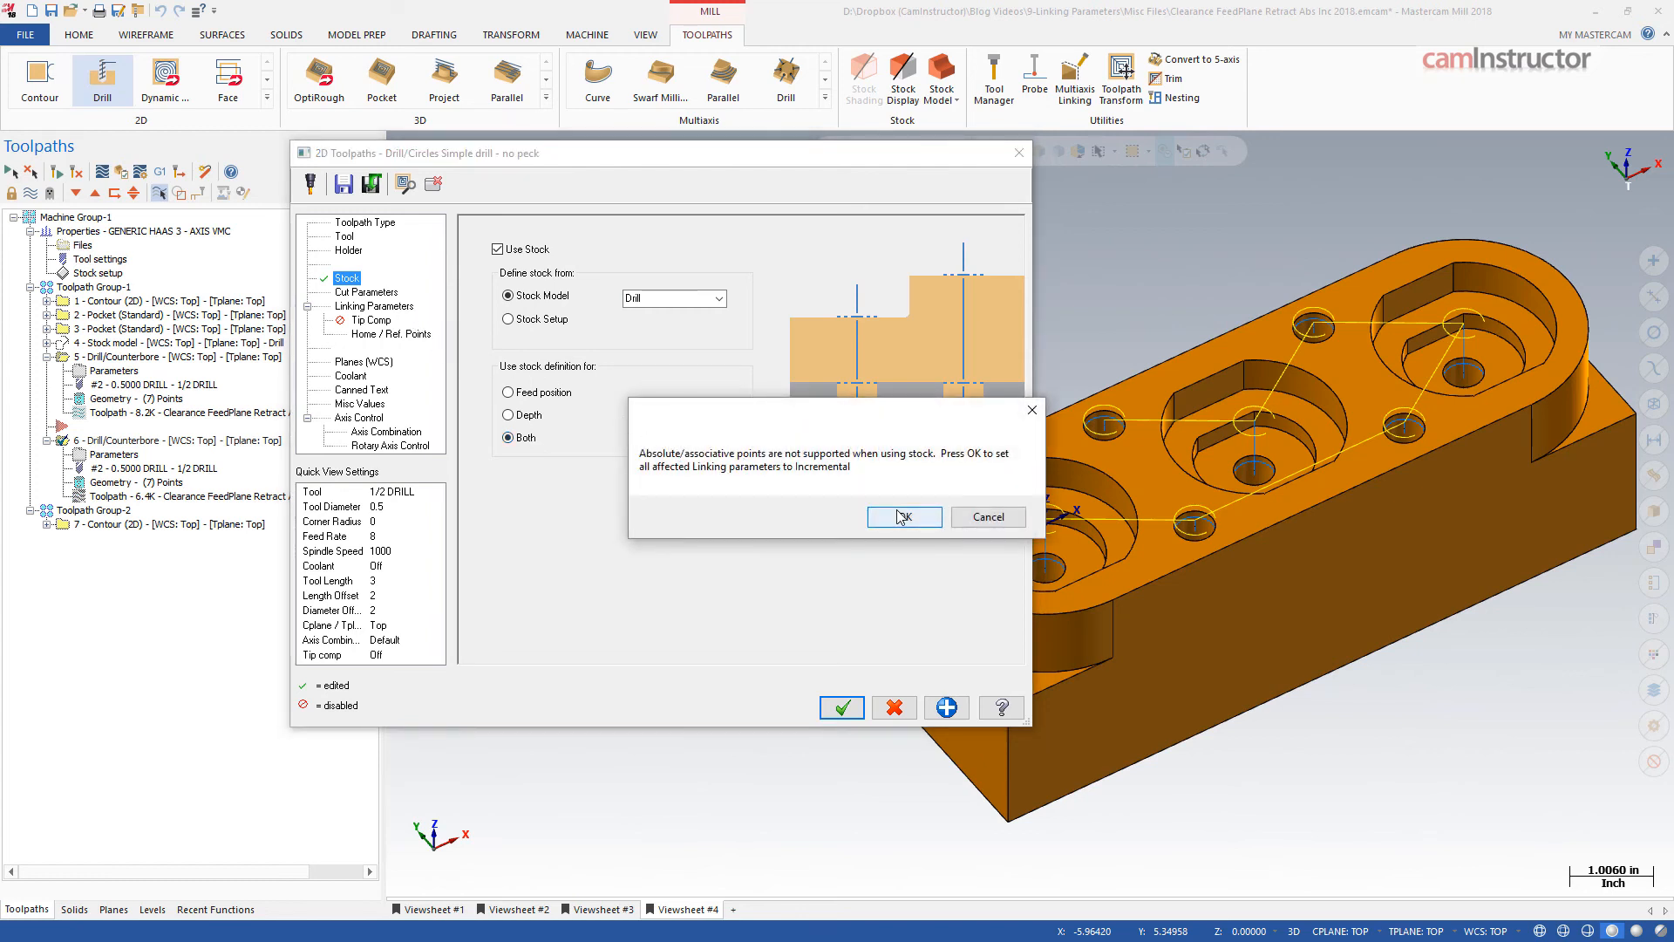
# - Confirm the switch to incremental linking values and accept the updated drill operation
pyautogui.click(903, 517)
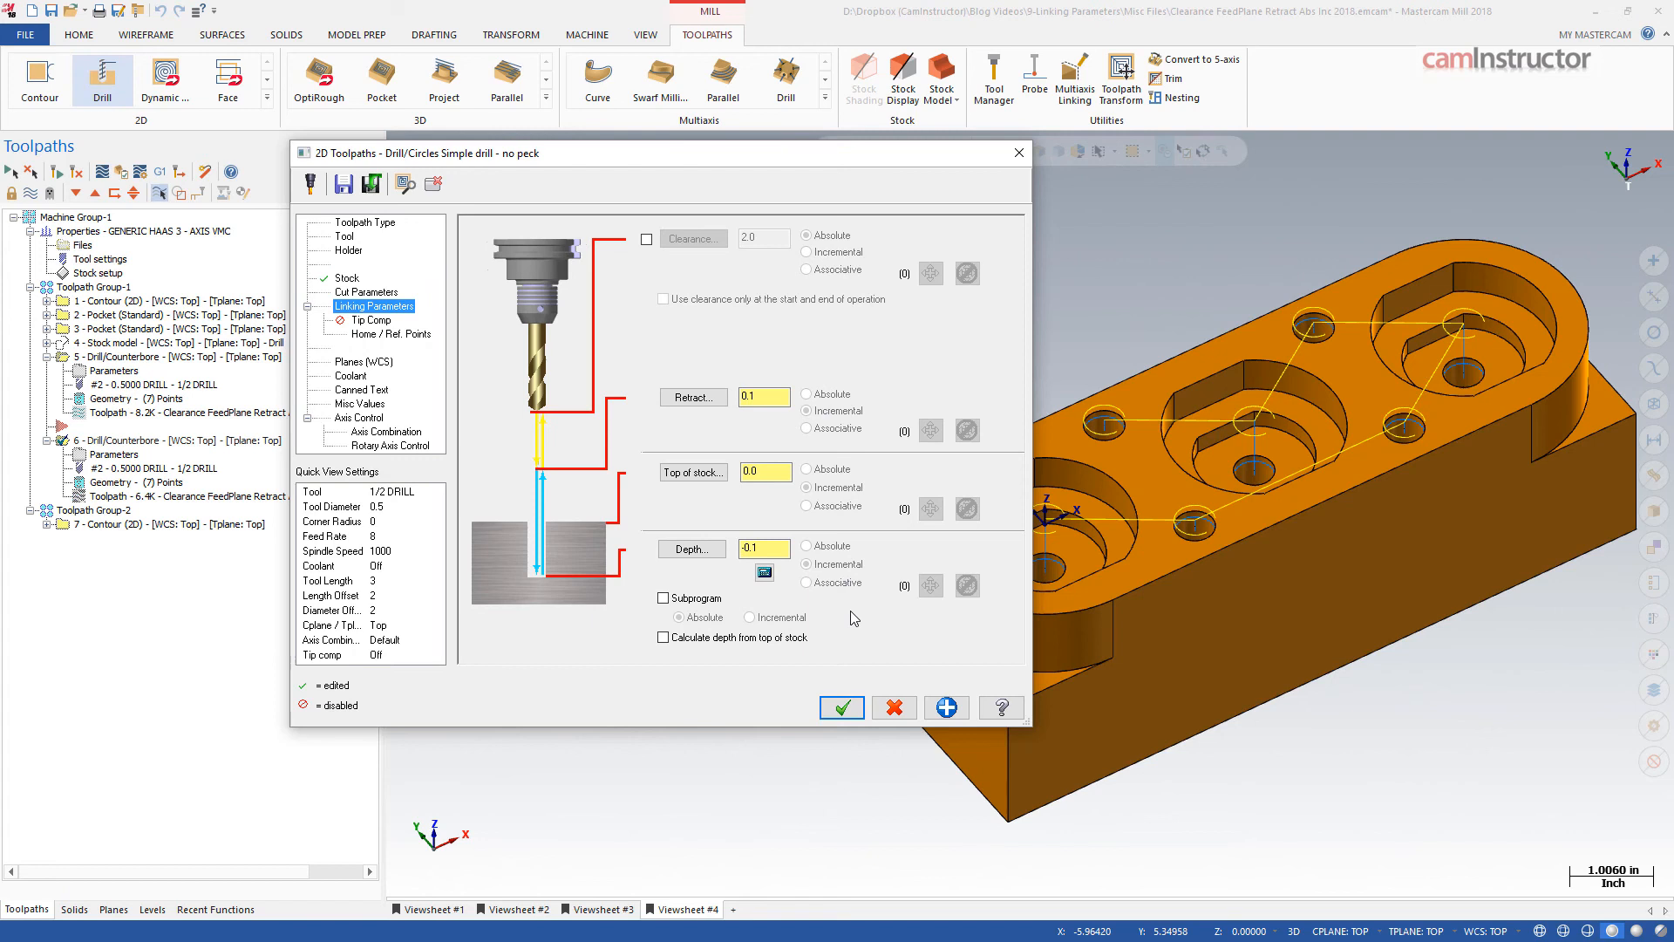
pyautogui.click(841, 707)
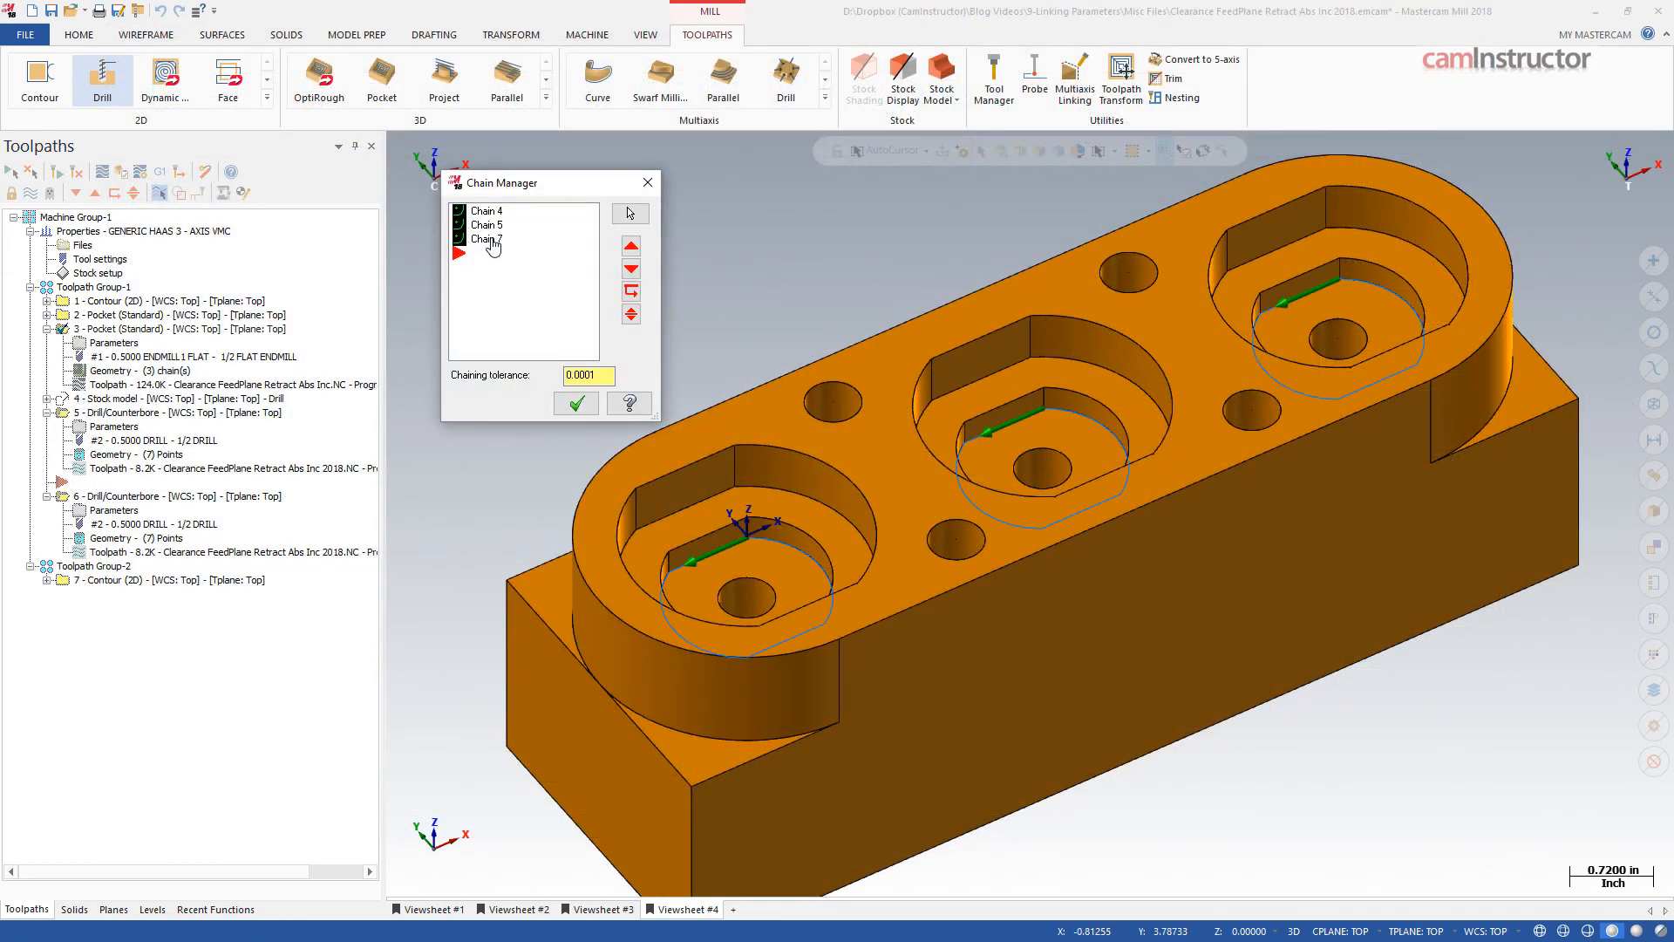
# - Reassign the pocket geometry chains, regenerate, and display the stock-aware Drill/Counterbore 6 toolpath
pyautogui.click(576, 403)
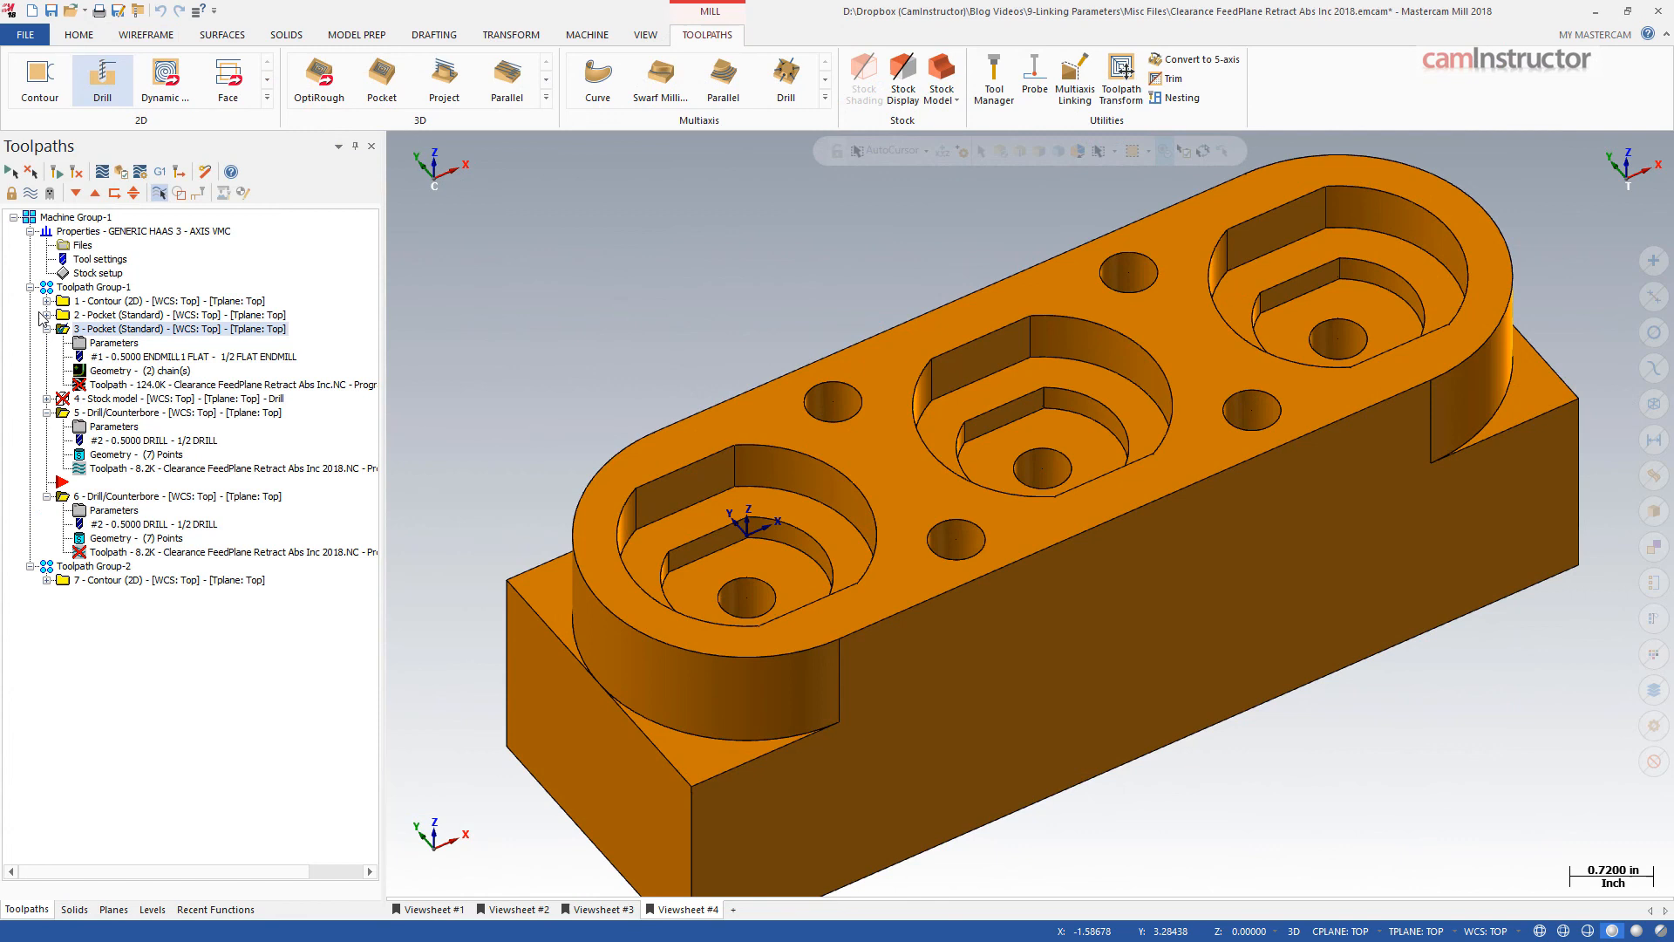
pyautogui.click(518, 225)
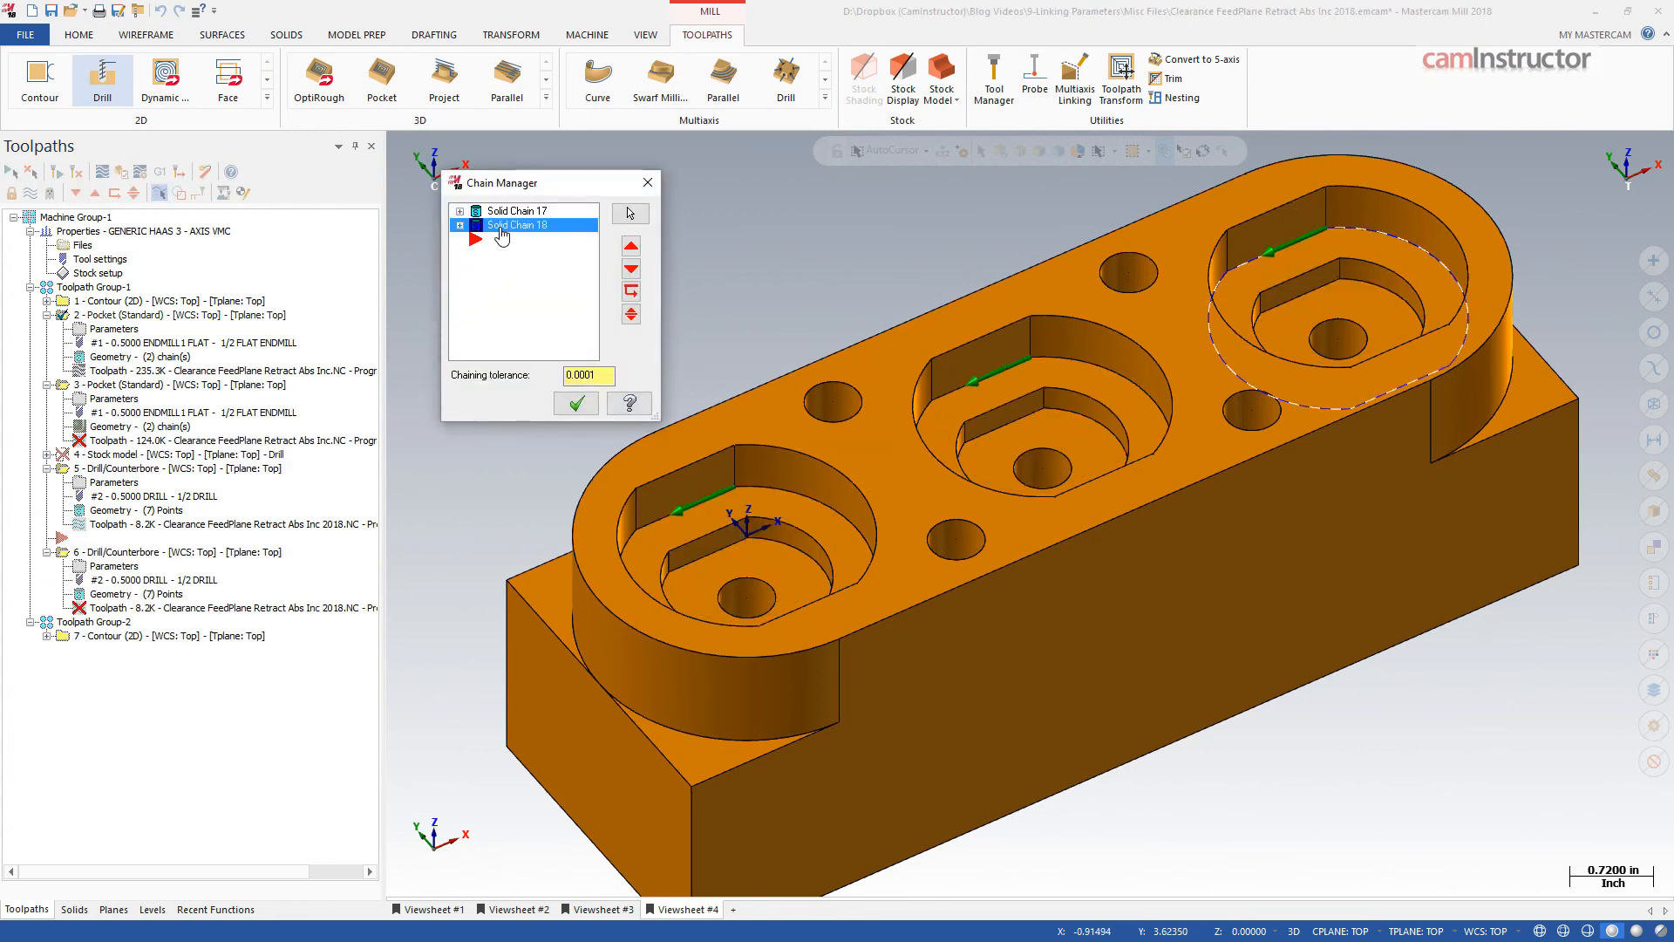
pyautogui.click(575, 403)
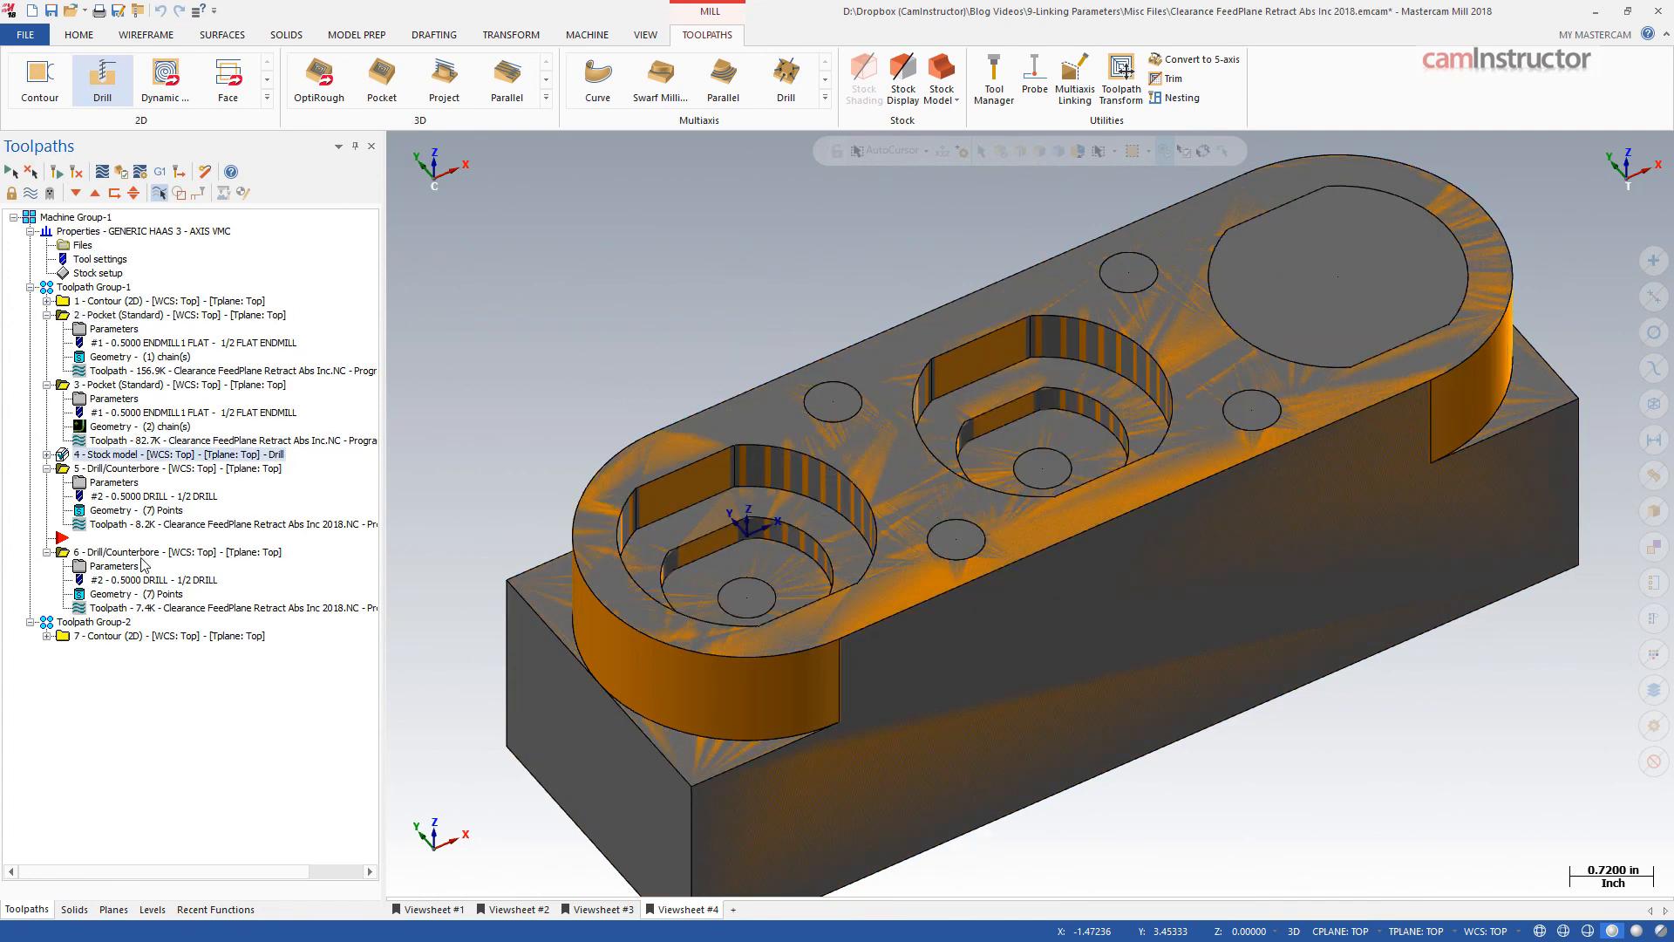
pyautogui.click(160, 552)
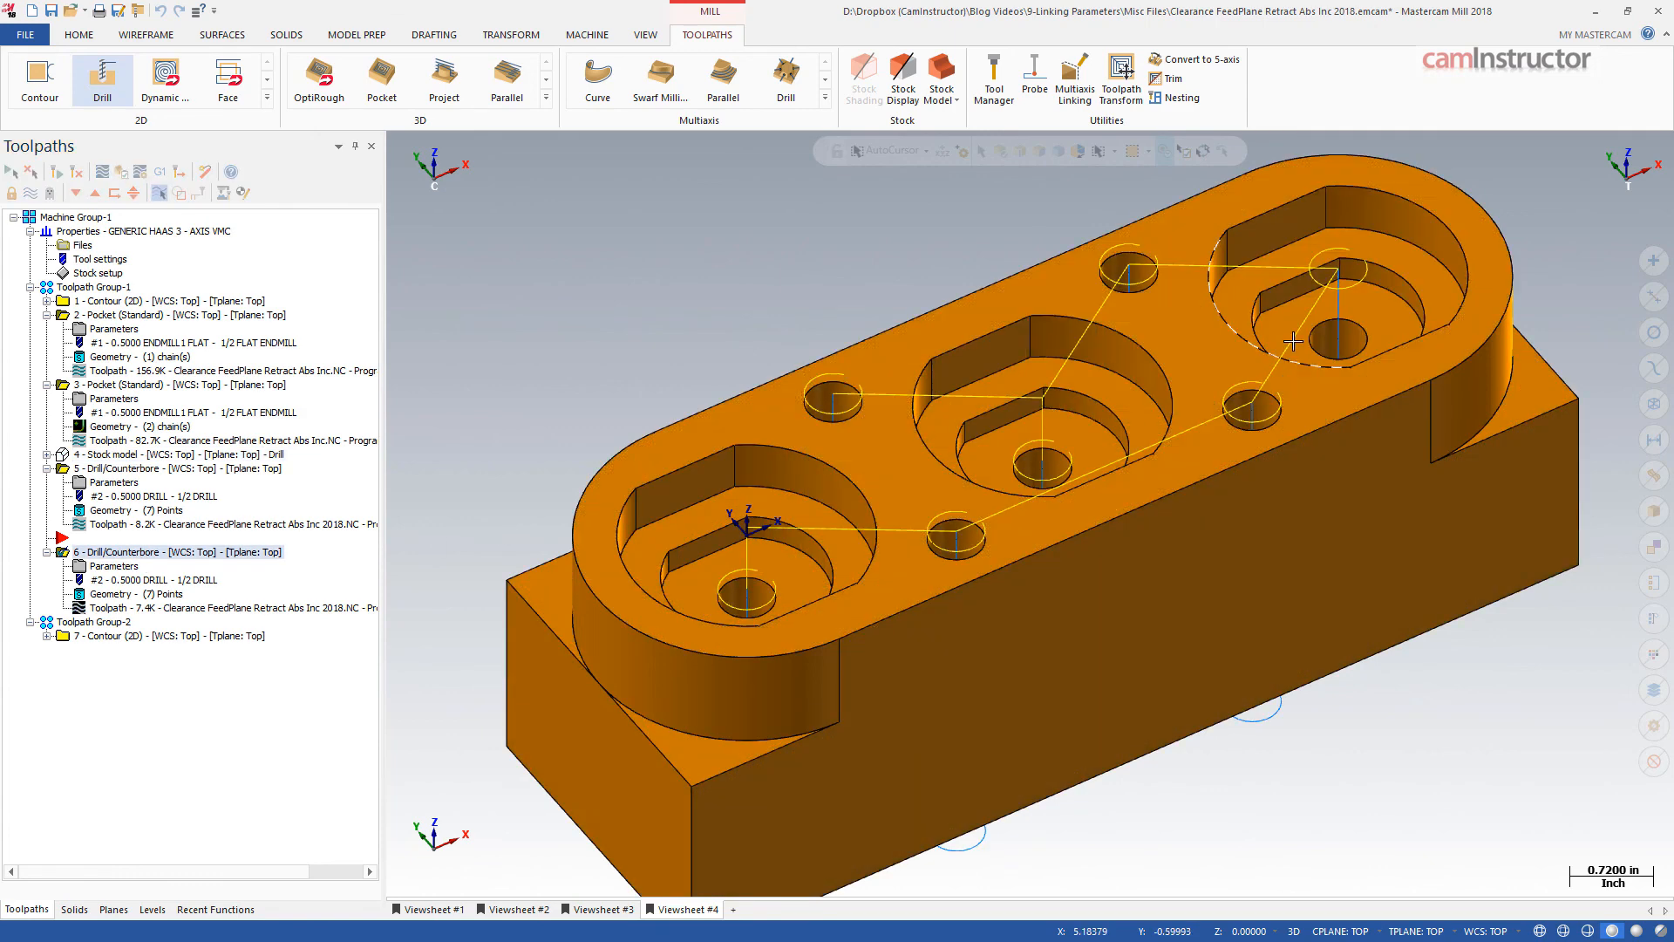